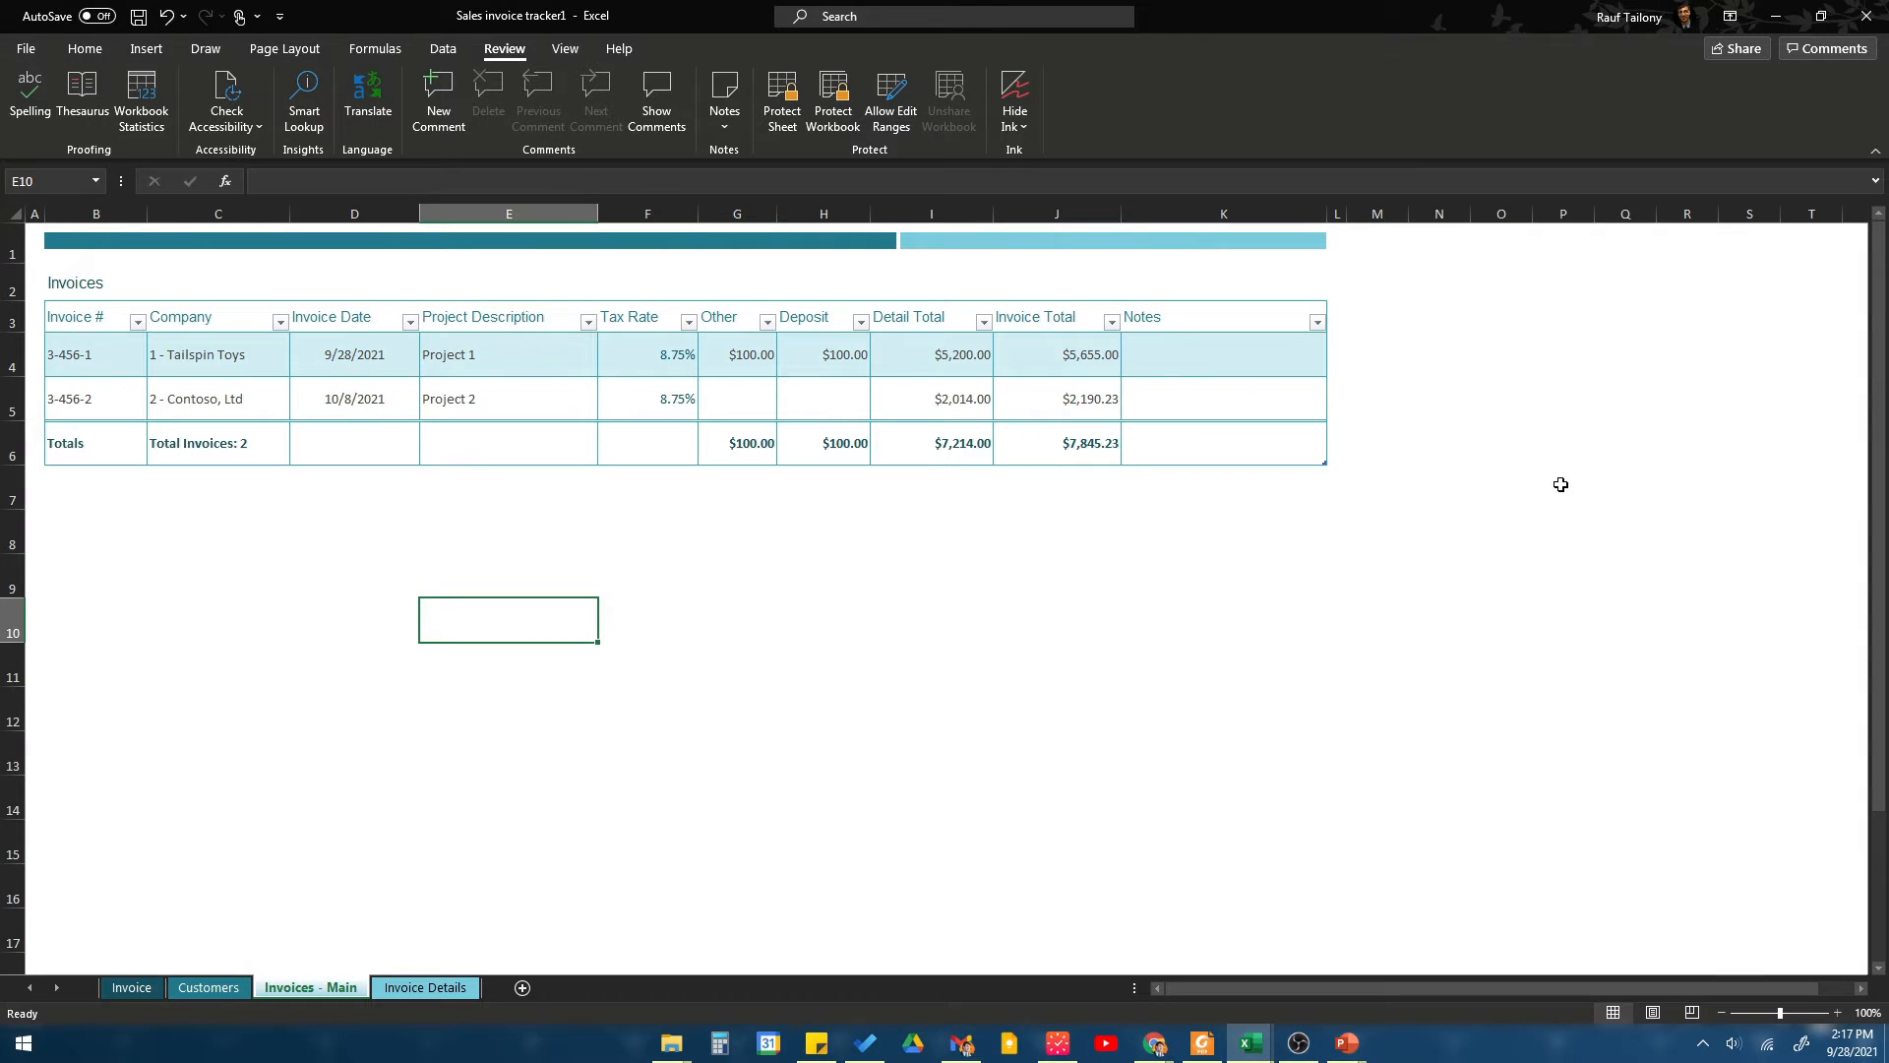
{"action": "mouse_move", "coordinate": [1546, 479]}
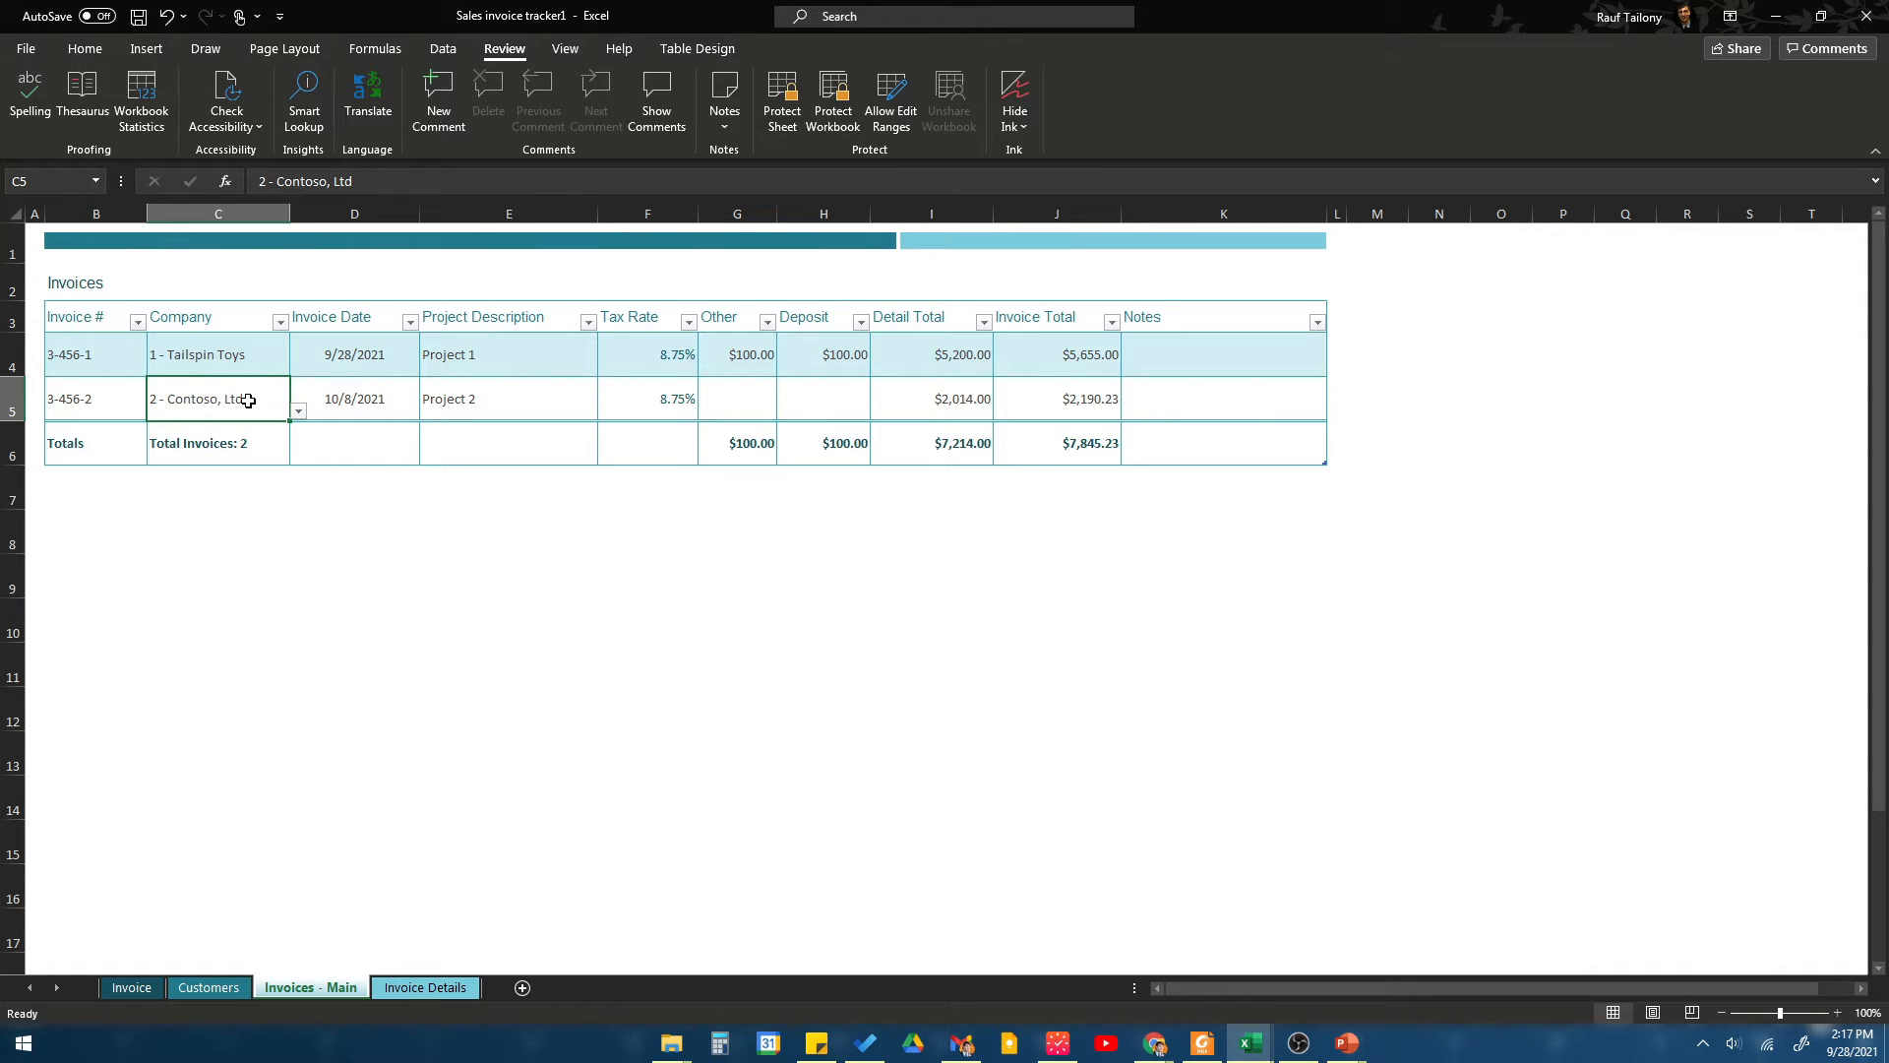
{"action": "mouse_move", "coordinate": [216, 403]}
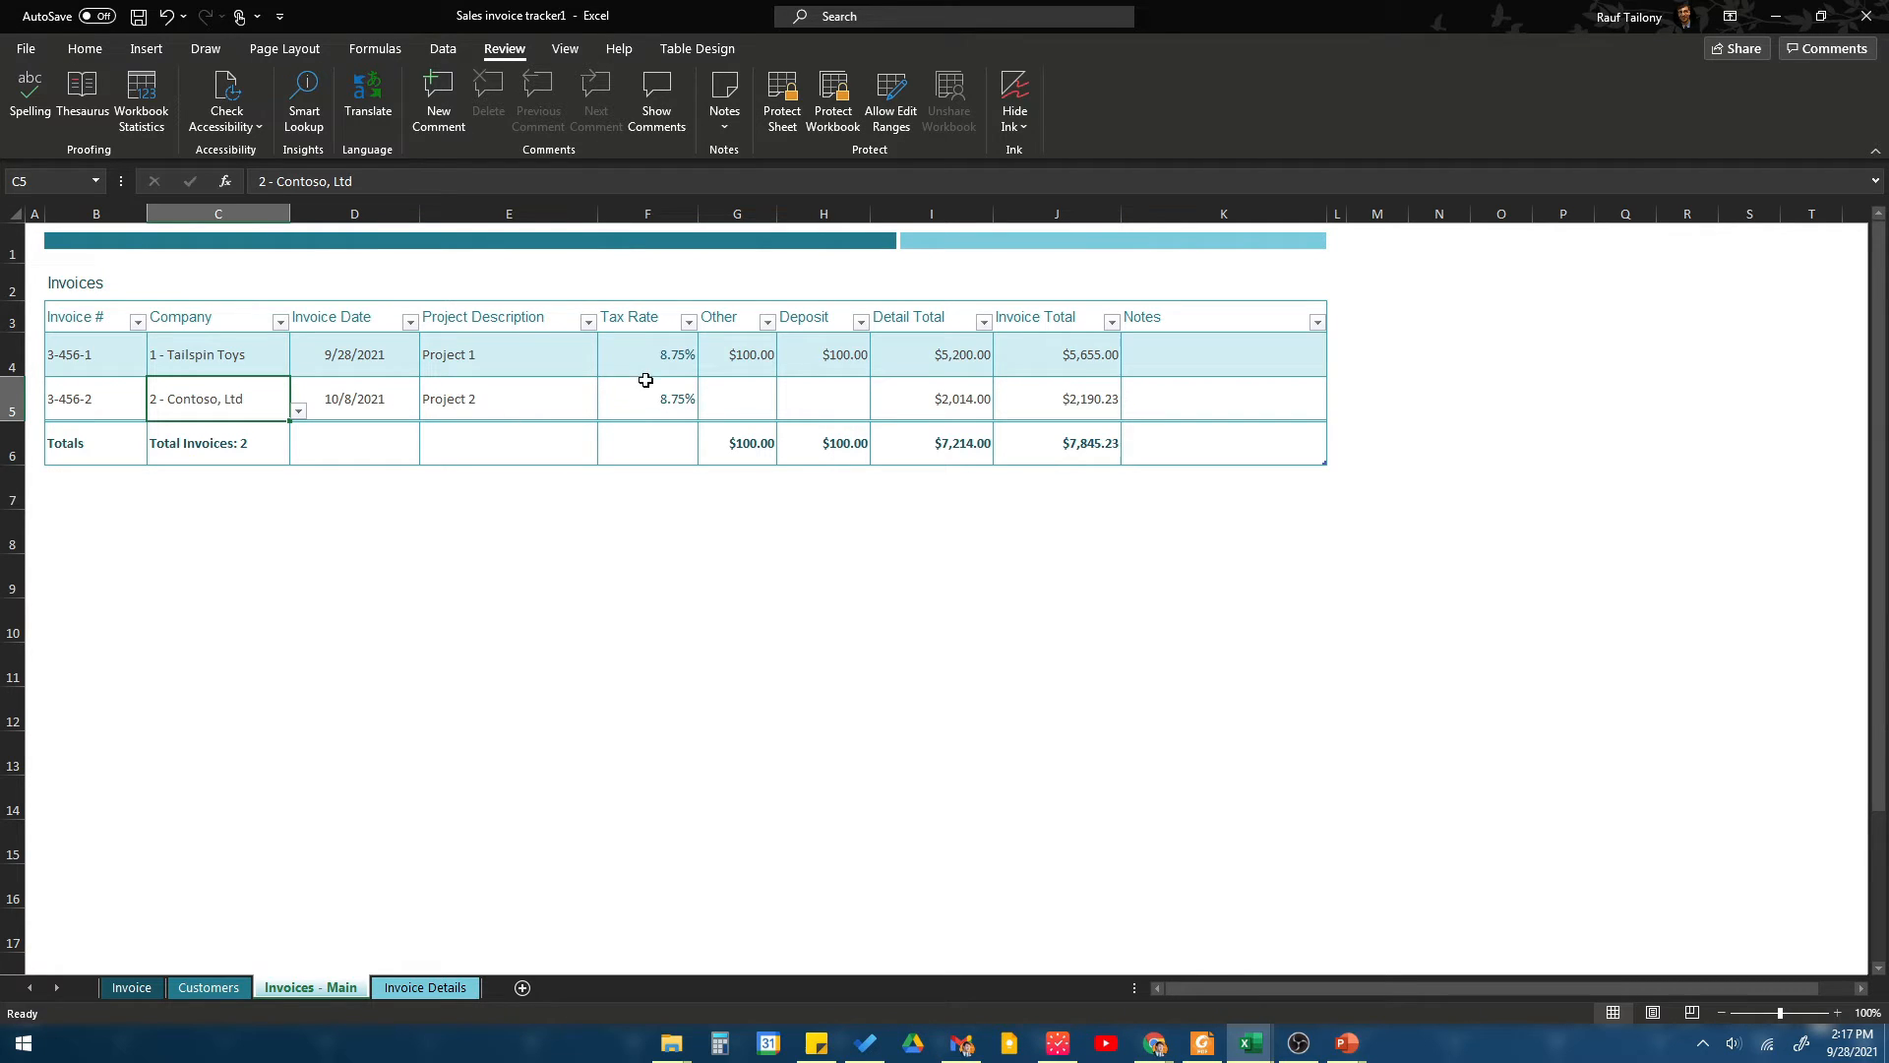
- Open Insert Hyperlink from the right-click menu of the 2 - Contoso, Ltd cell
{"action": "left_click", "coordinate": [508, 399]}
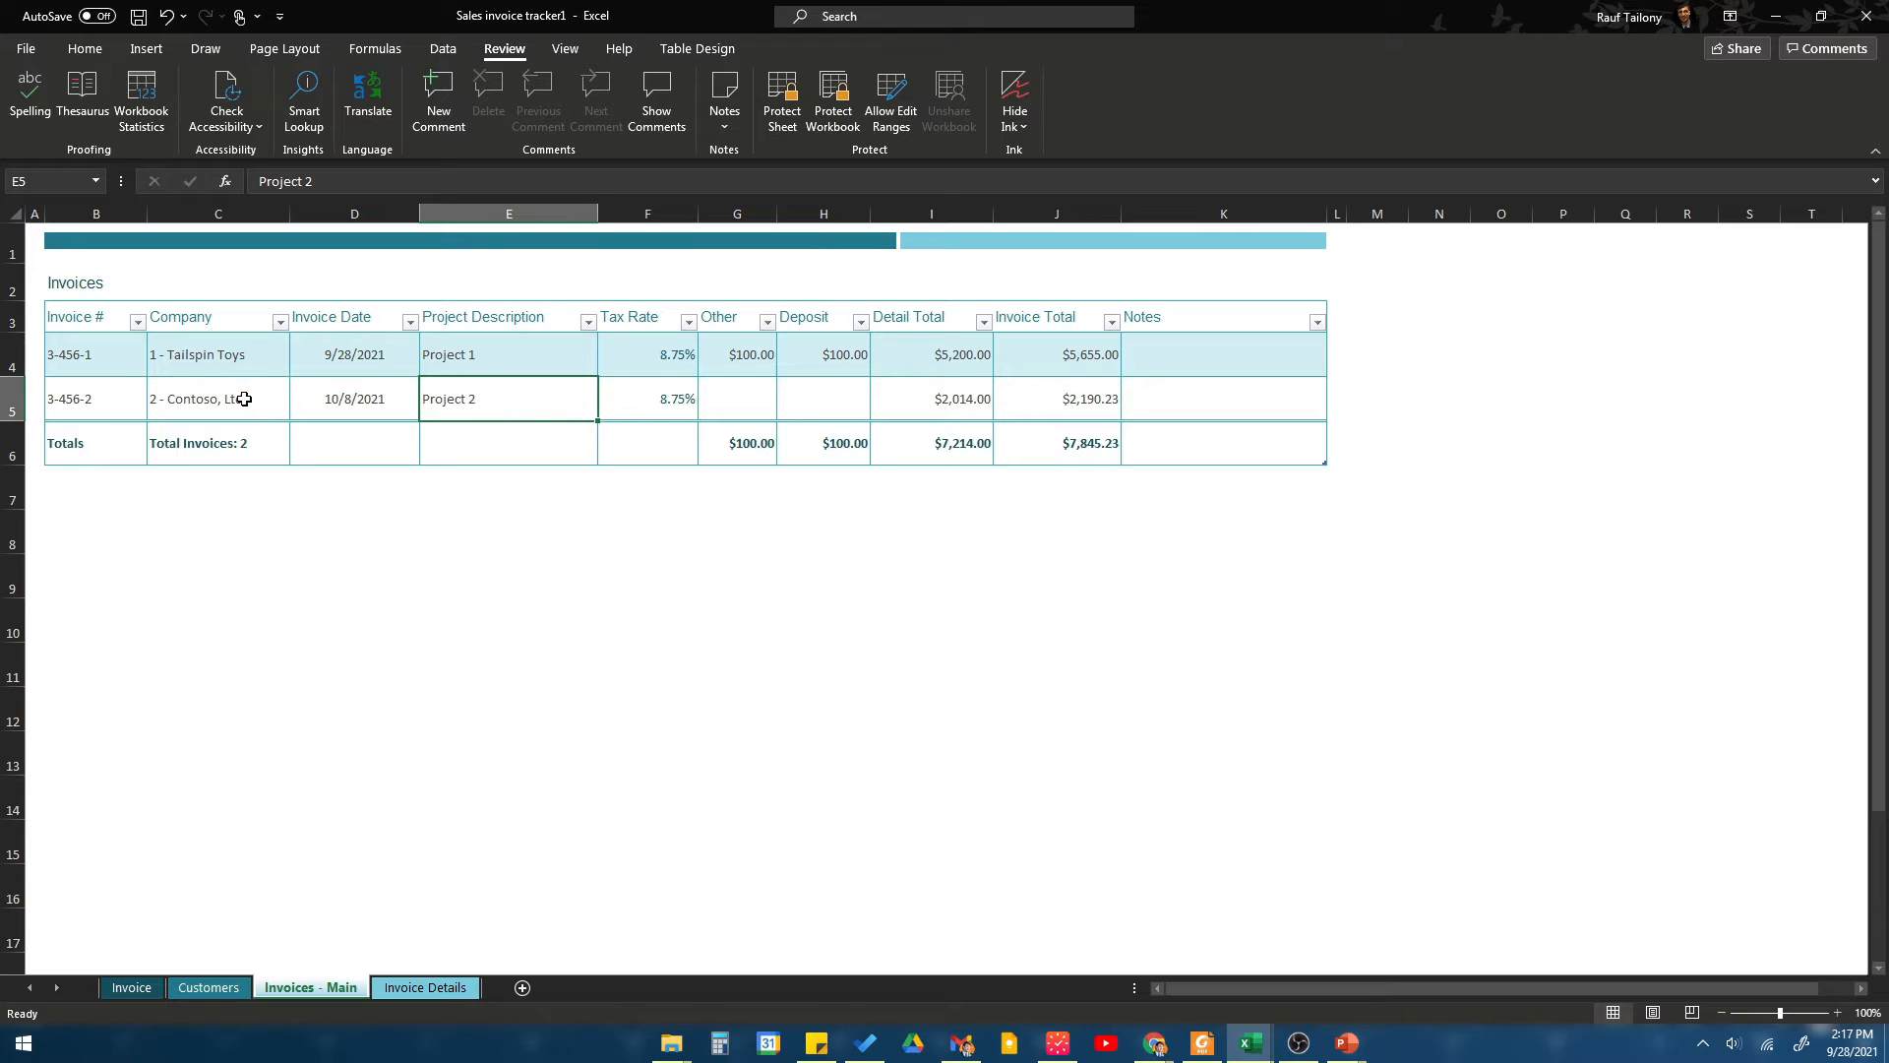
{"action": "right_click", "coordinate": [205, 398]}
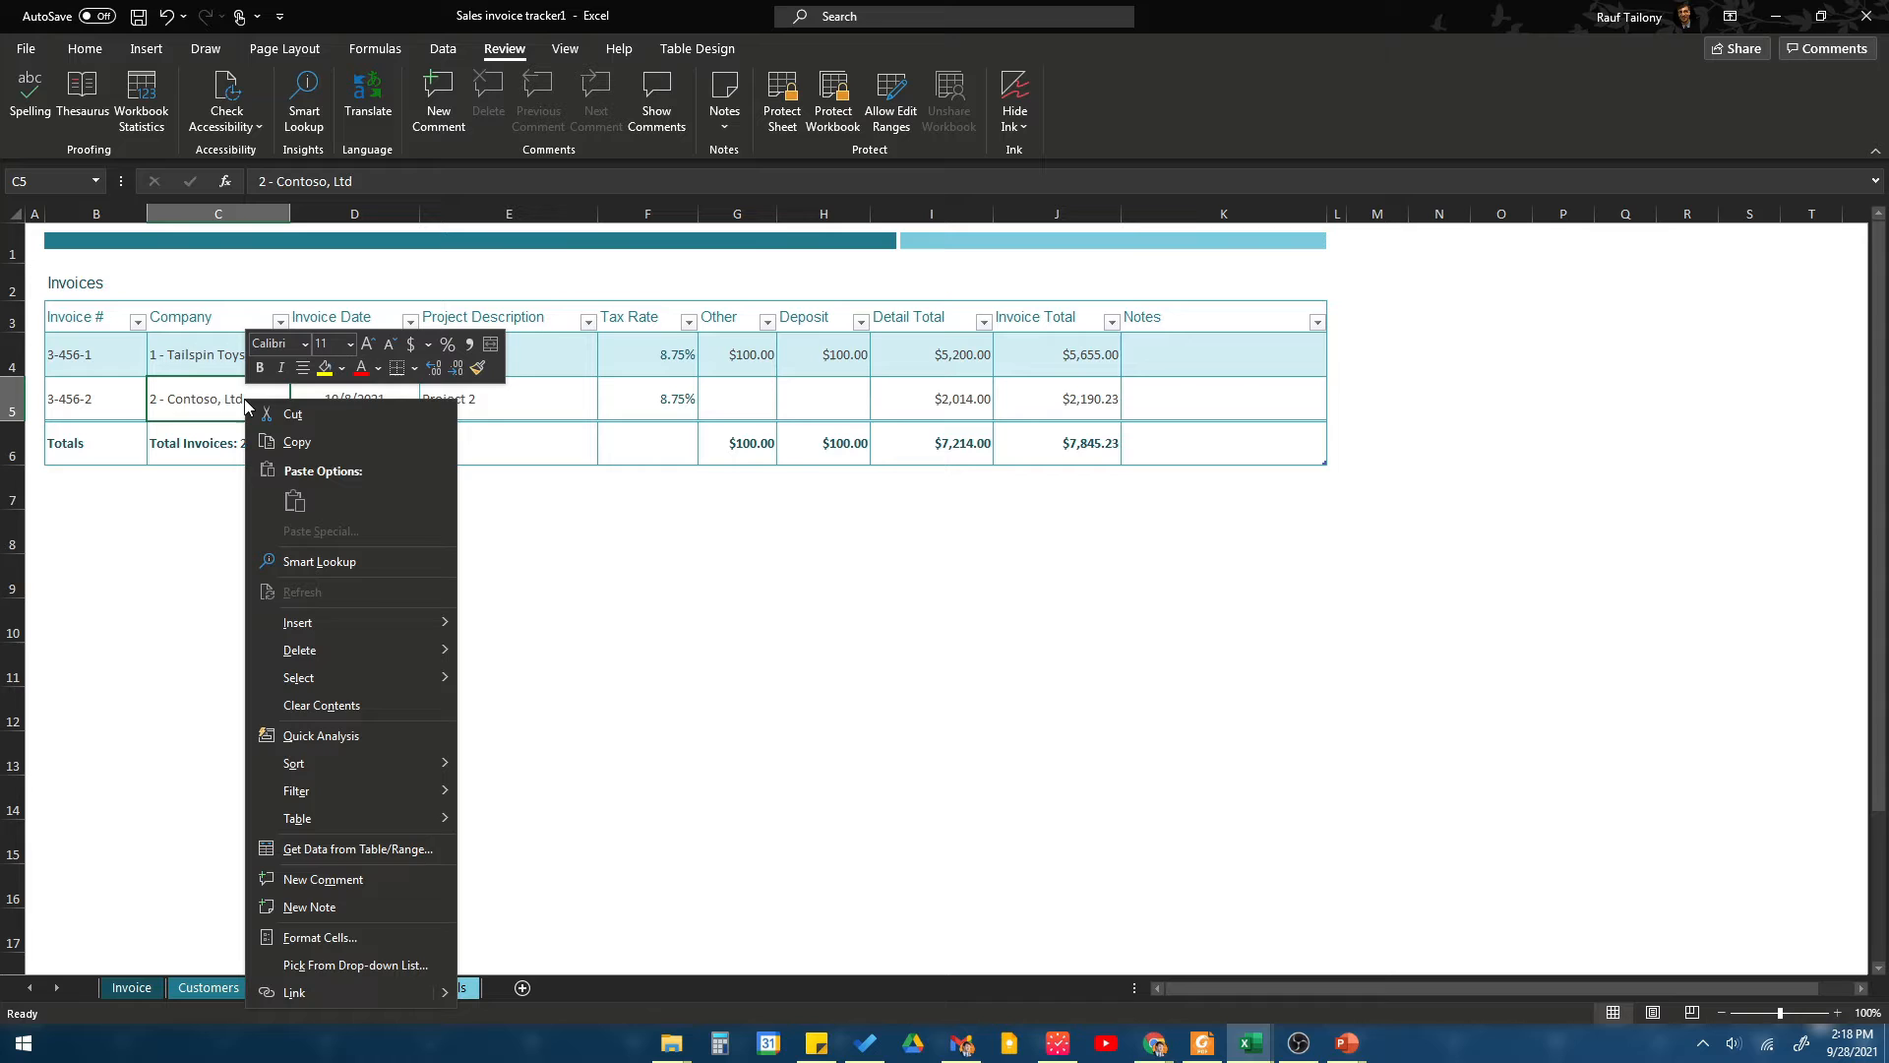
{"action": "mouse_move", "coordinate": [294, 991]}
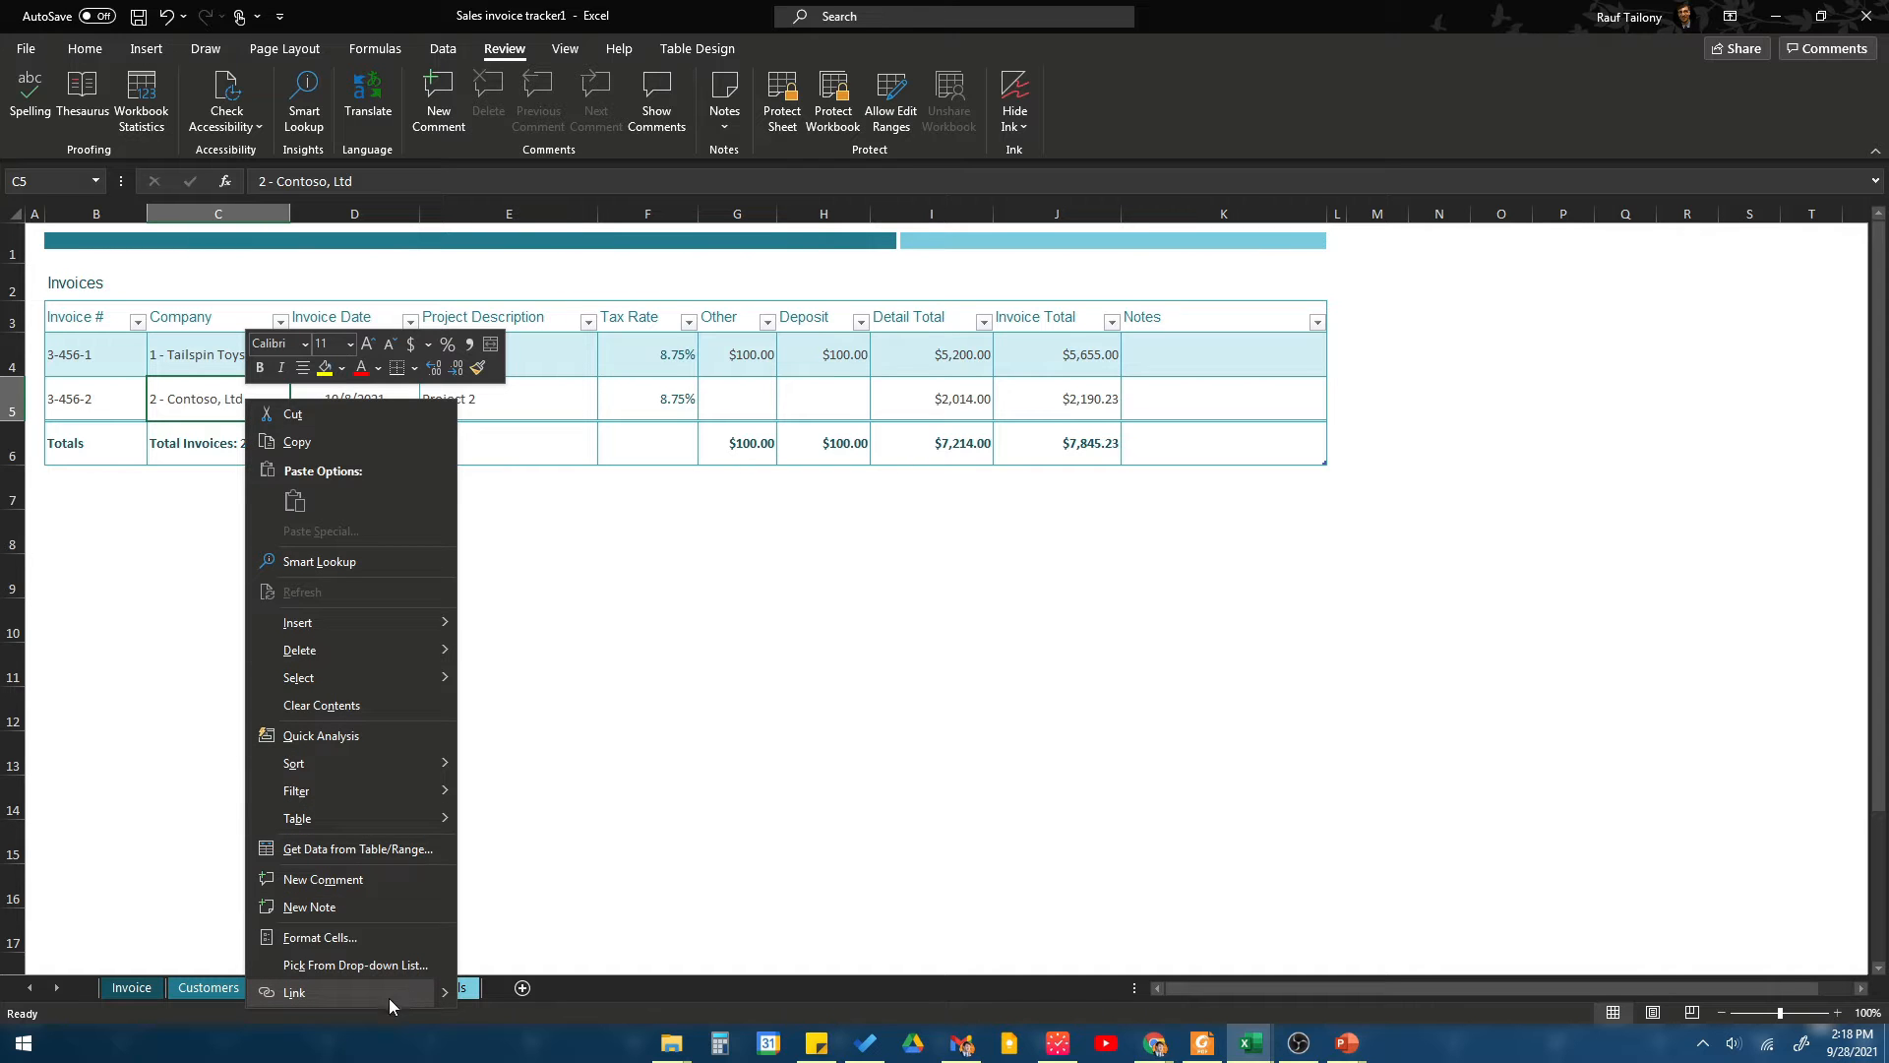
{"action": "left_click", "coordinate": [294, 992]}
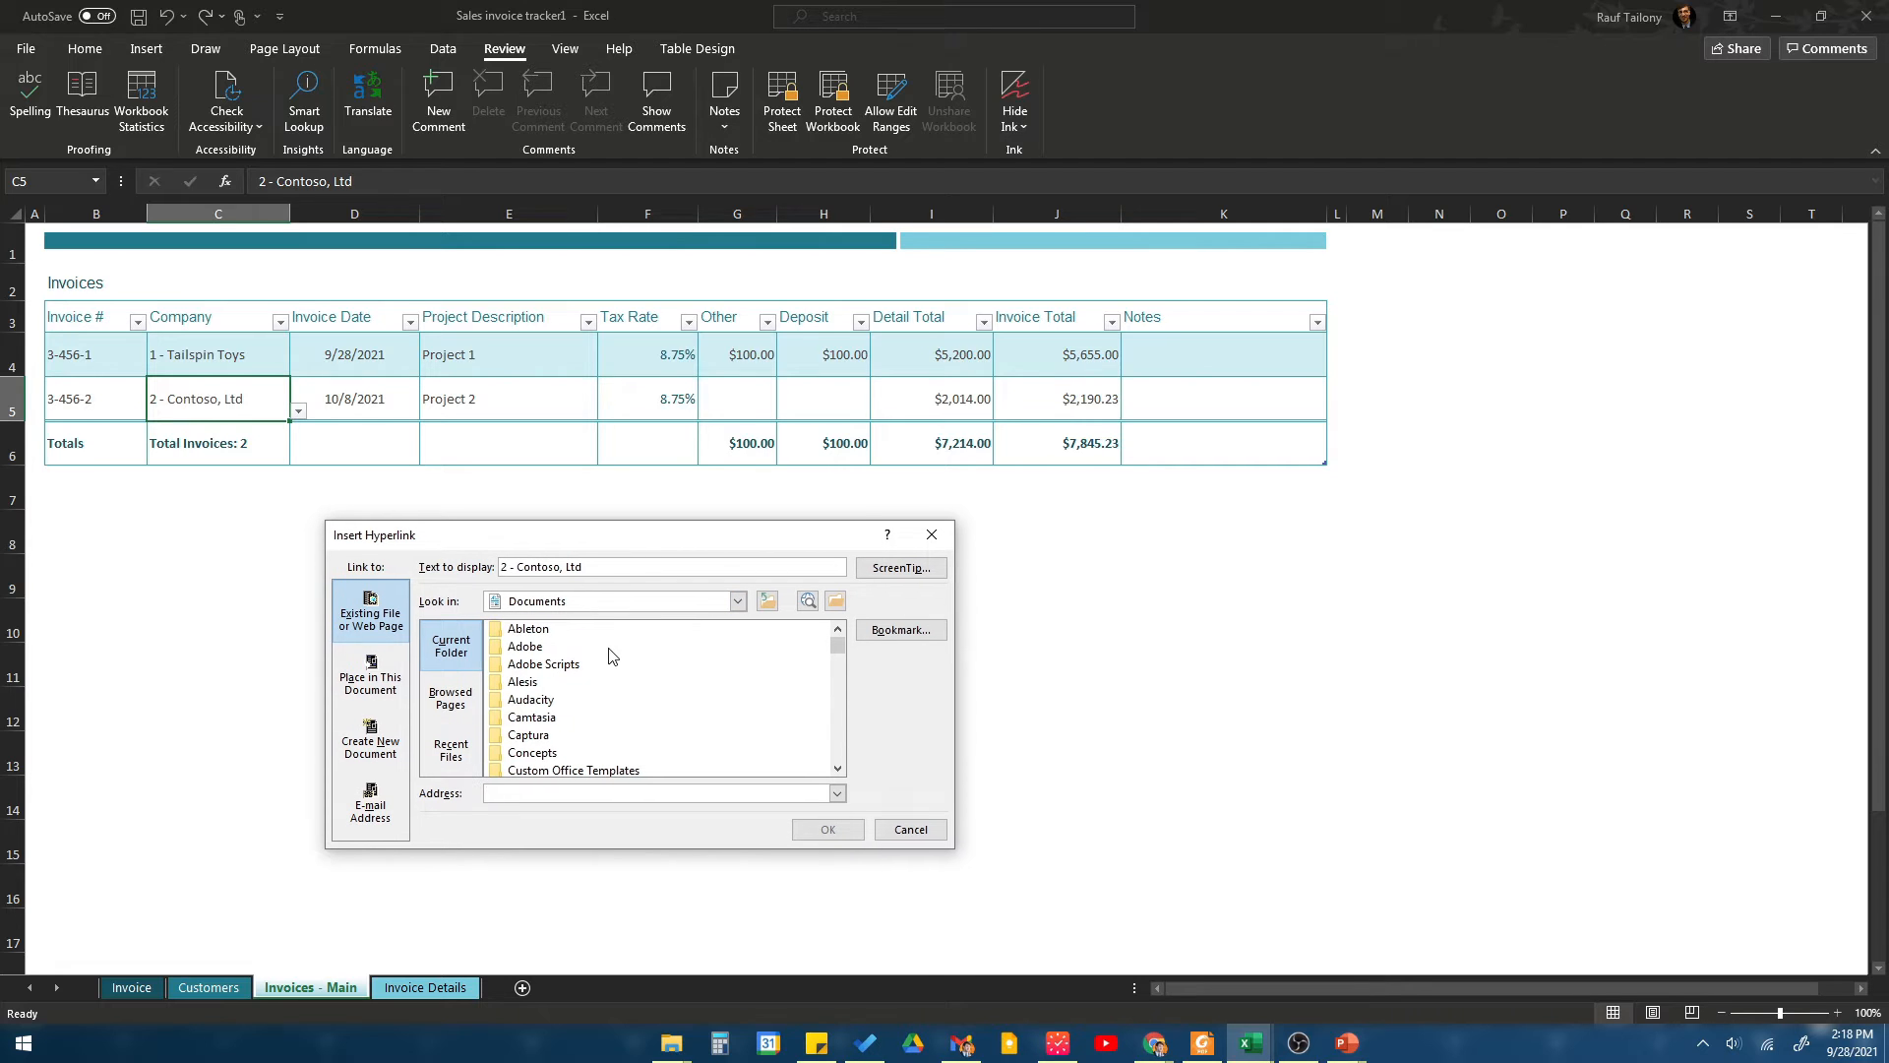
{"action": "left_click", "coordinate": [656, 793]}
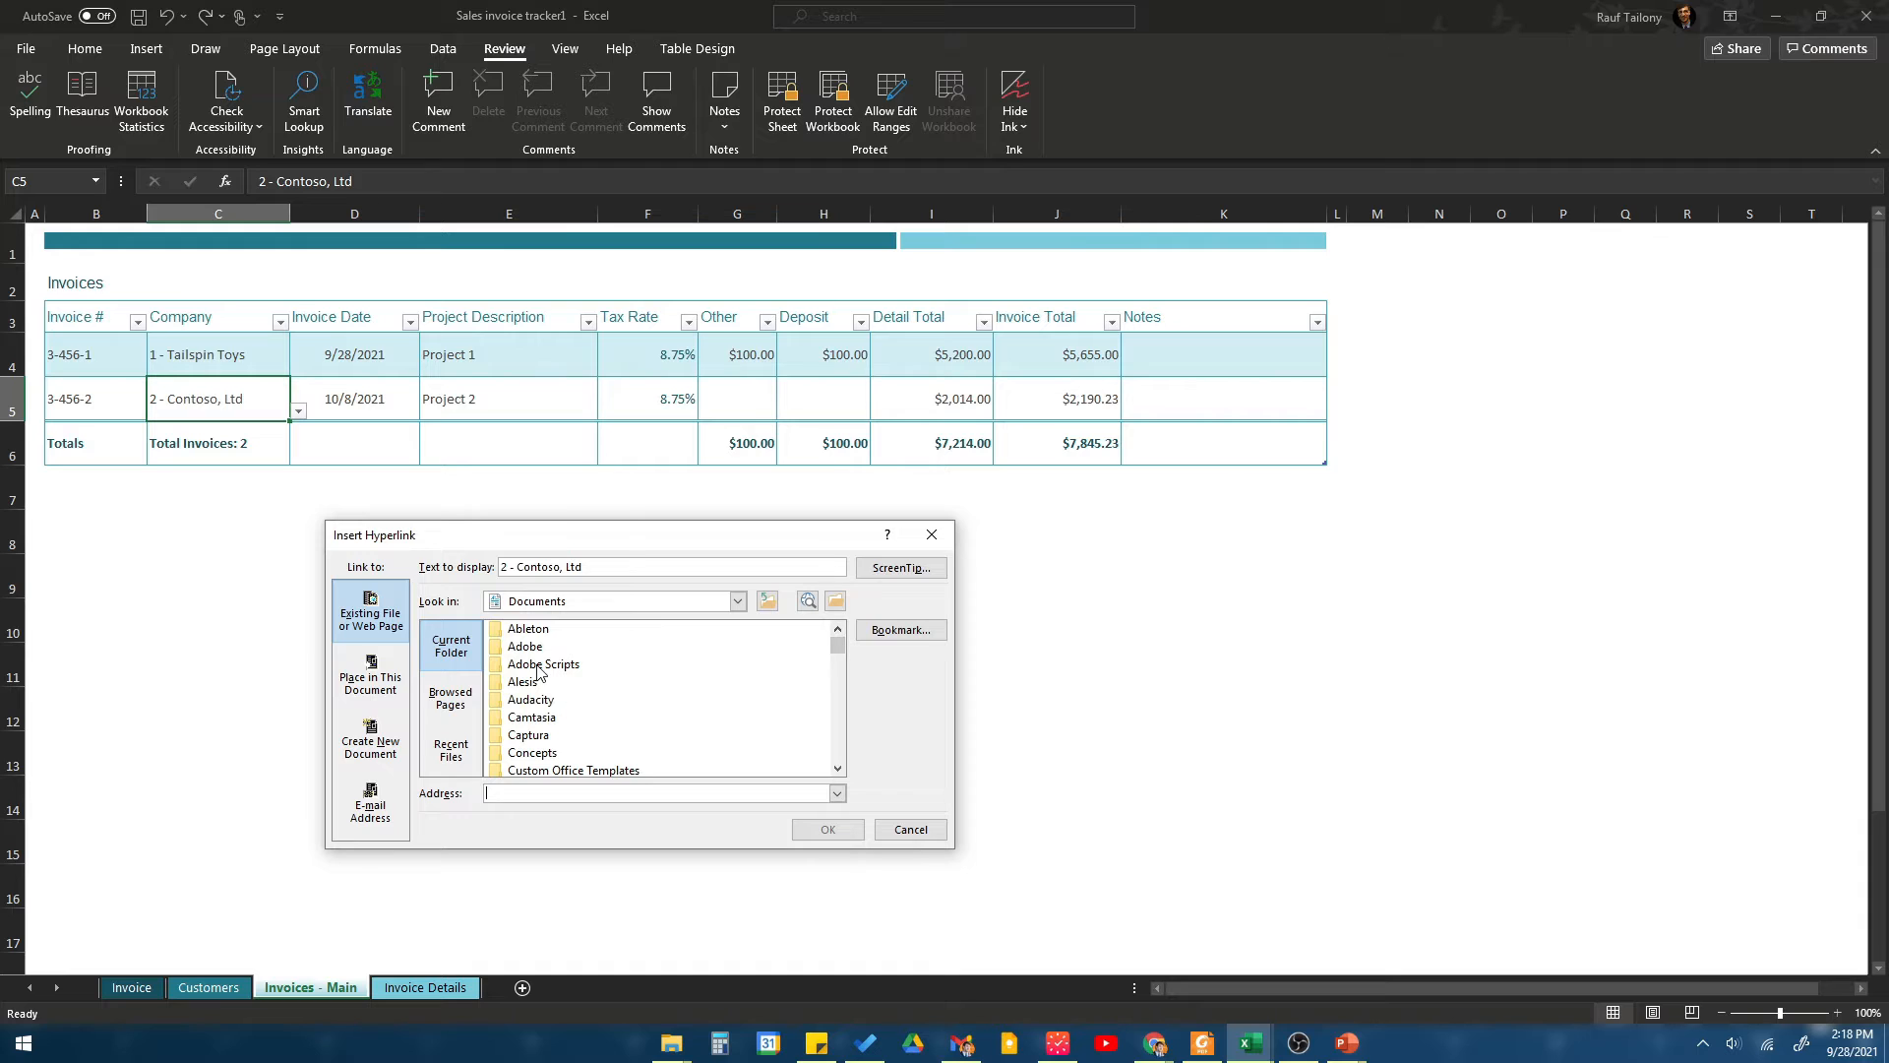
{"action": "left_click", "coordinate": [544, 664]}
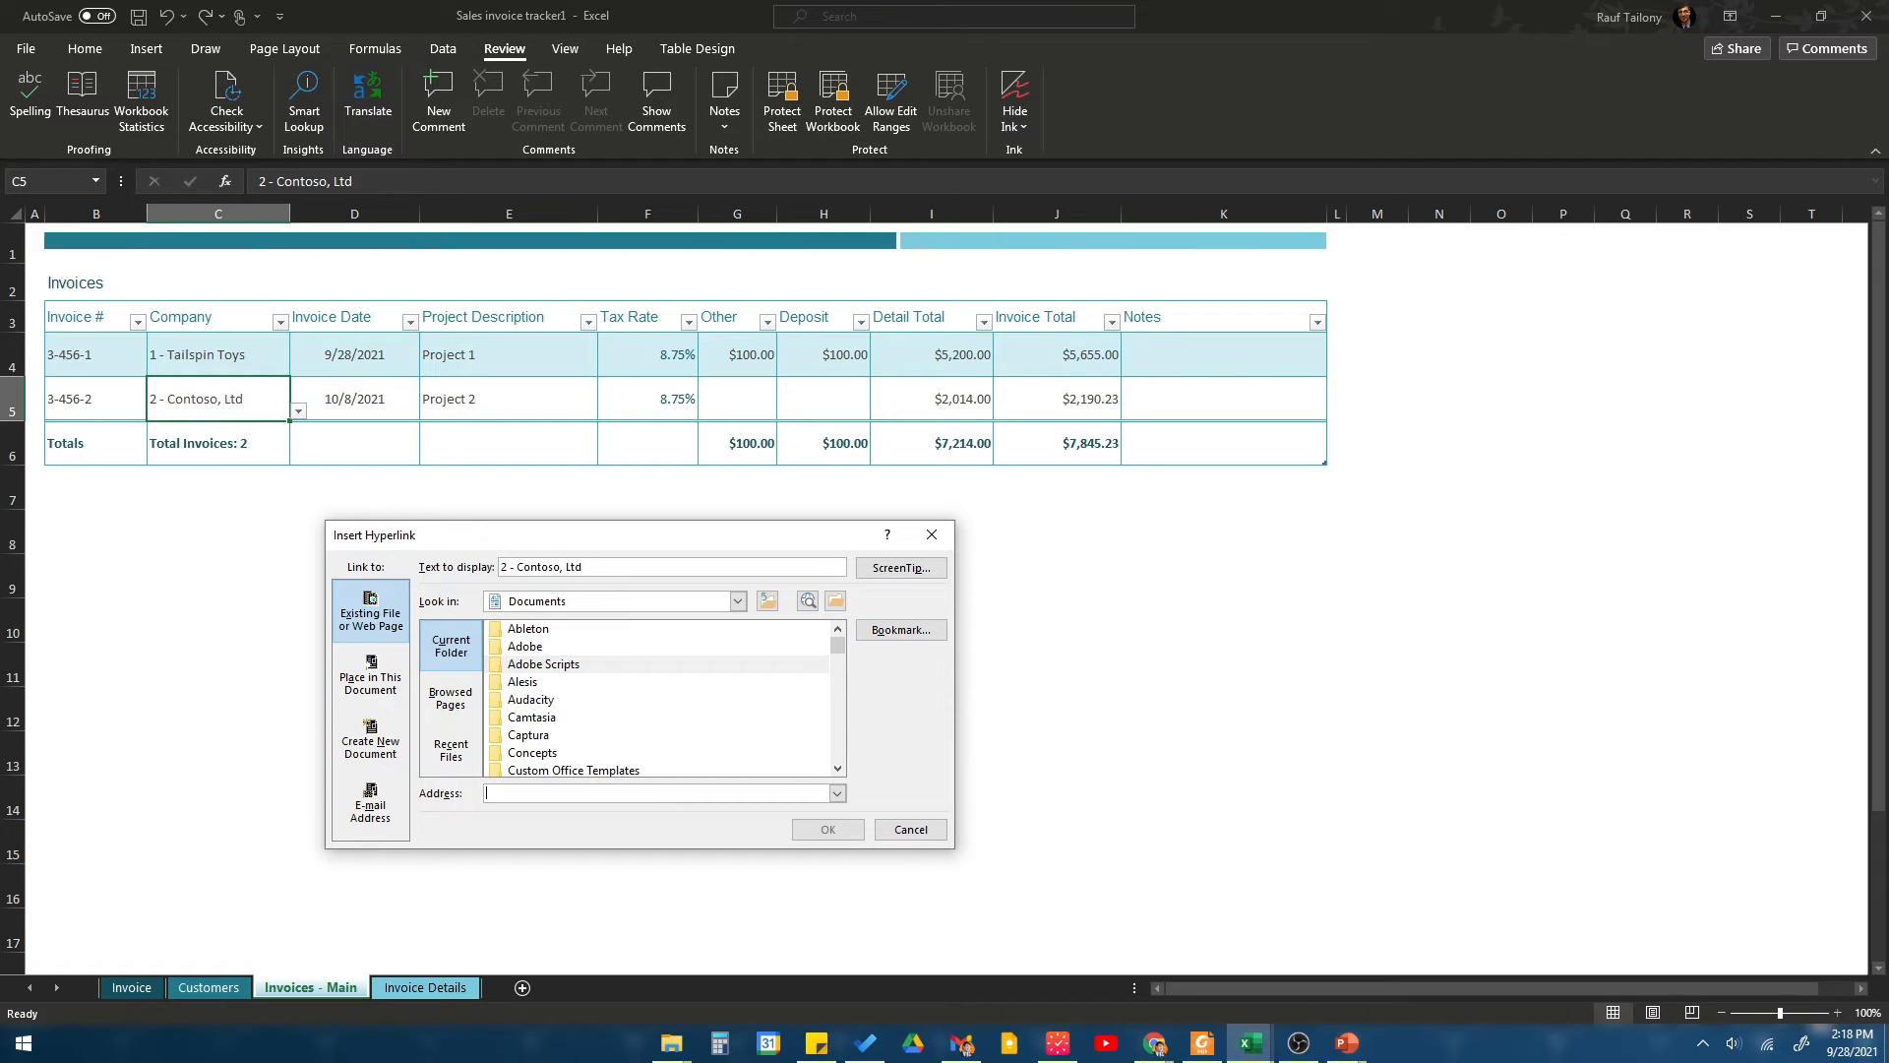
{"action": "type", "text": "www"}
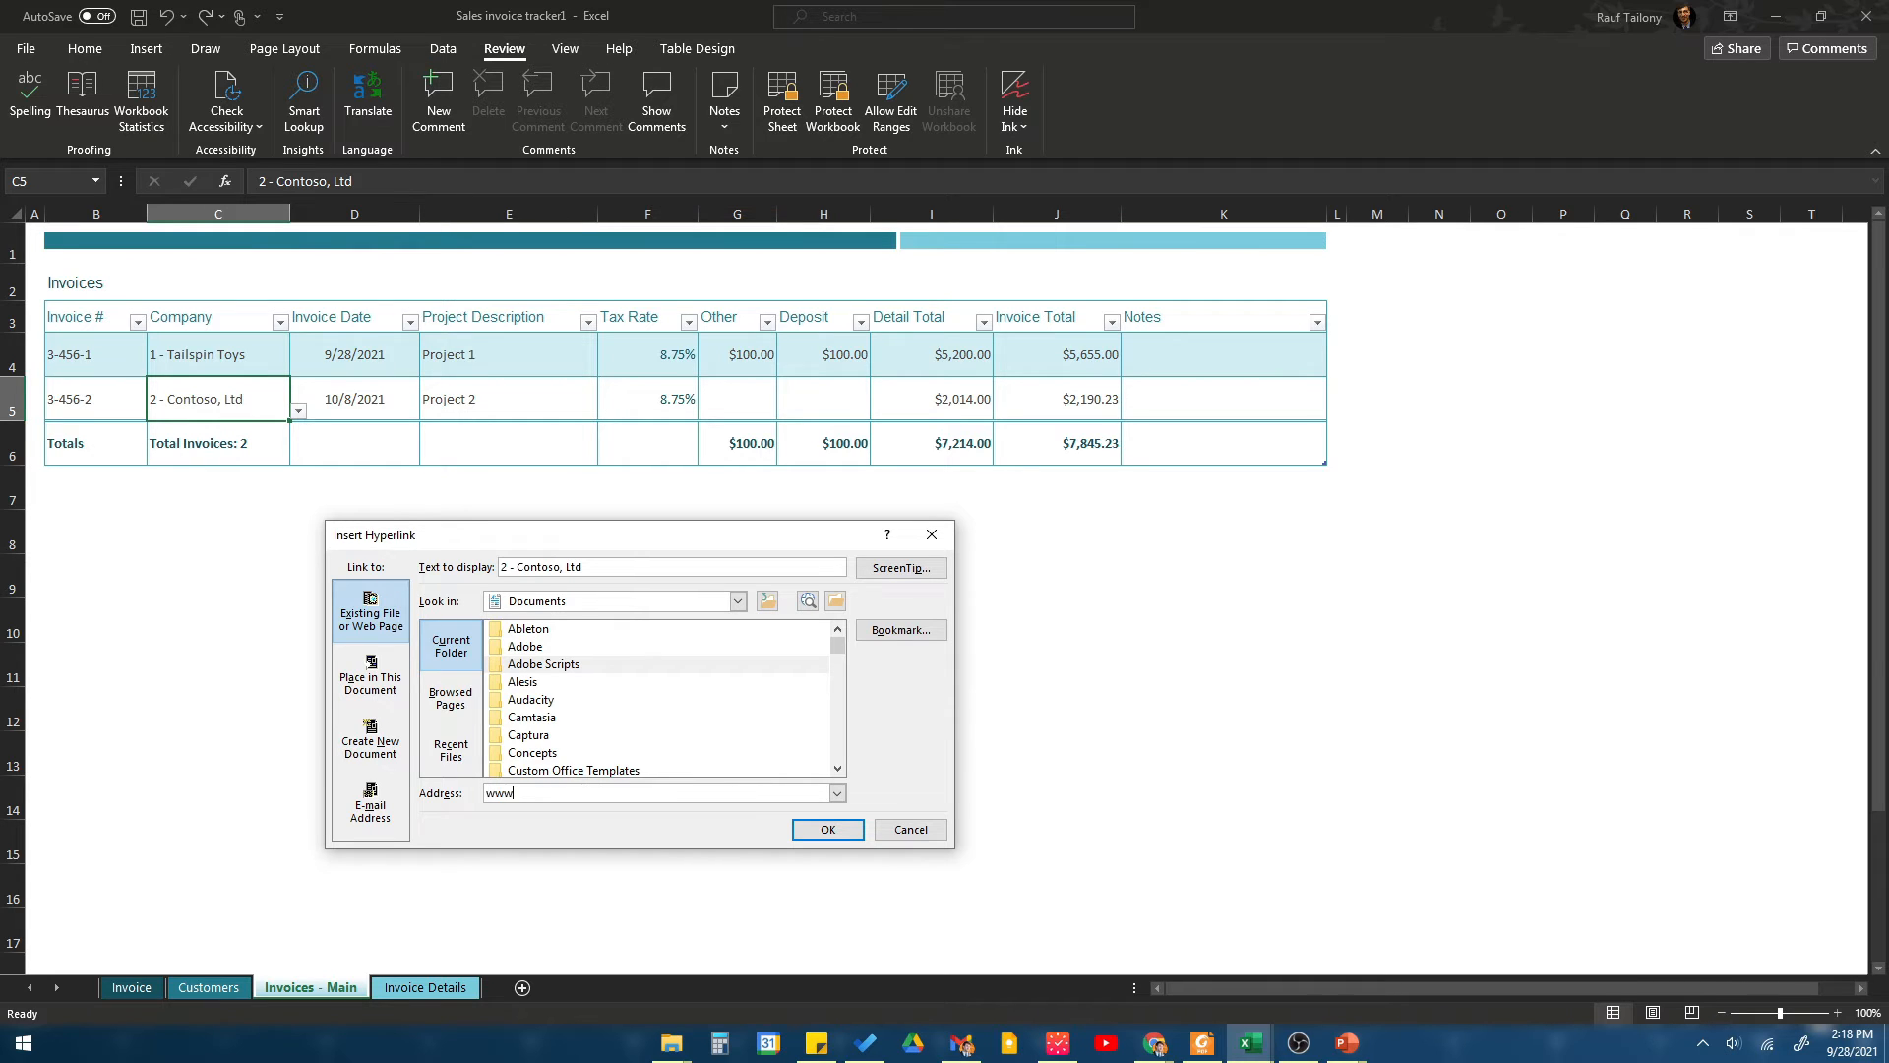
{"action": "type", "text": "http://www.google.com"}
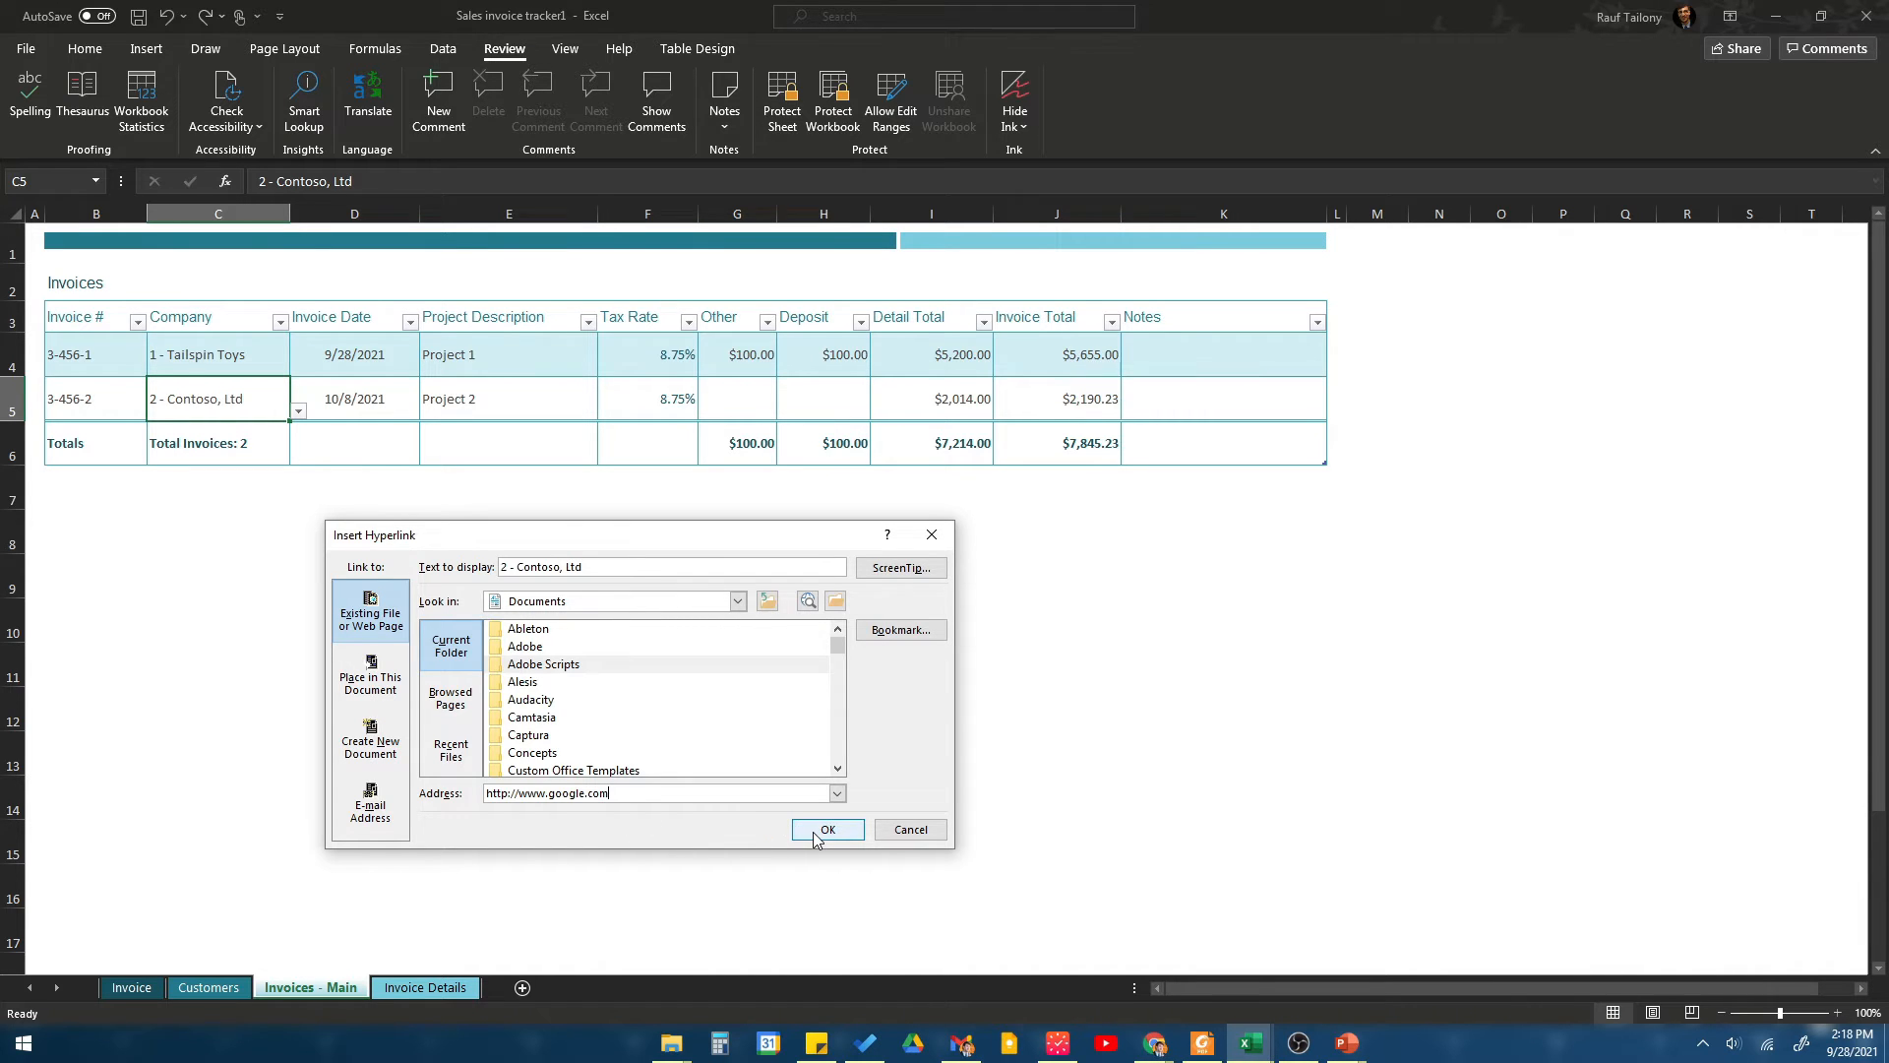
{"action": "left_click", "coordinate": [826, 829]}
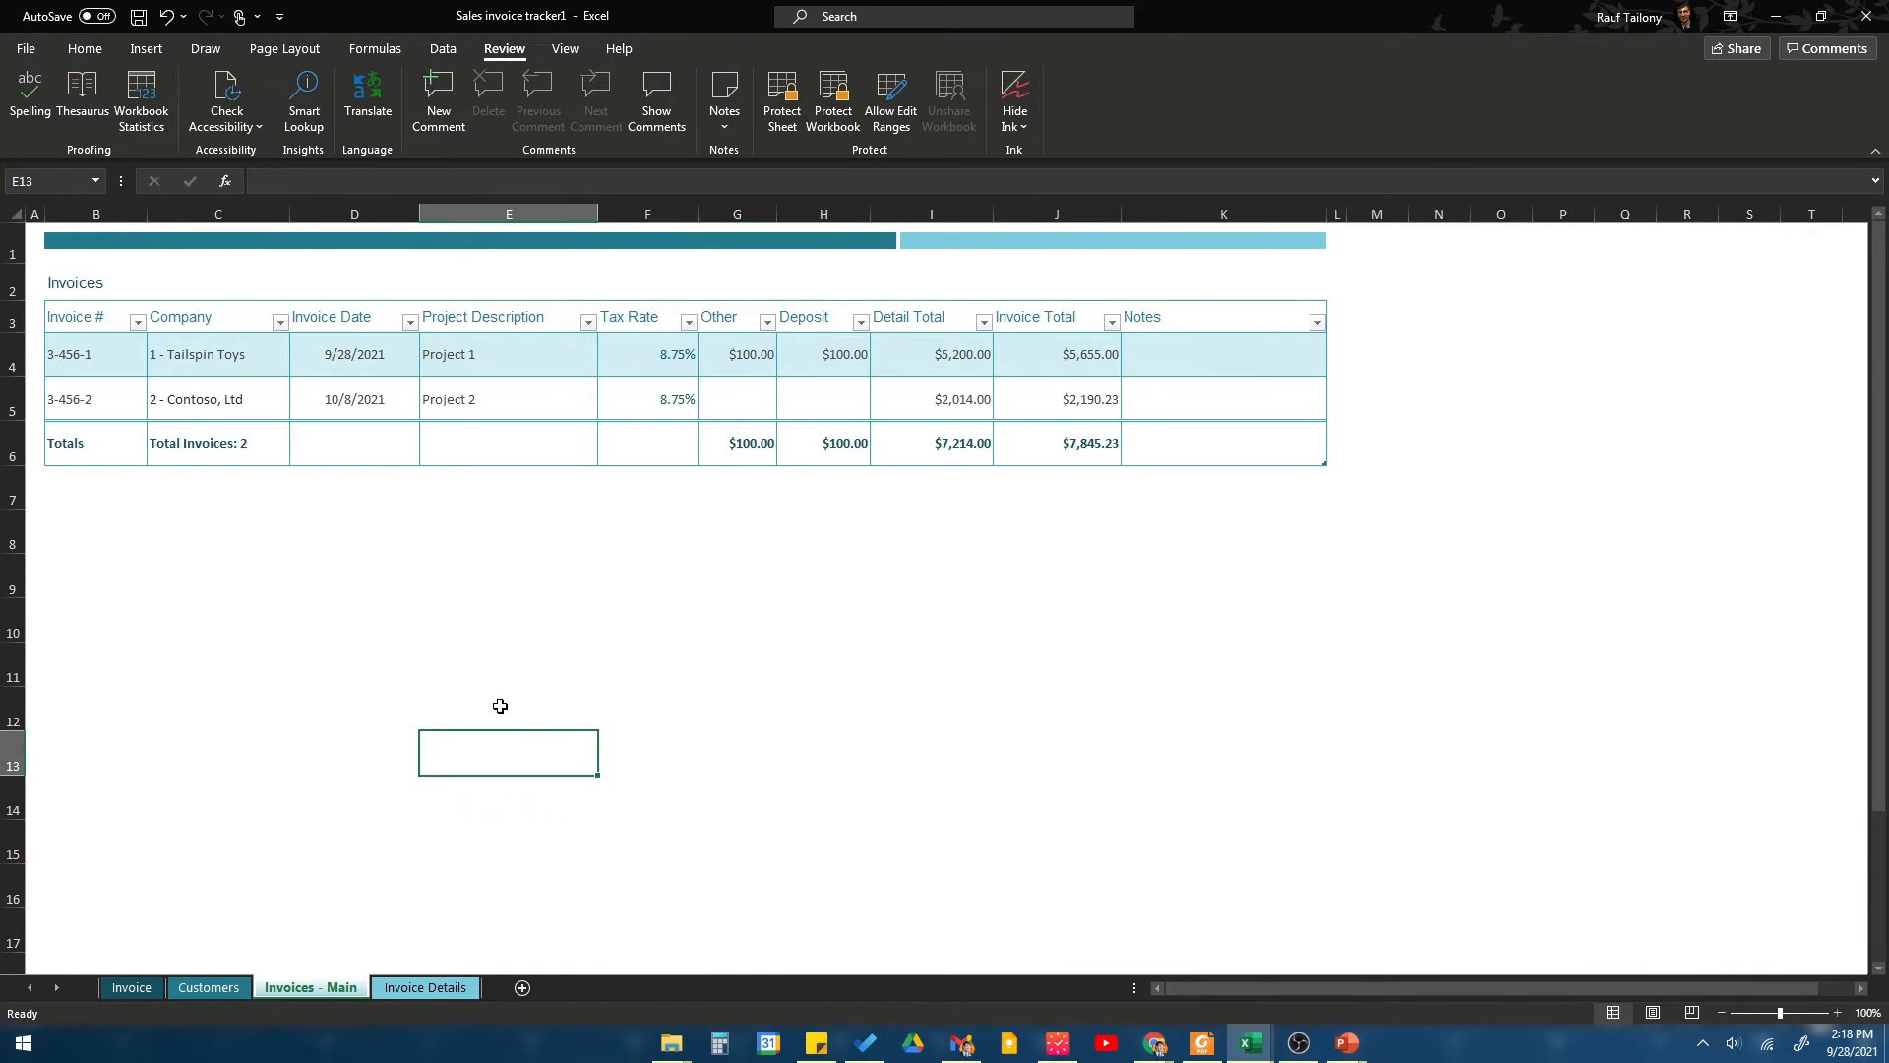
{"action": "mouse_move", "coordinate": [89, 385]}
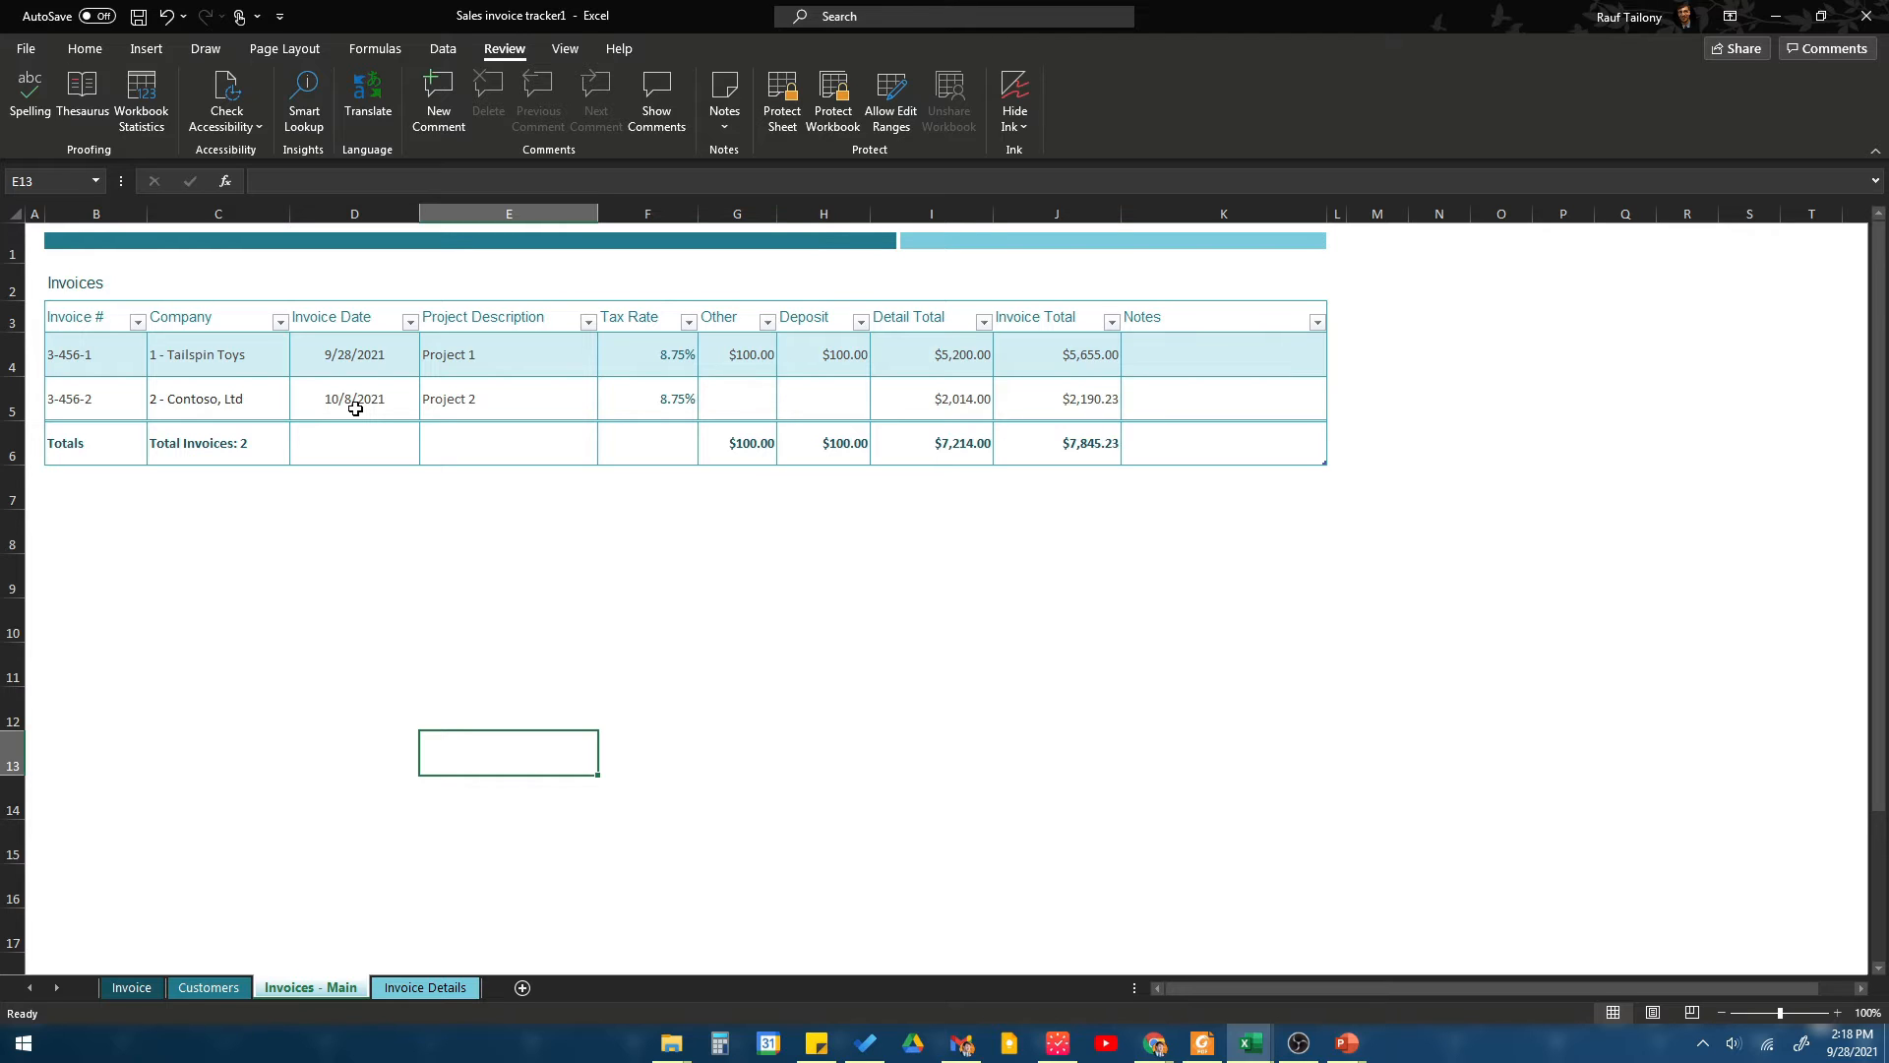
{"action": "mouse_move", "coordinate": [310, 431]}
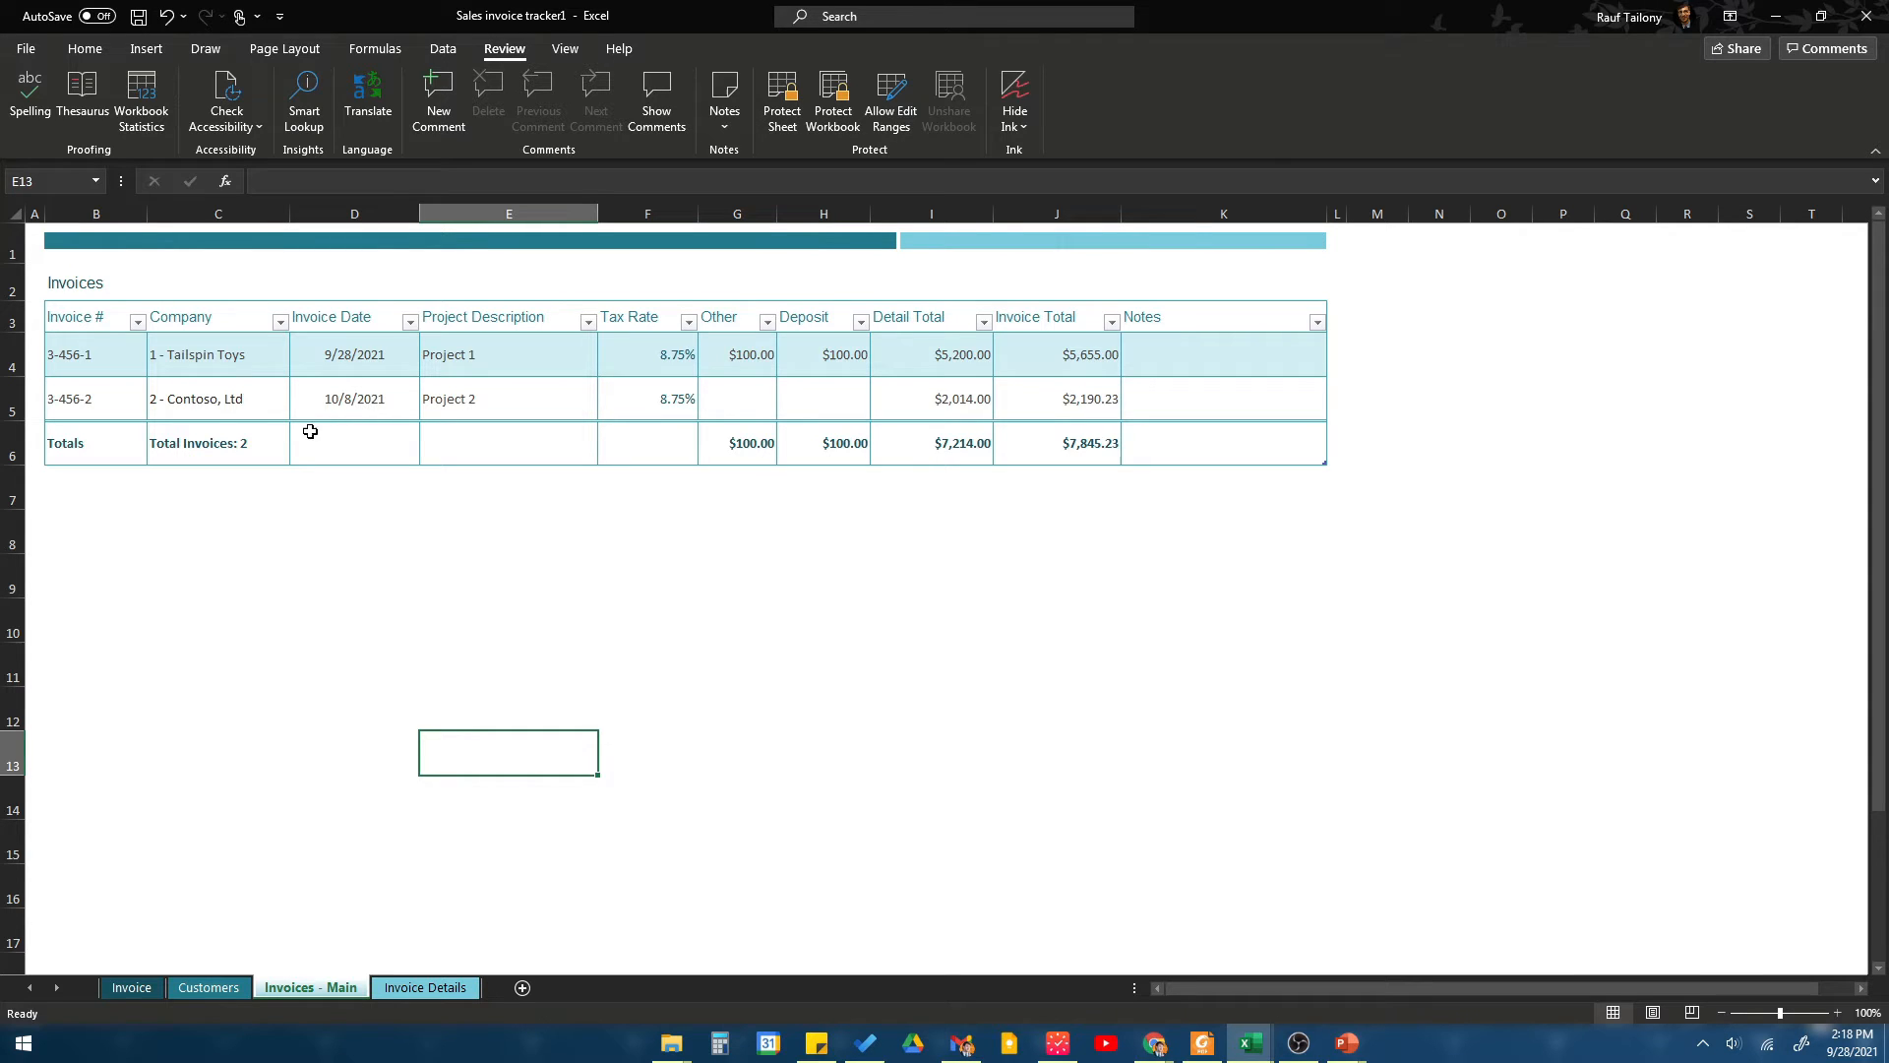
{"action": "mouse_move", "coordinate": [230, 431]}
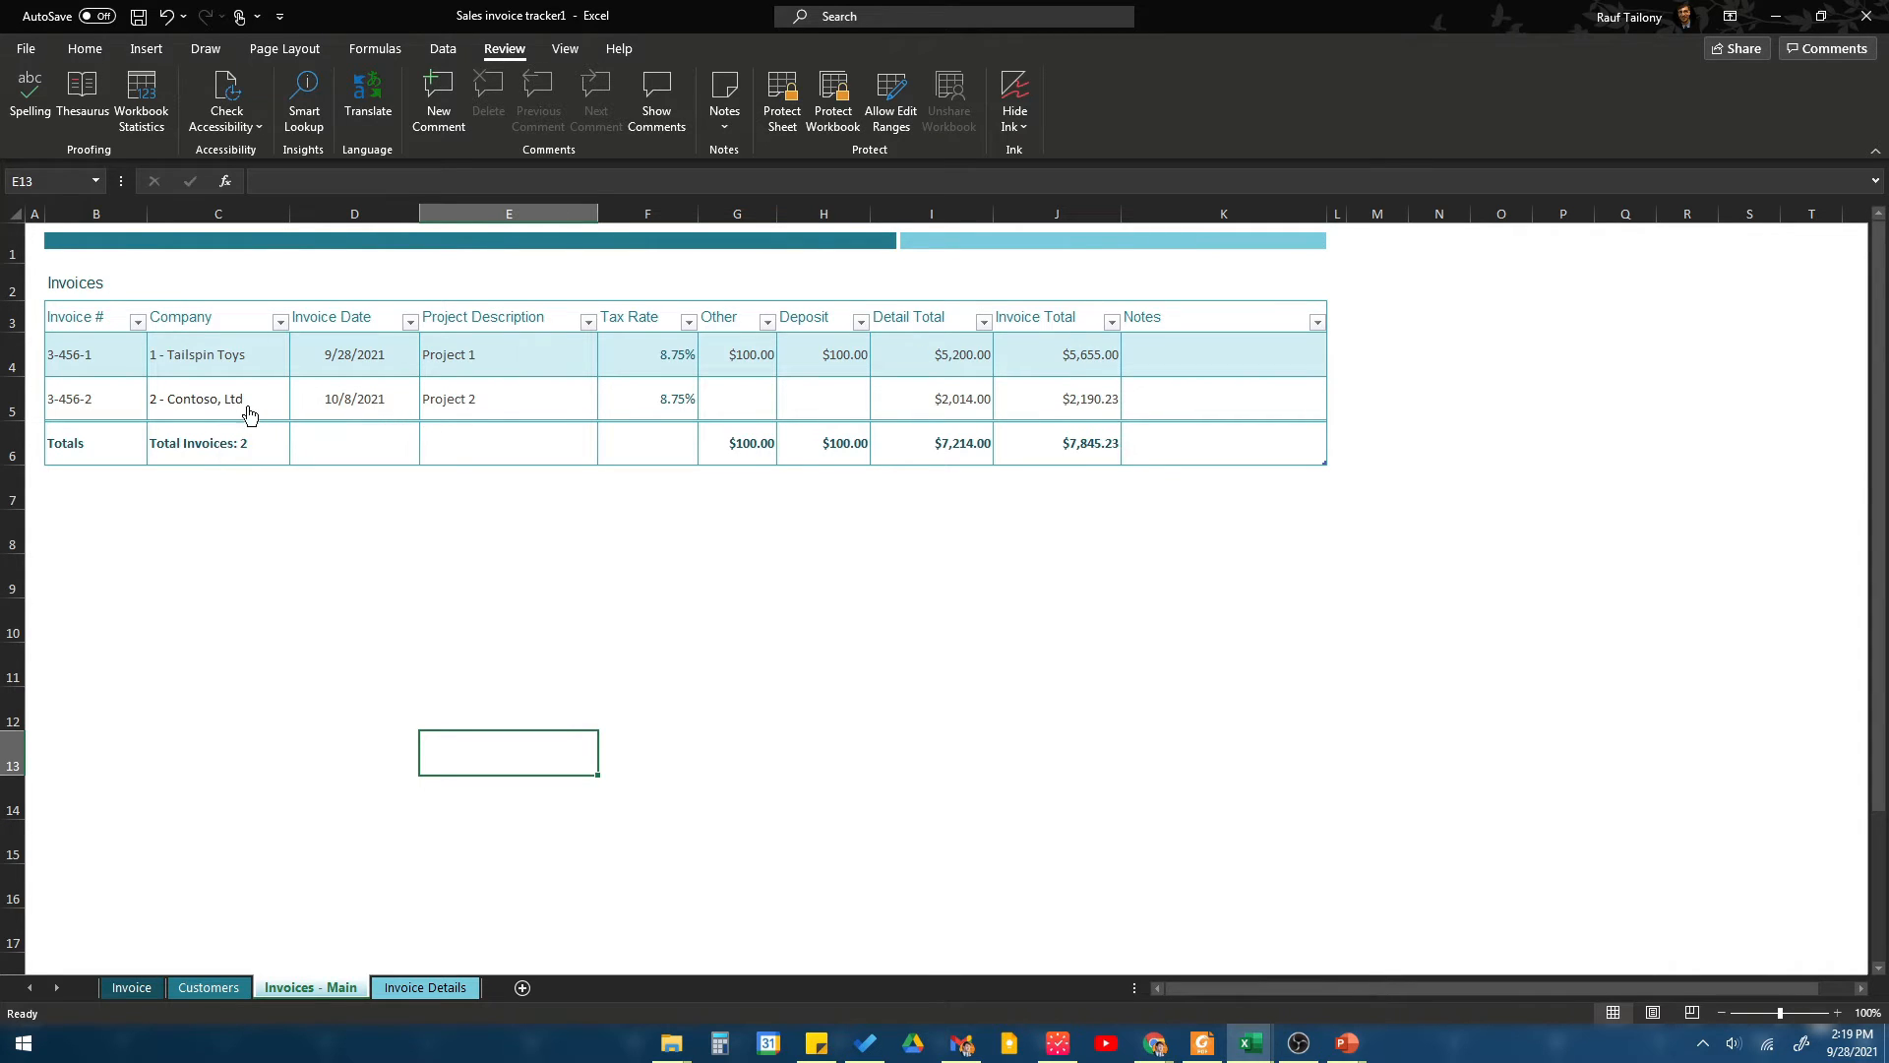
{"action": "mouse_move", "coordinate": [203, 409]}
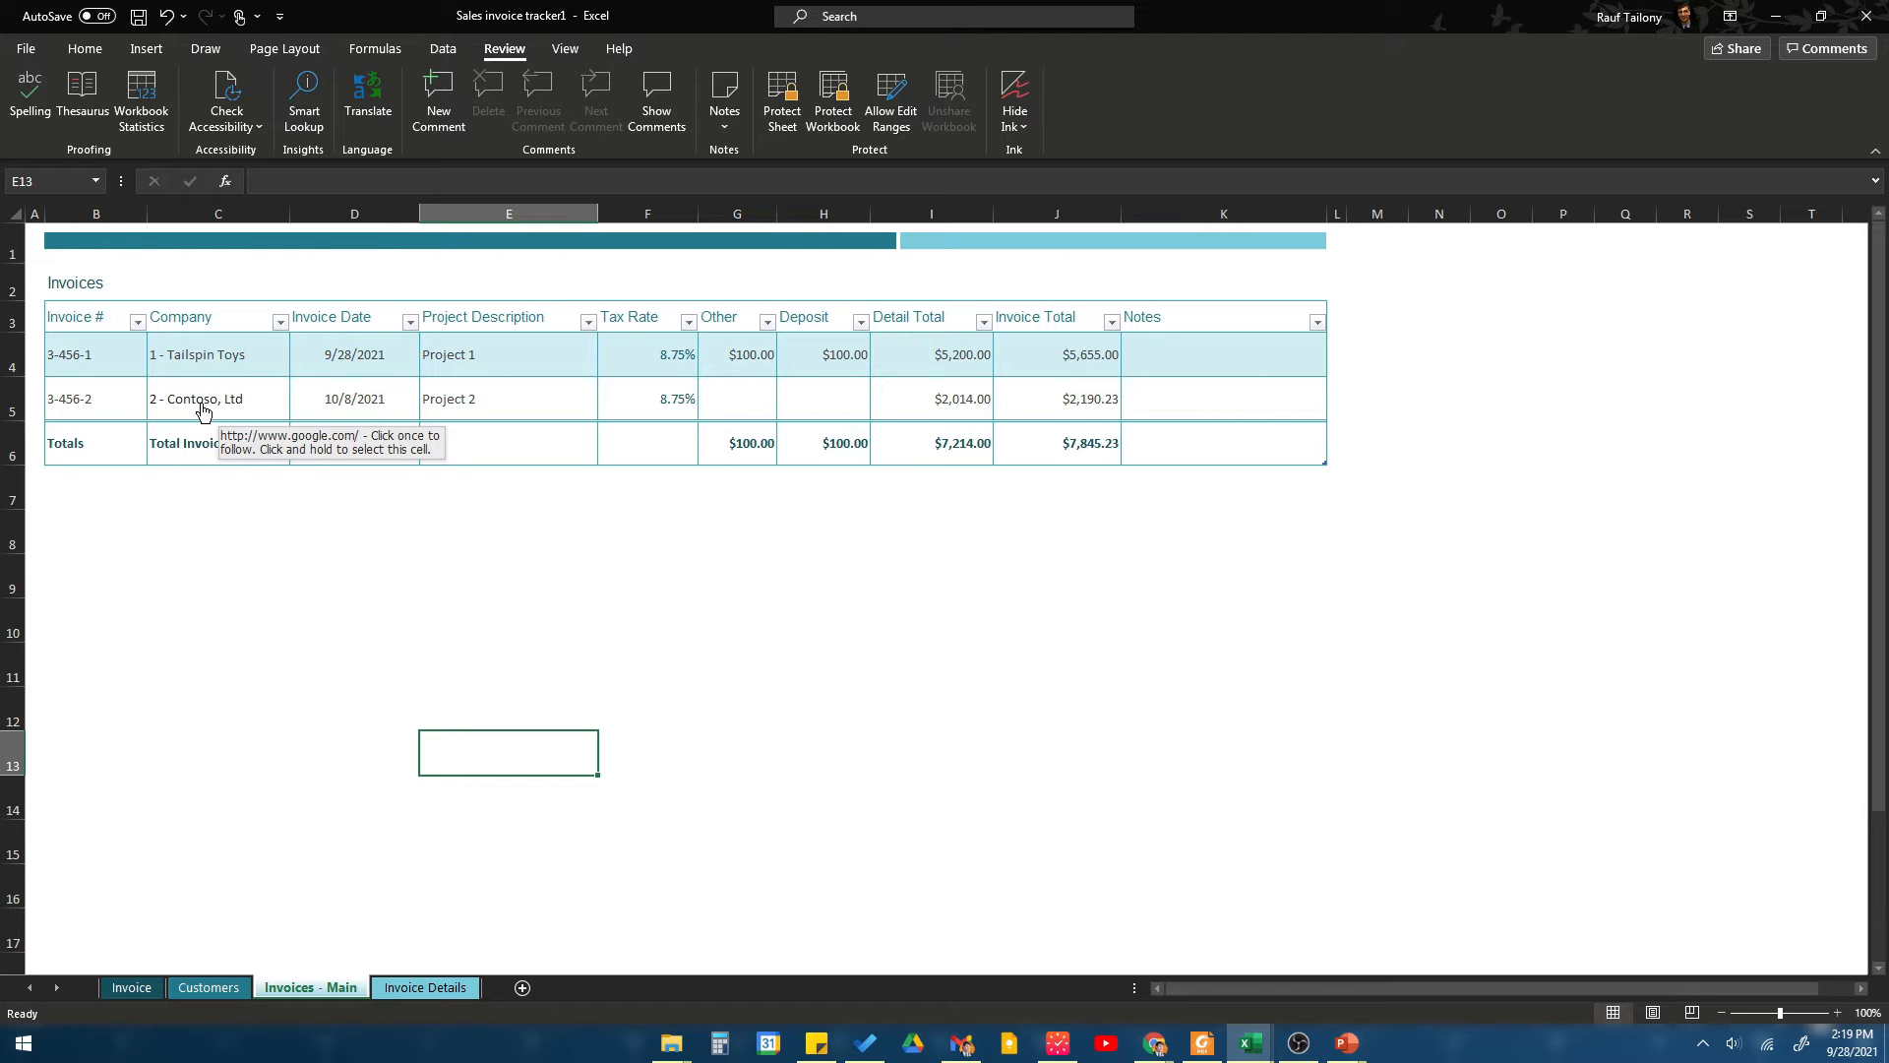
{"action": "mouse_move", "coordinate": [293, 430]}
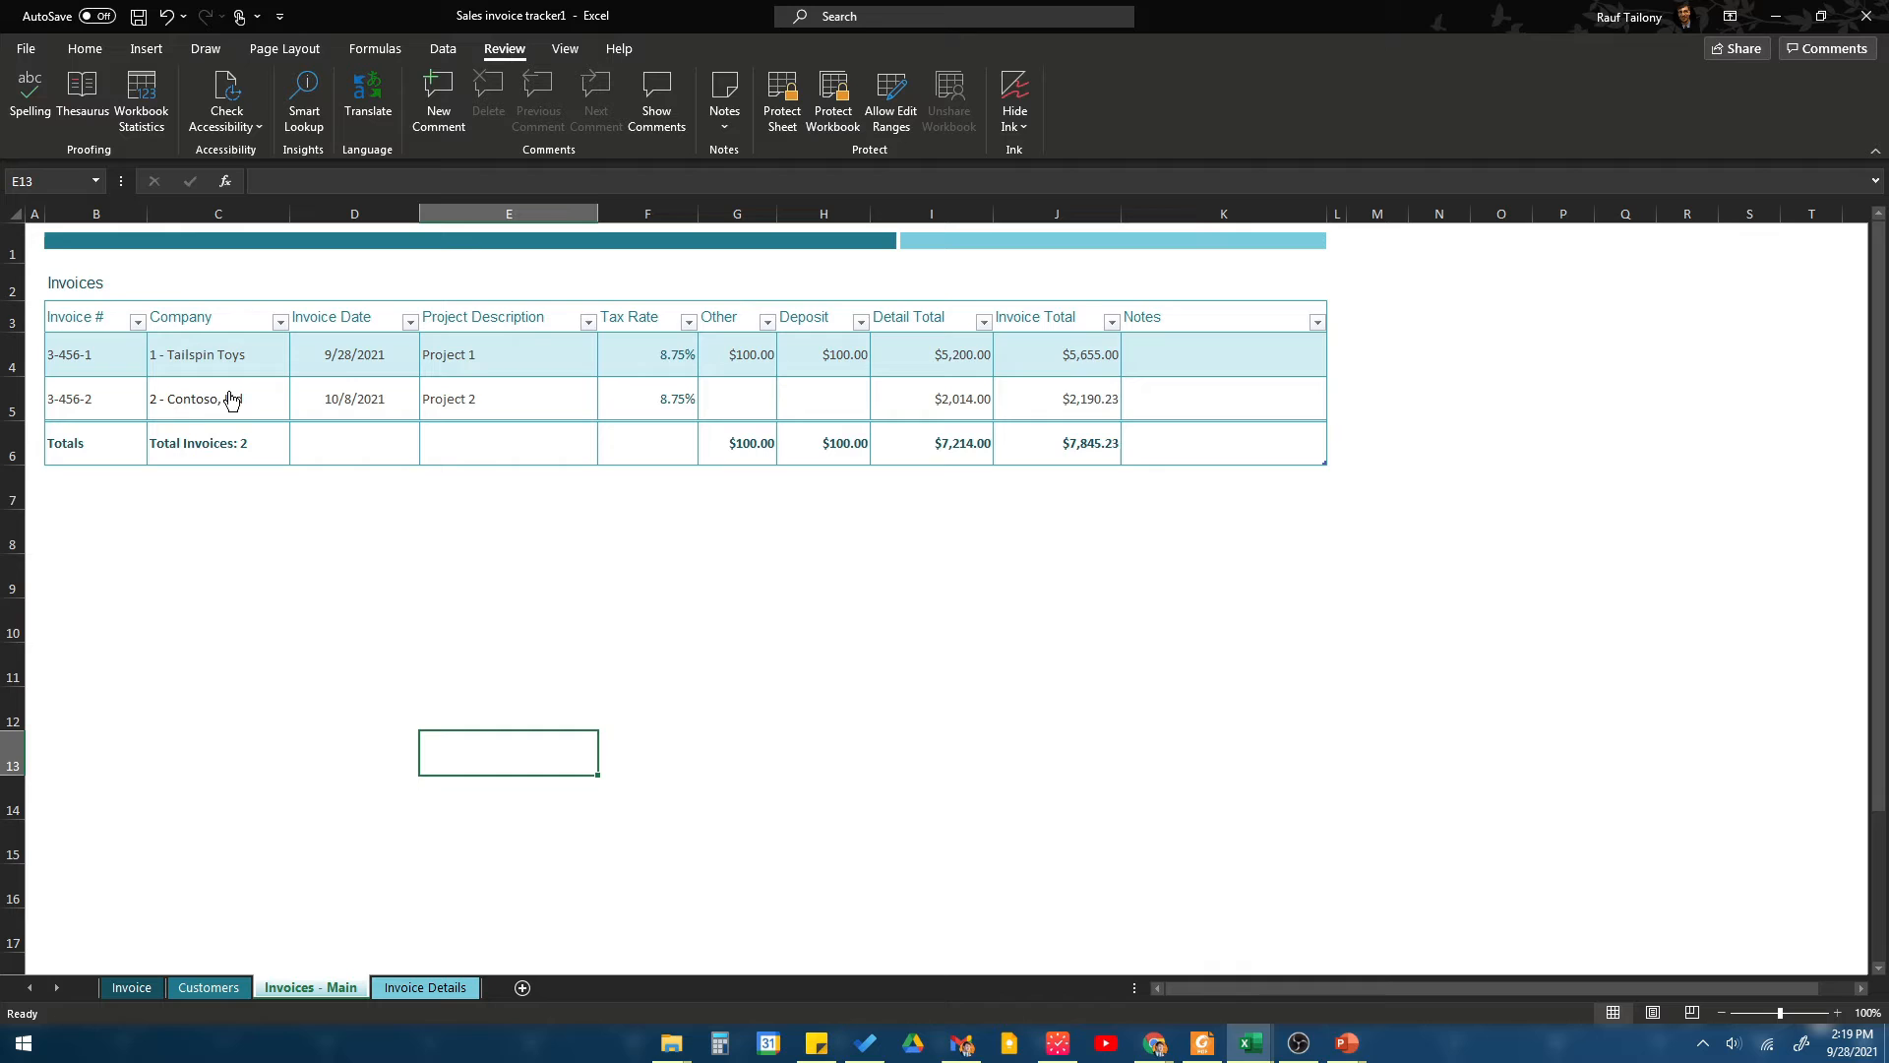
{"action": "mouse_move", "coordinate": [218, 399]}
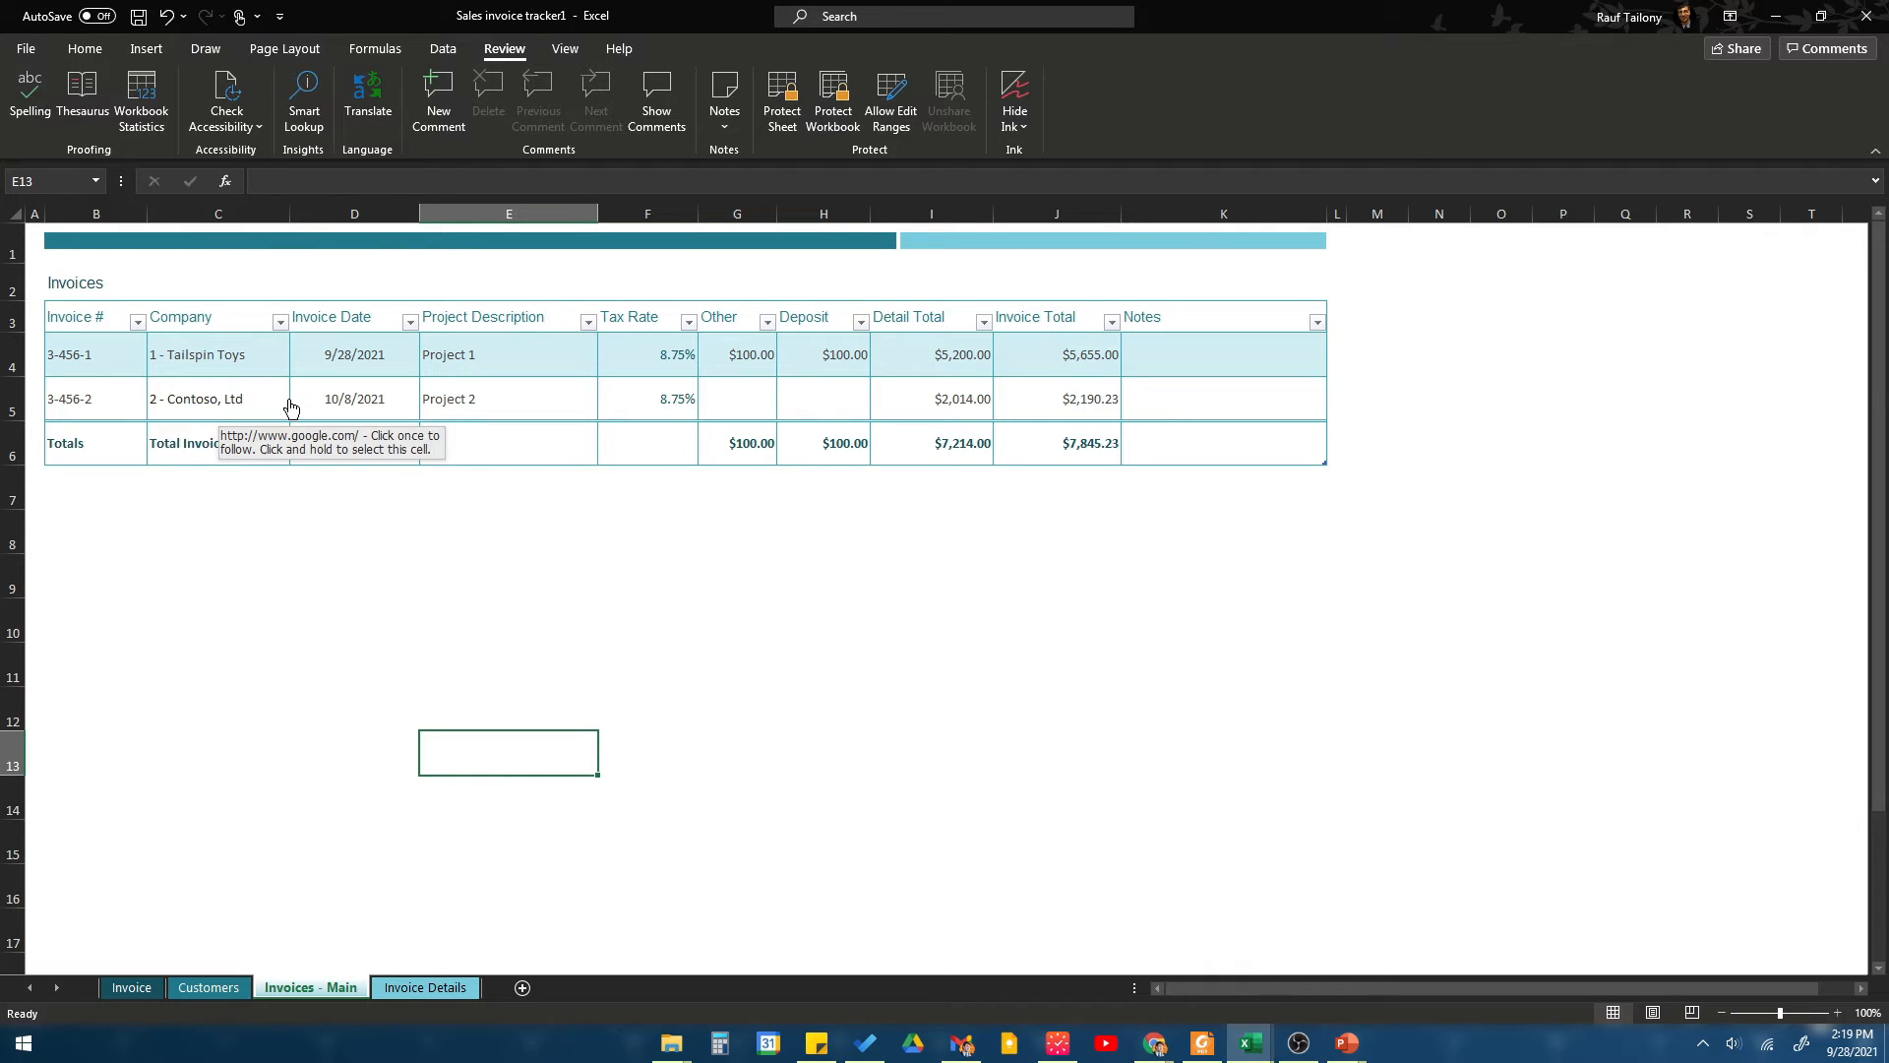
{"action": "mouse_move", "coordinate": [249, 402]}
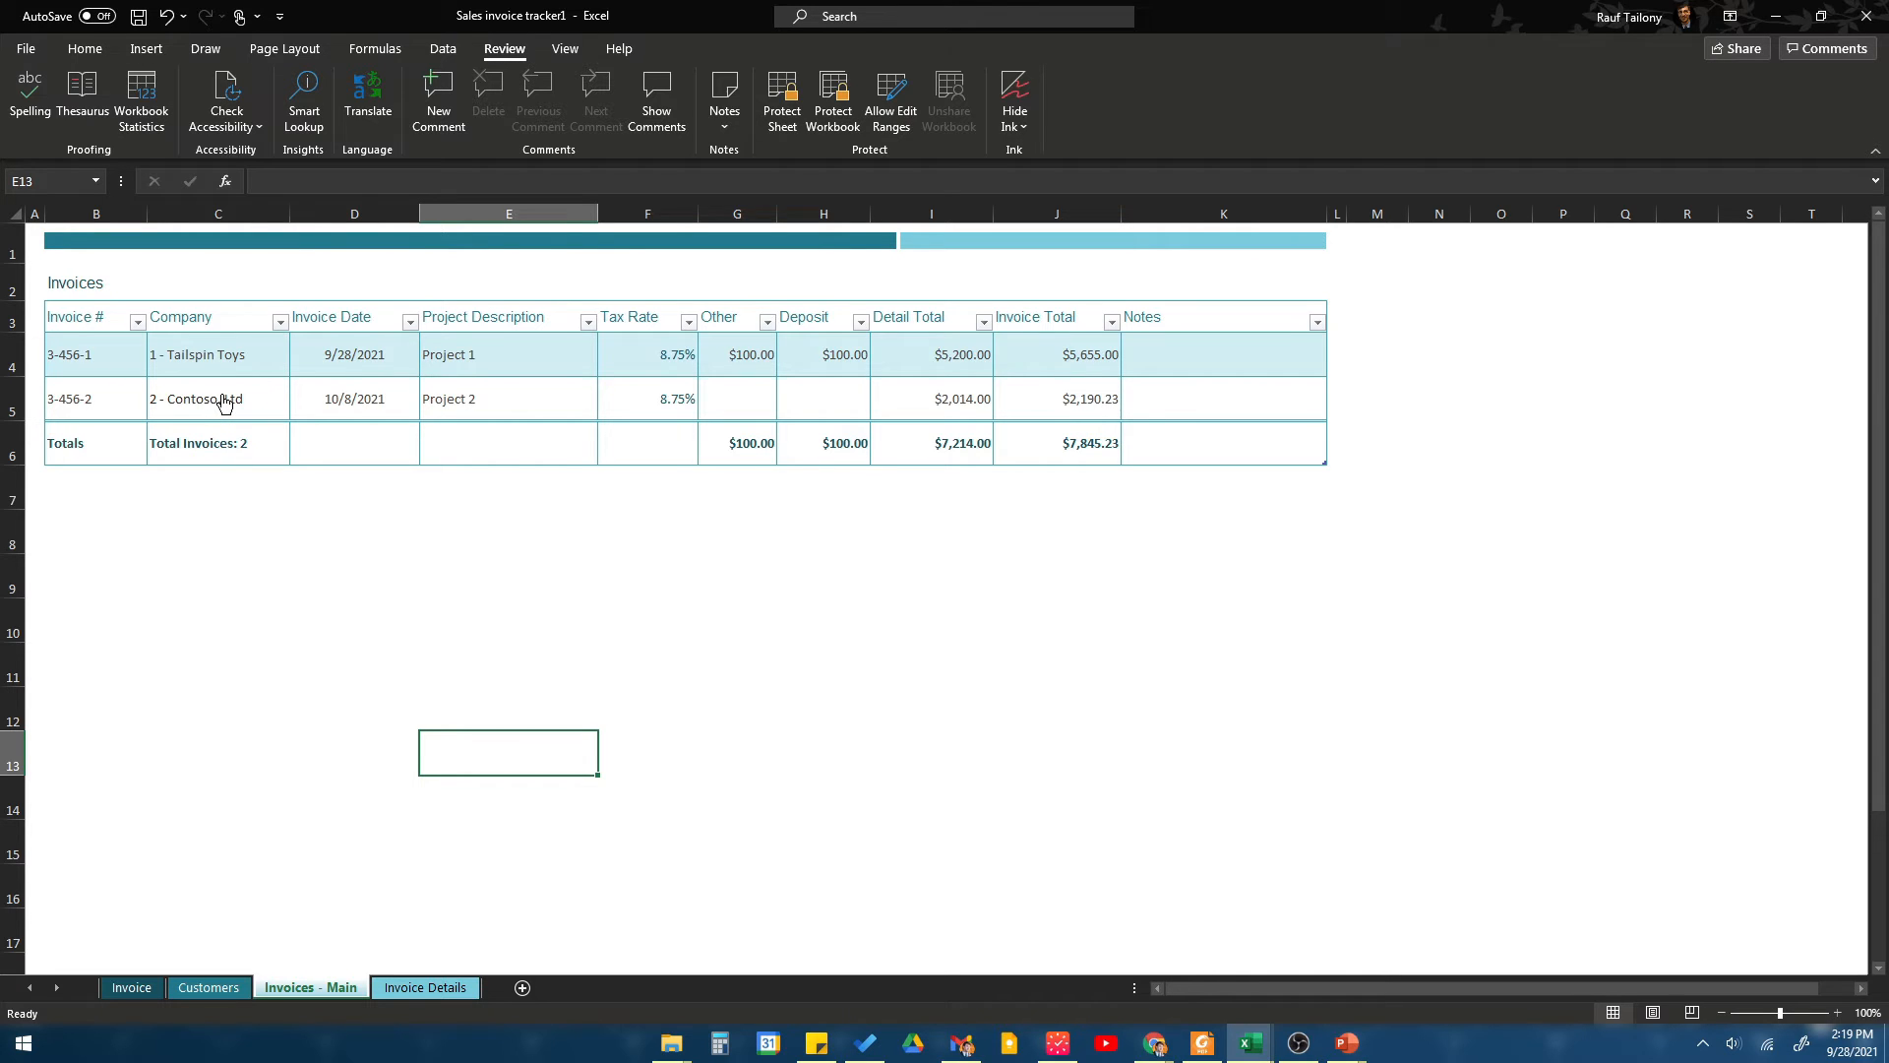
{"action": "mouse_move", "coordinate": [213, 403]}
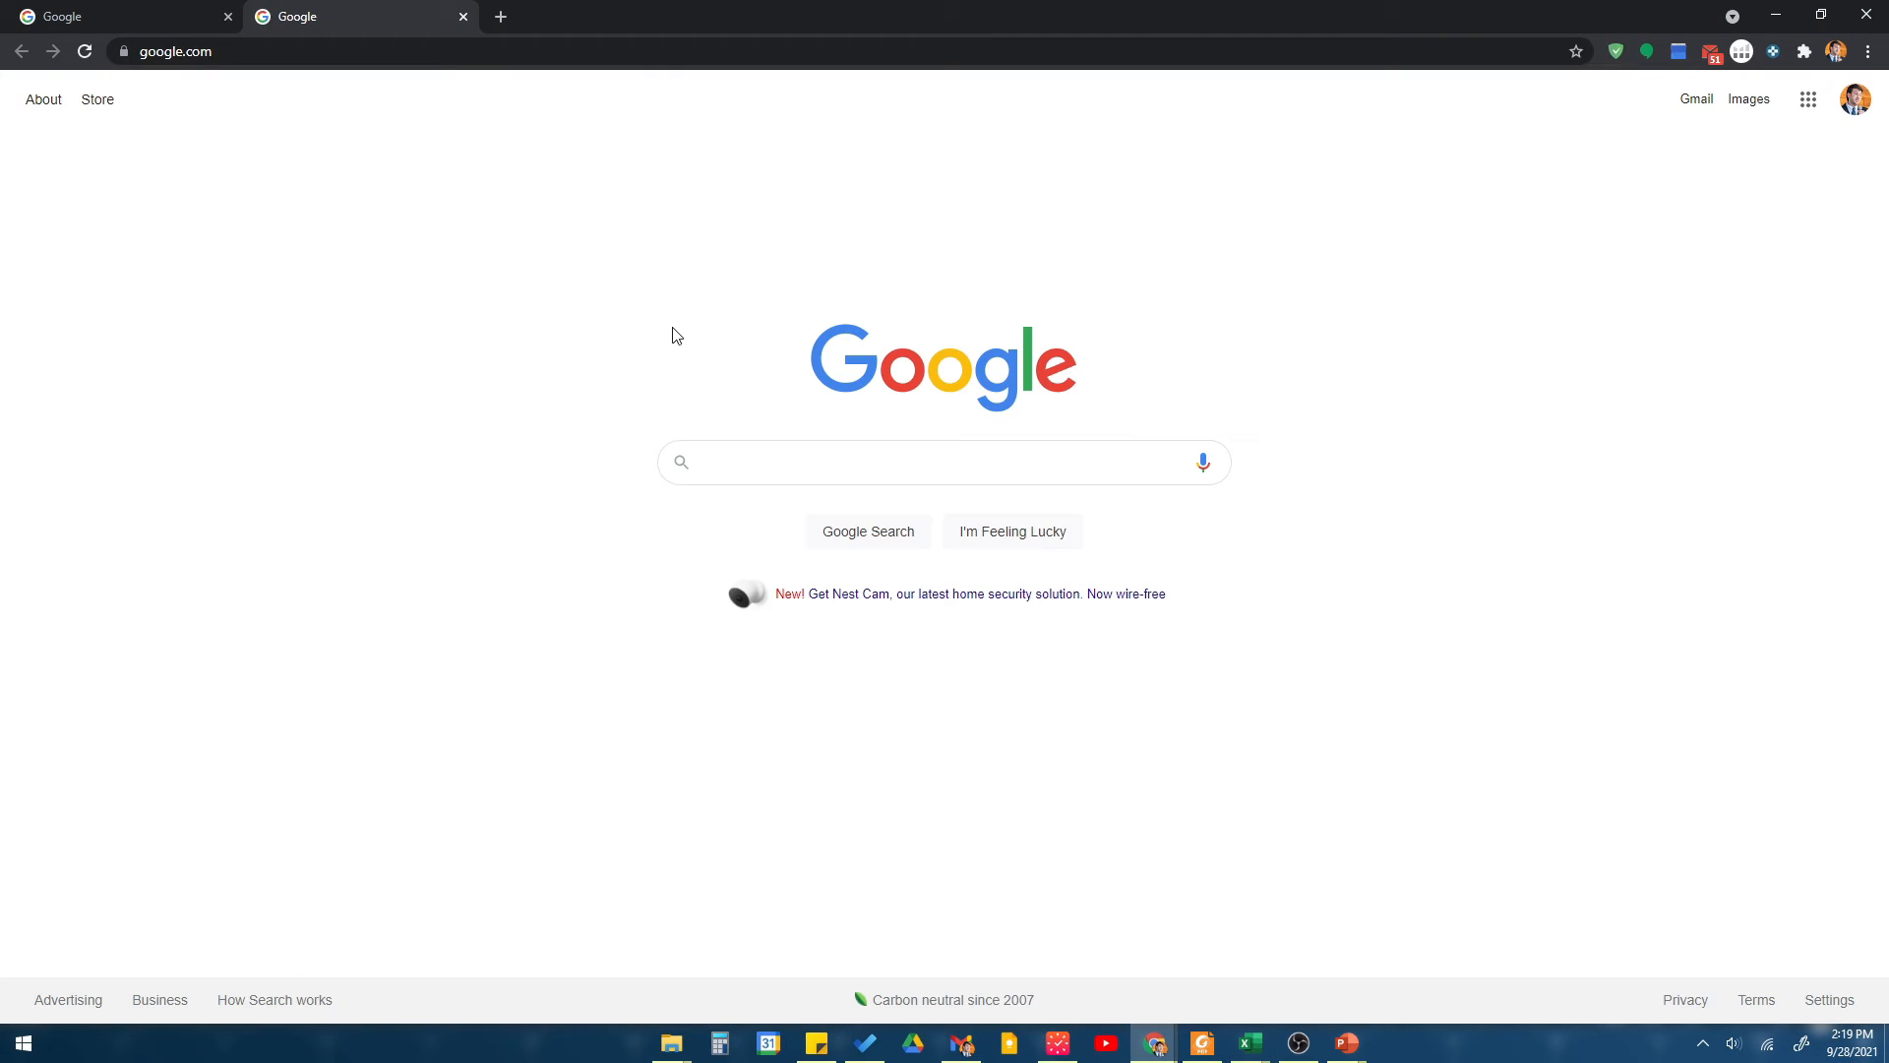
{"action": "mouse_move", "coordinate": [1248, 1042]}
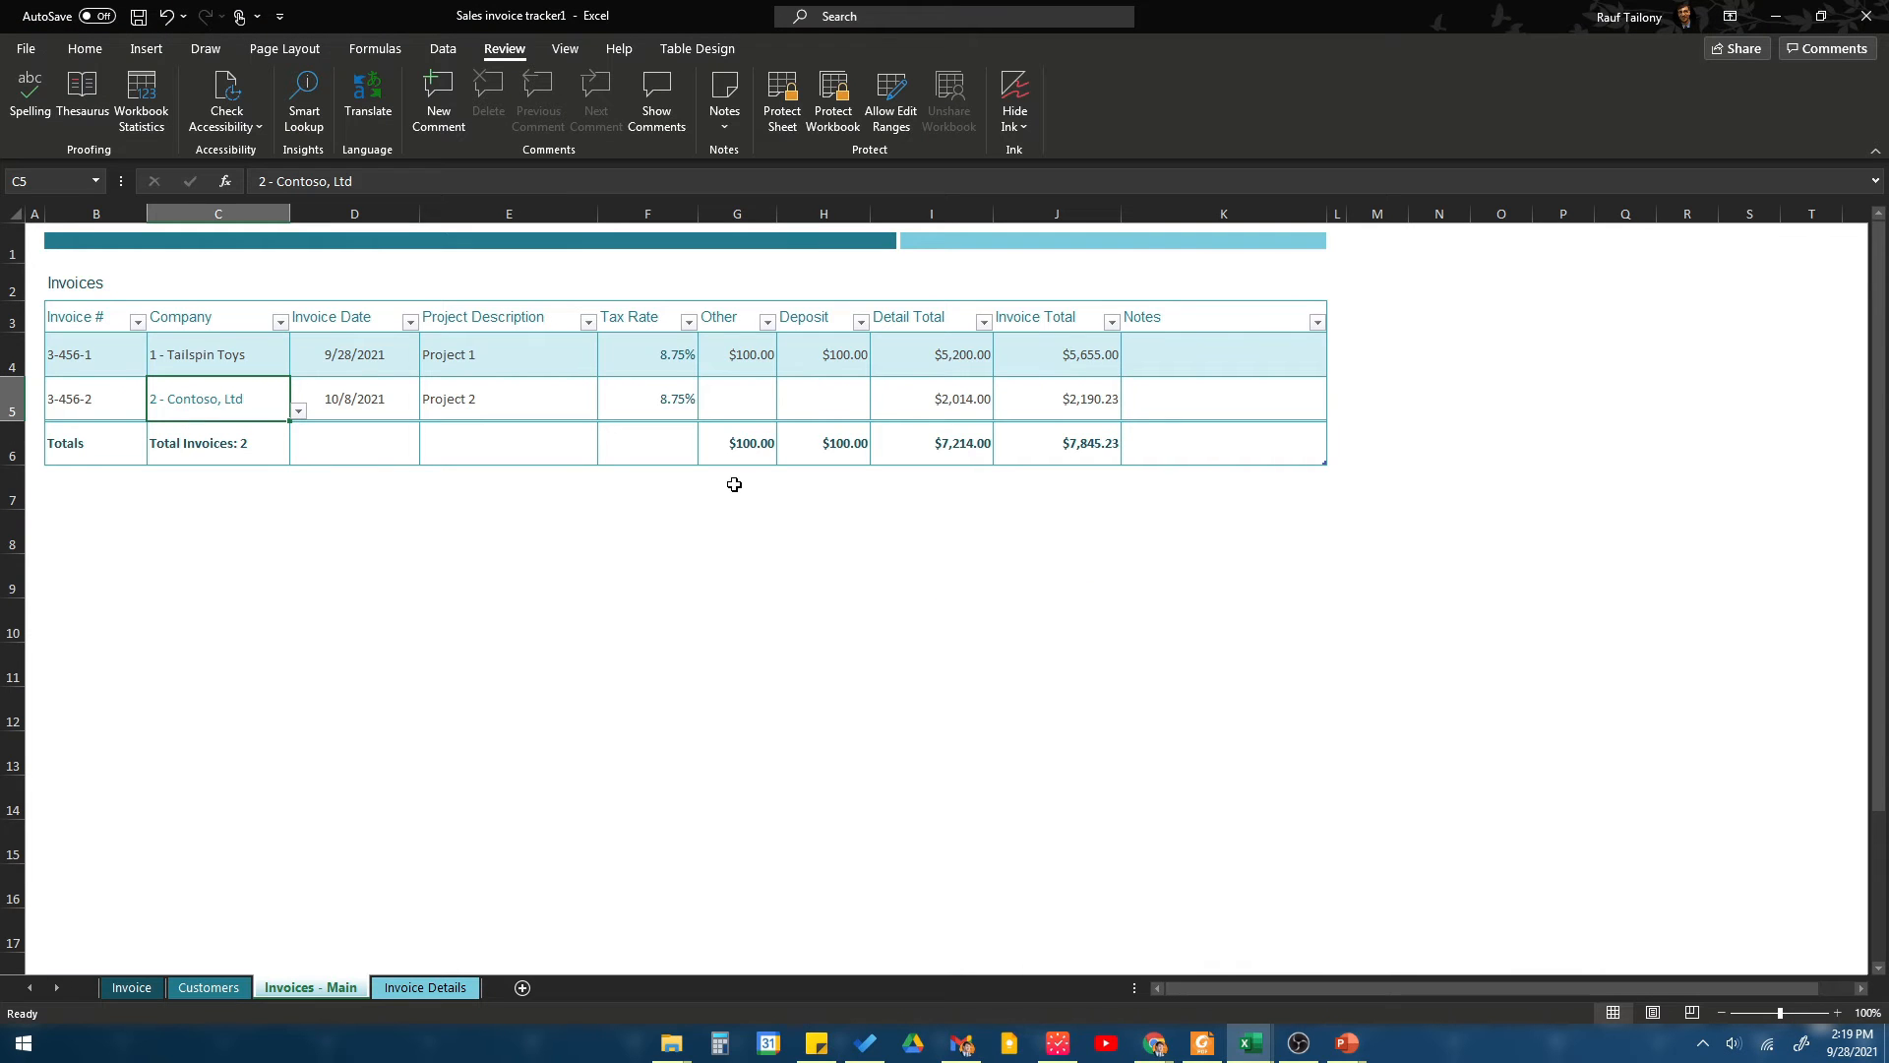
{"action": "mouse_move", "coordinate": [741, 472]}
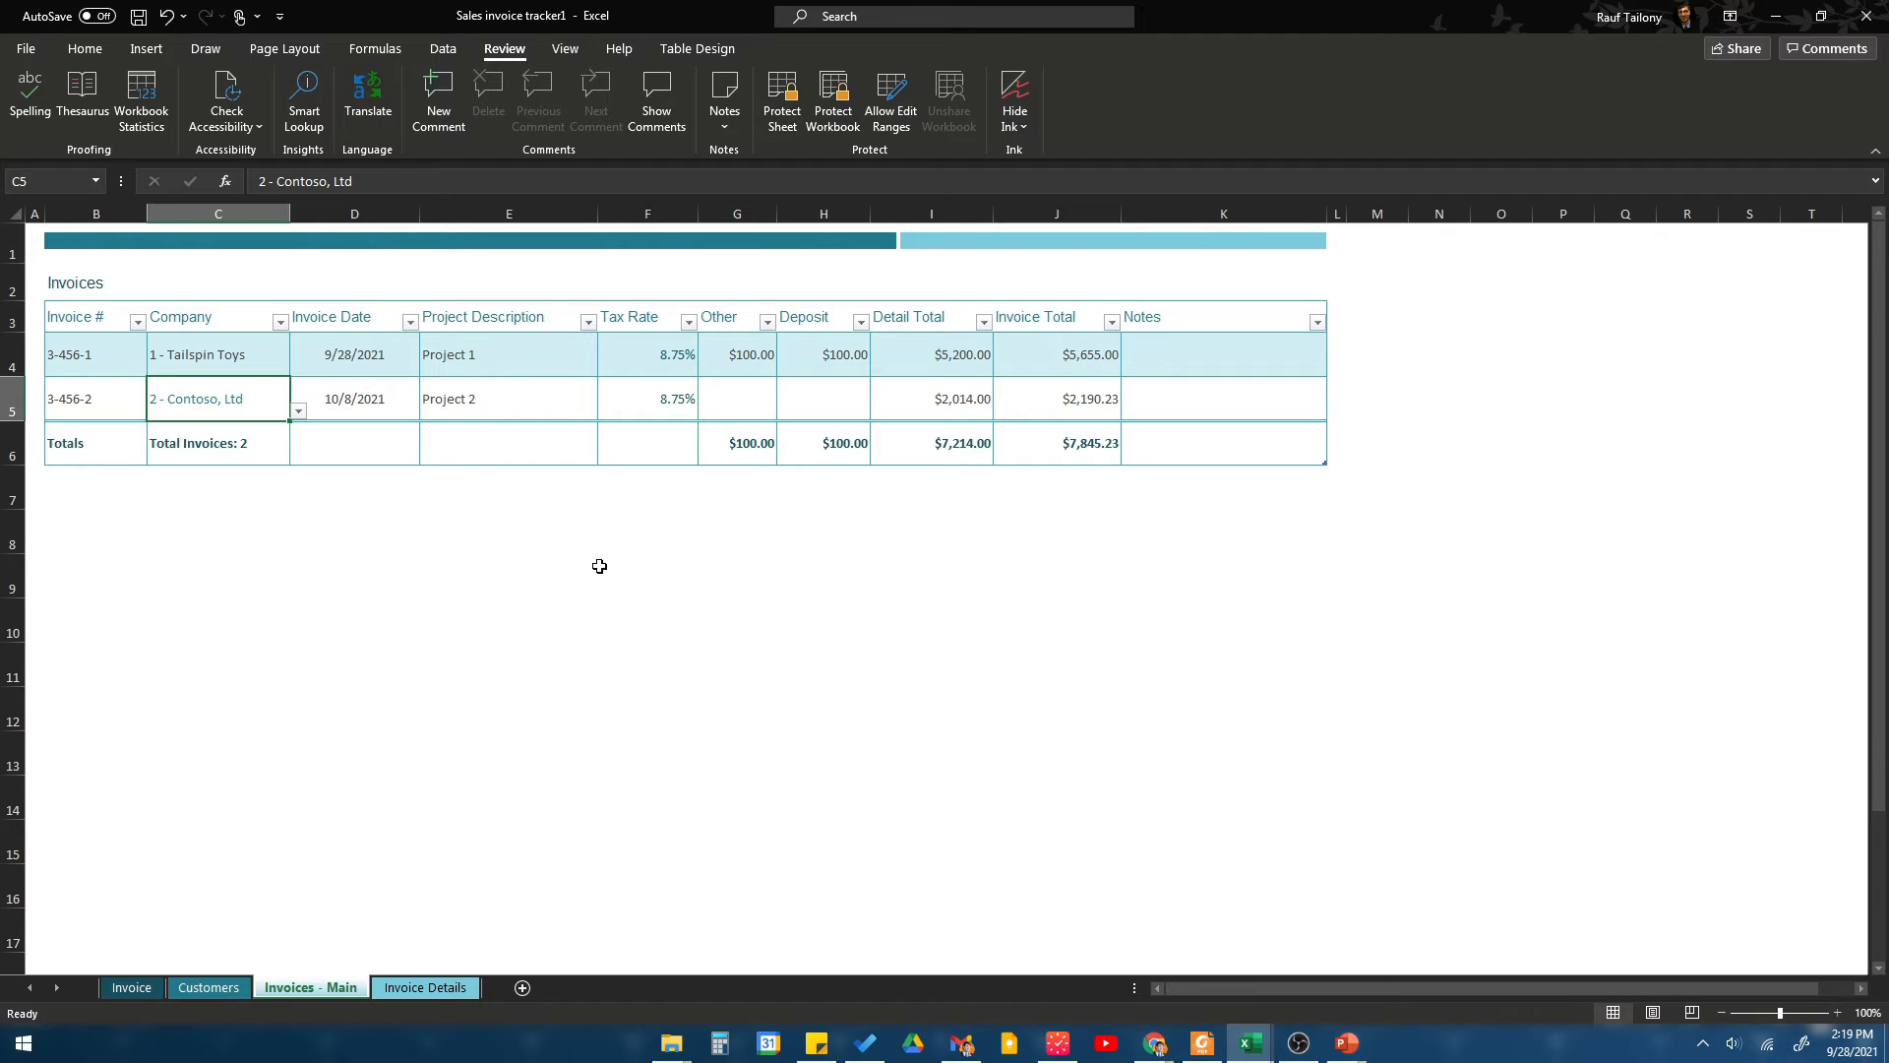
{"action": "left_click", "coordinate": [647, 575]}
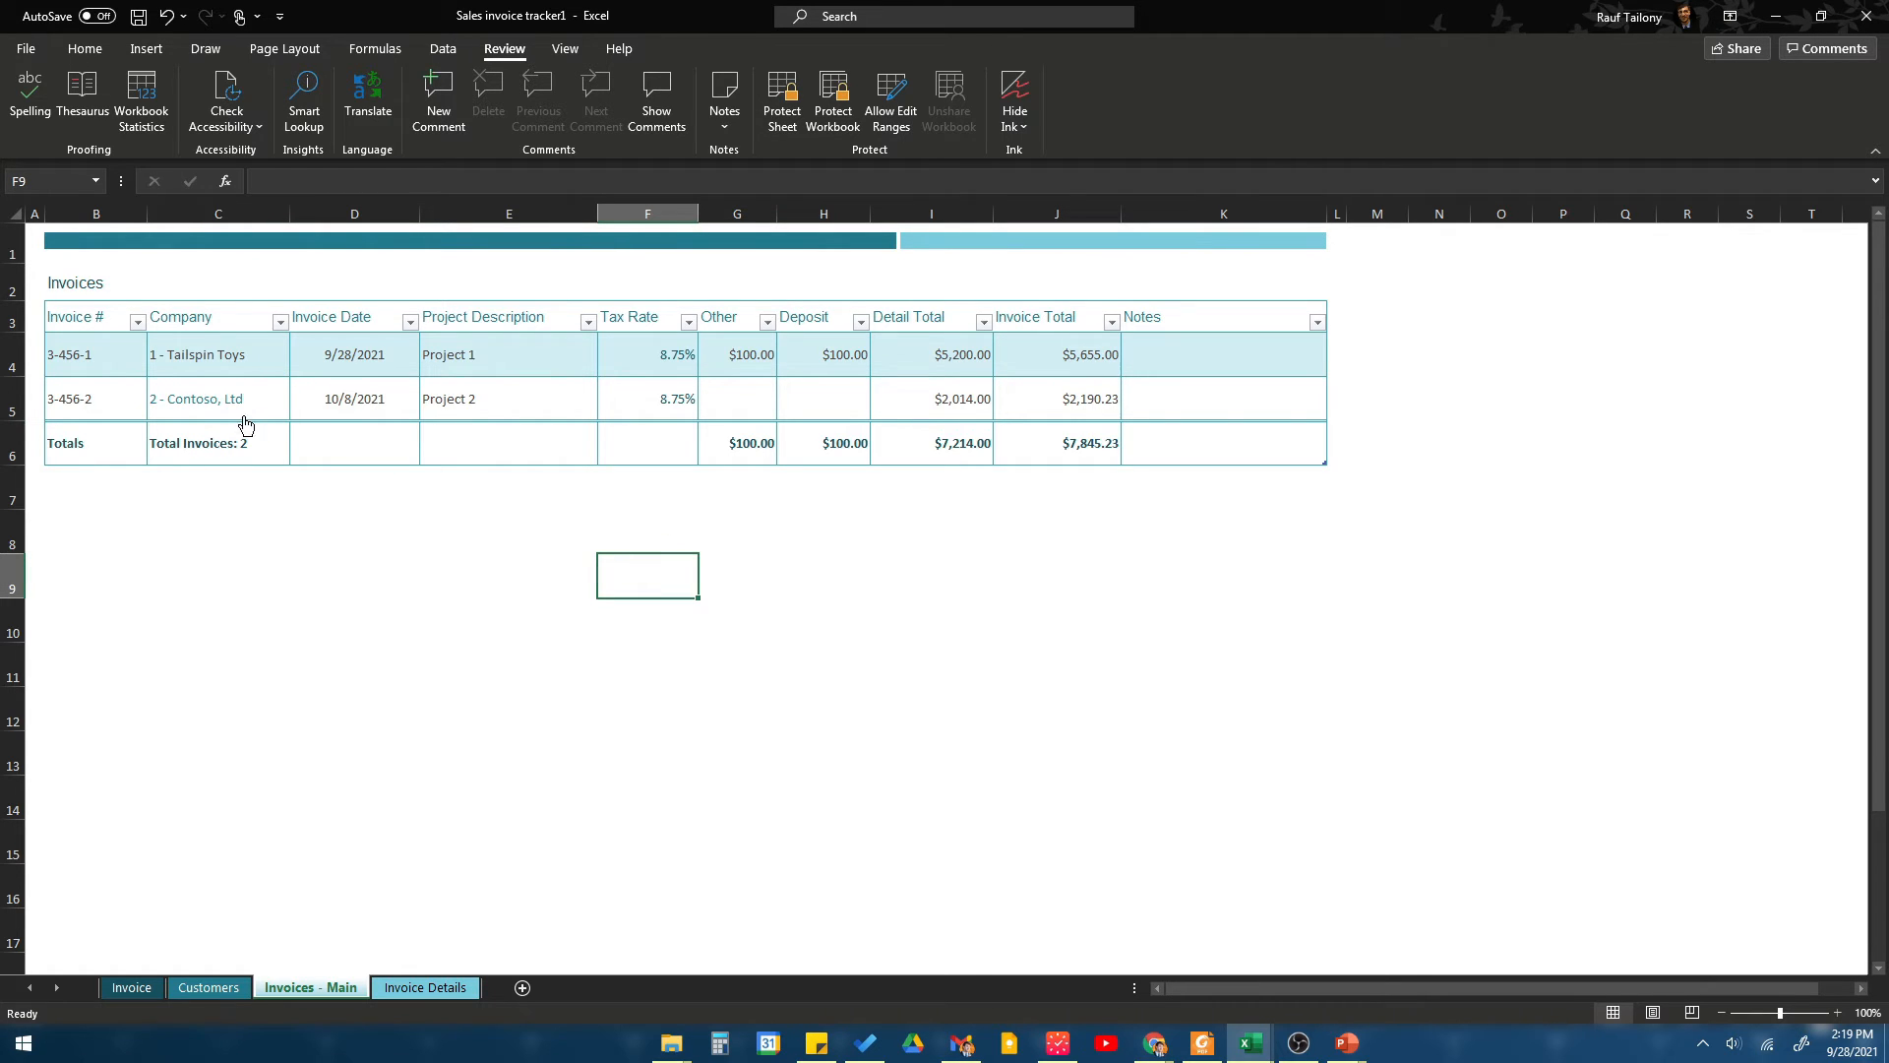
{"action": "mouse_move", "coordinate": [197, 398]}
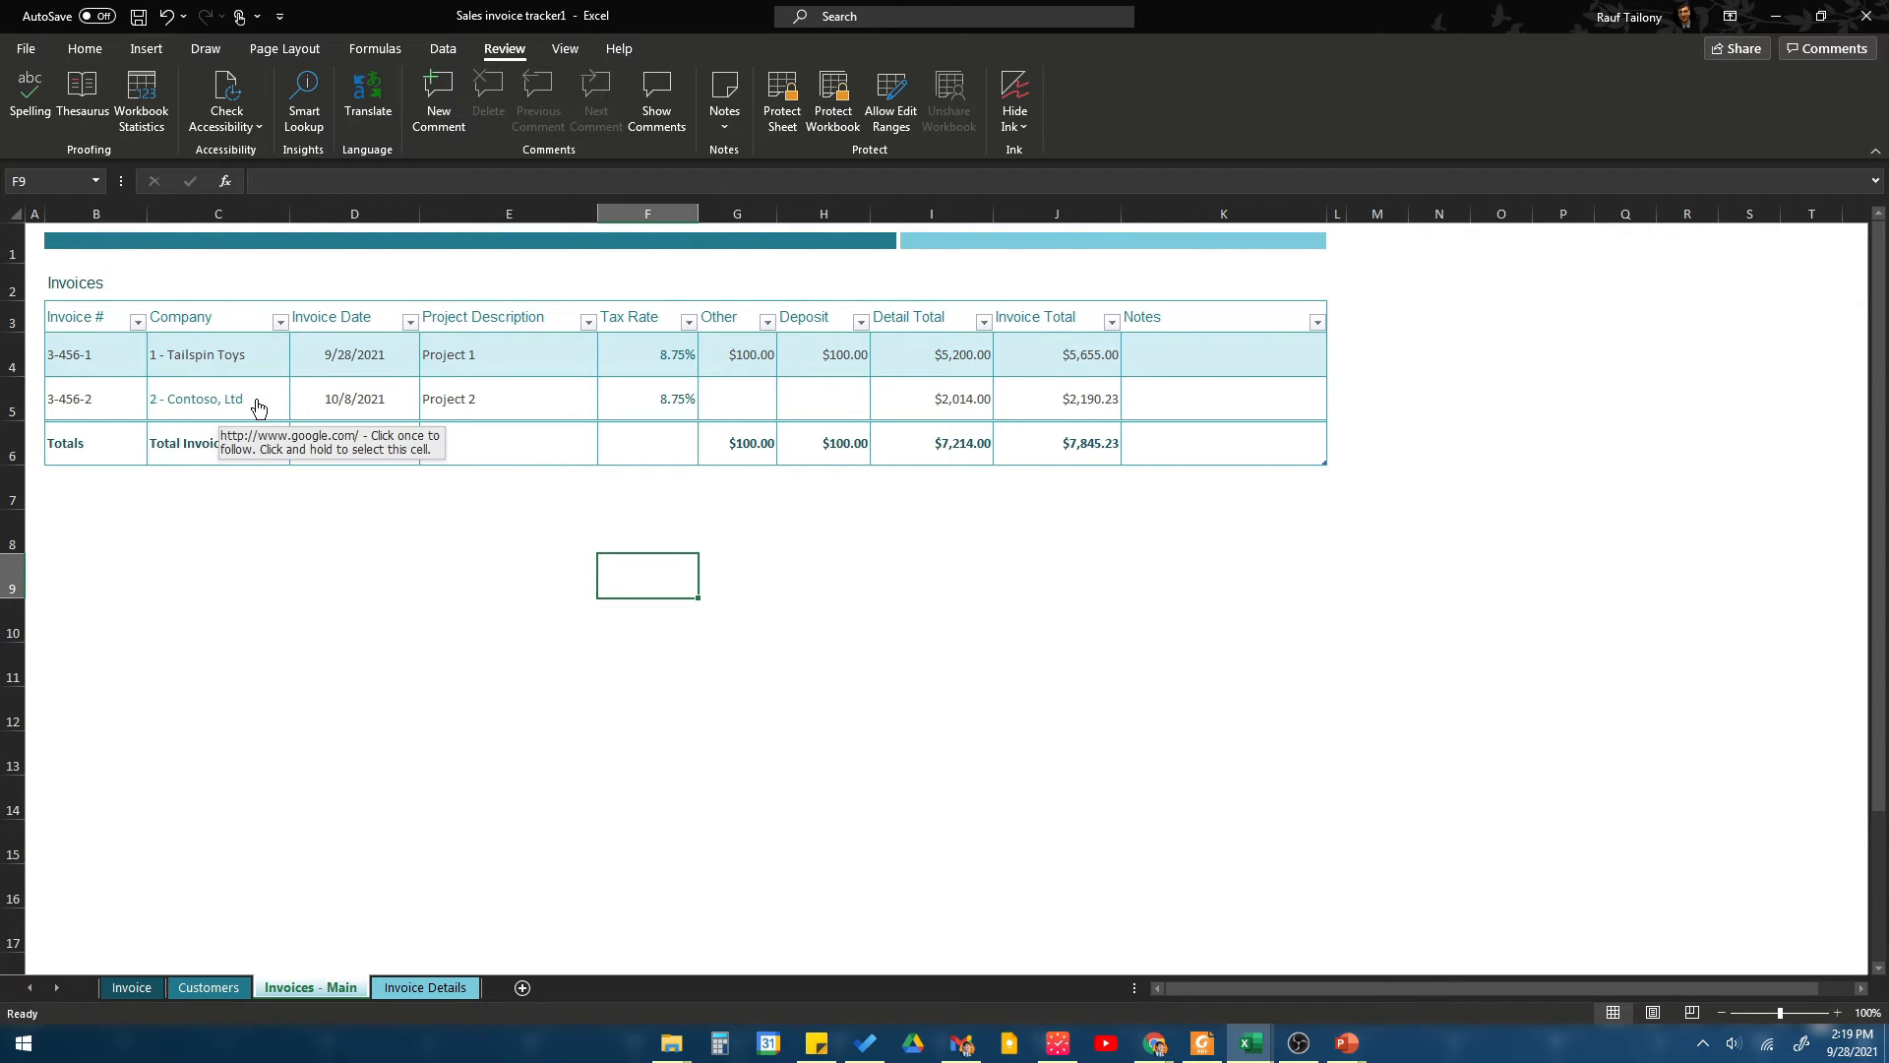
{"action": "mouse_move", "coordinate": [328, 383]}
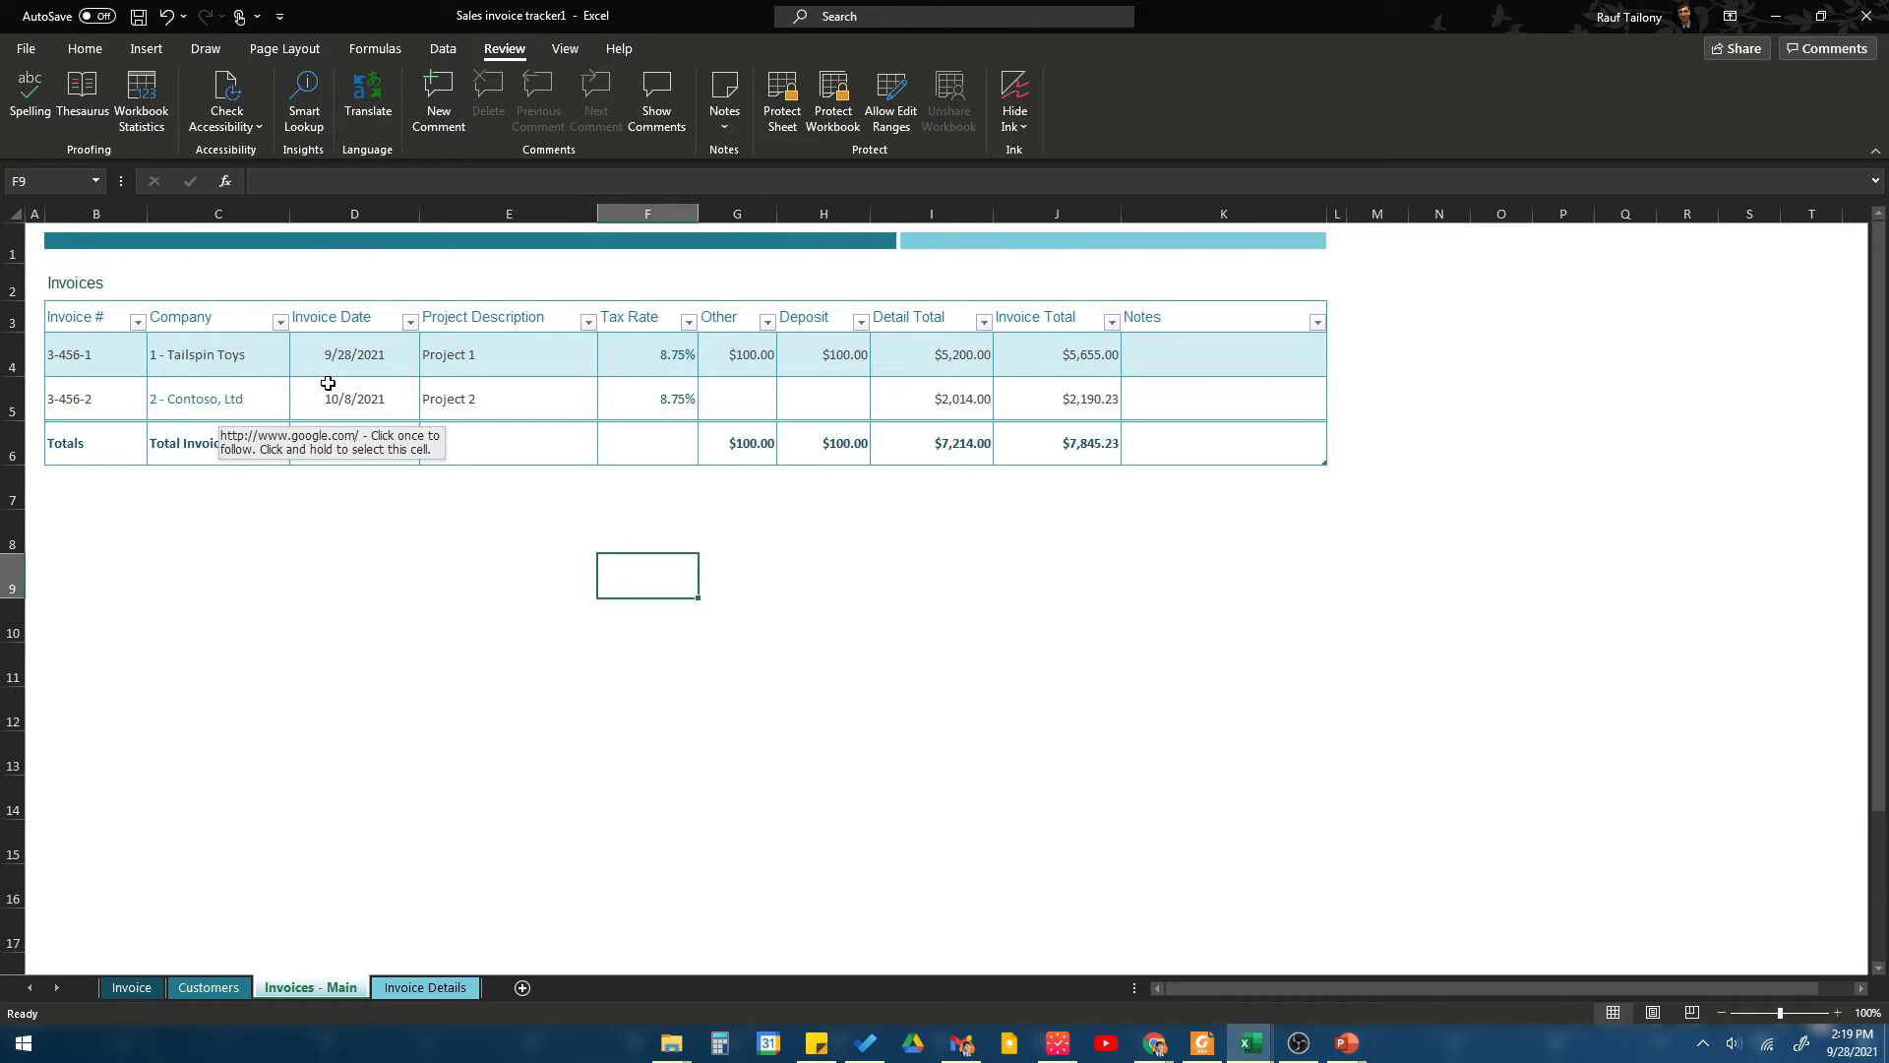
{"action": "mouse_move", "coordinate": [229, 407]}
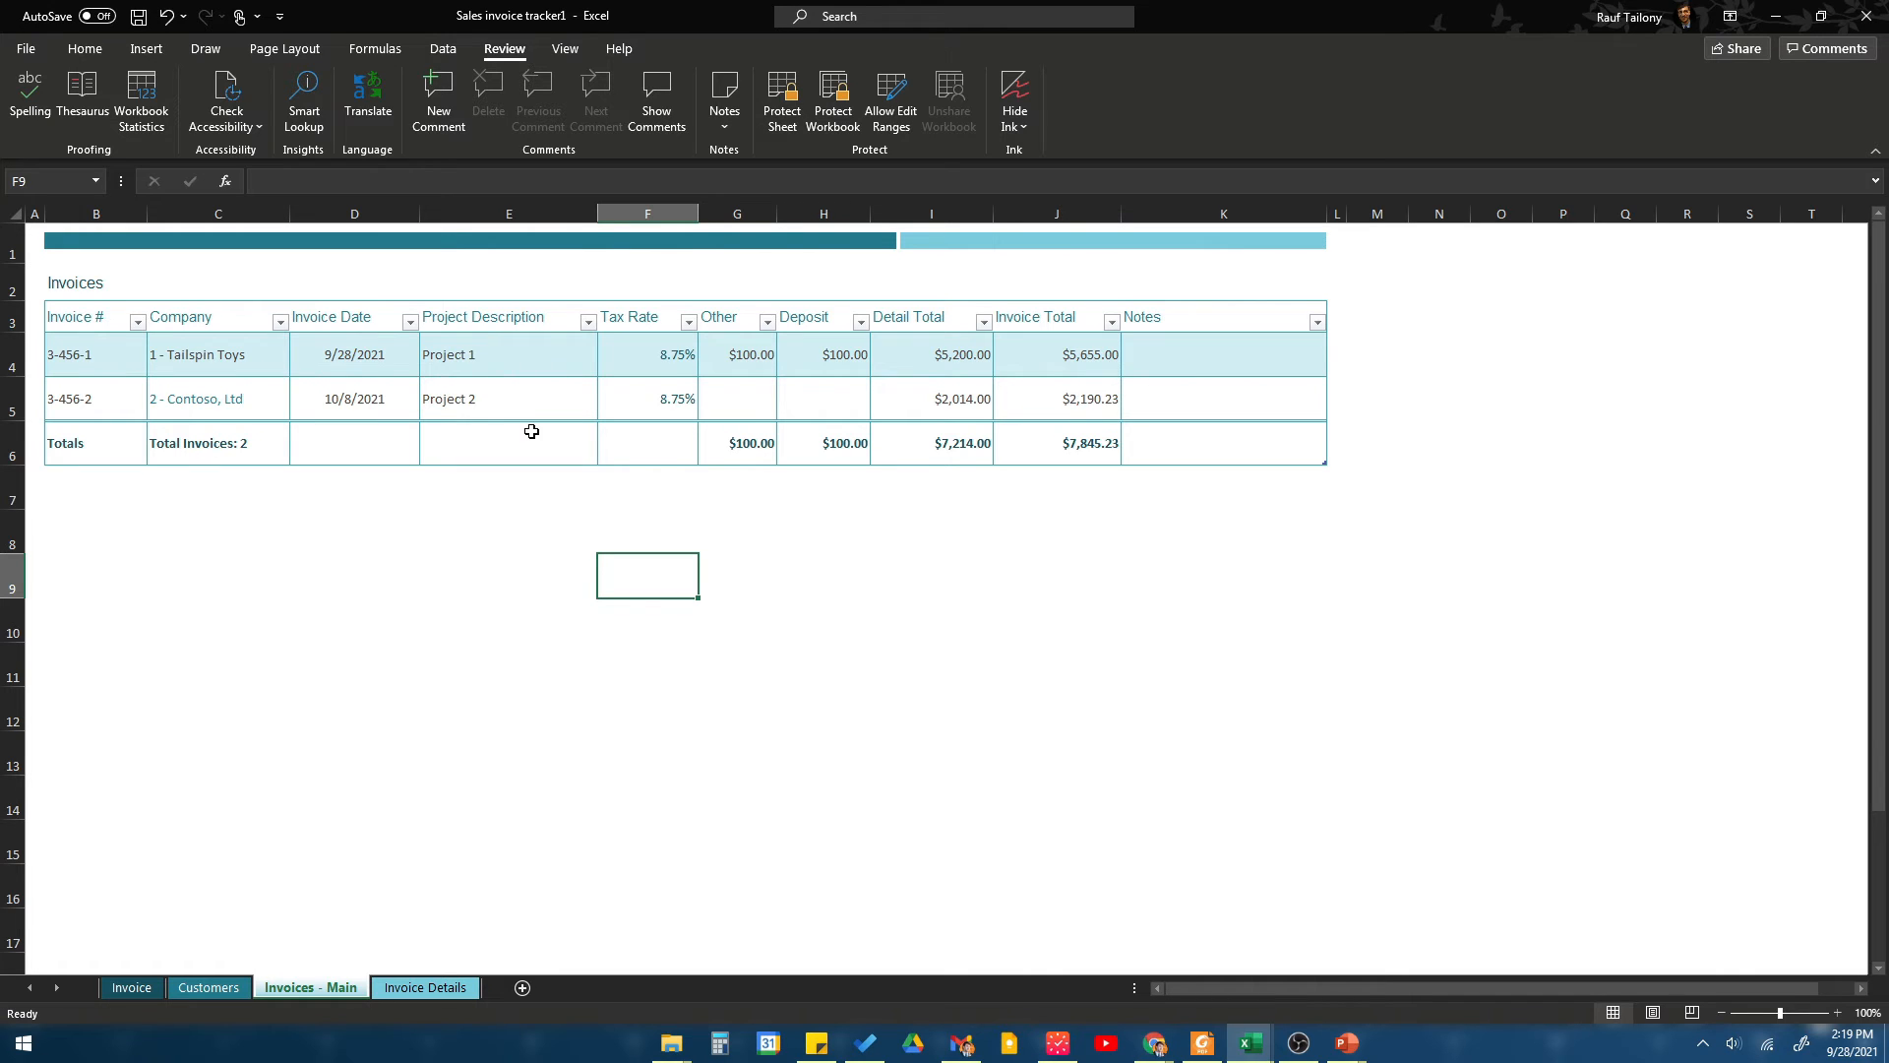
{"action": "mouse_move", "coordinate": [622, 400]}
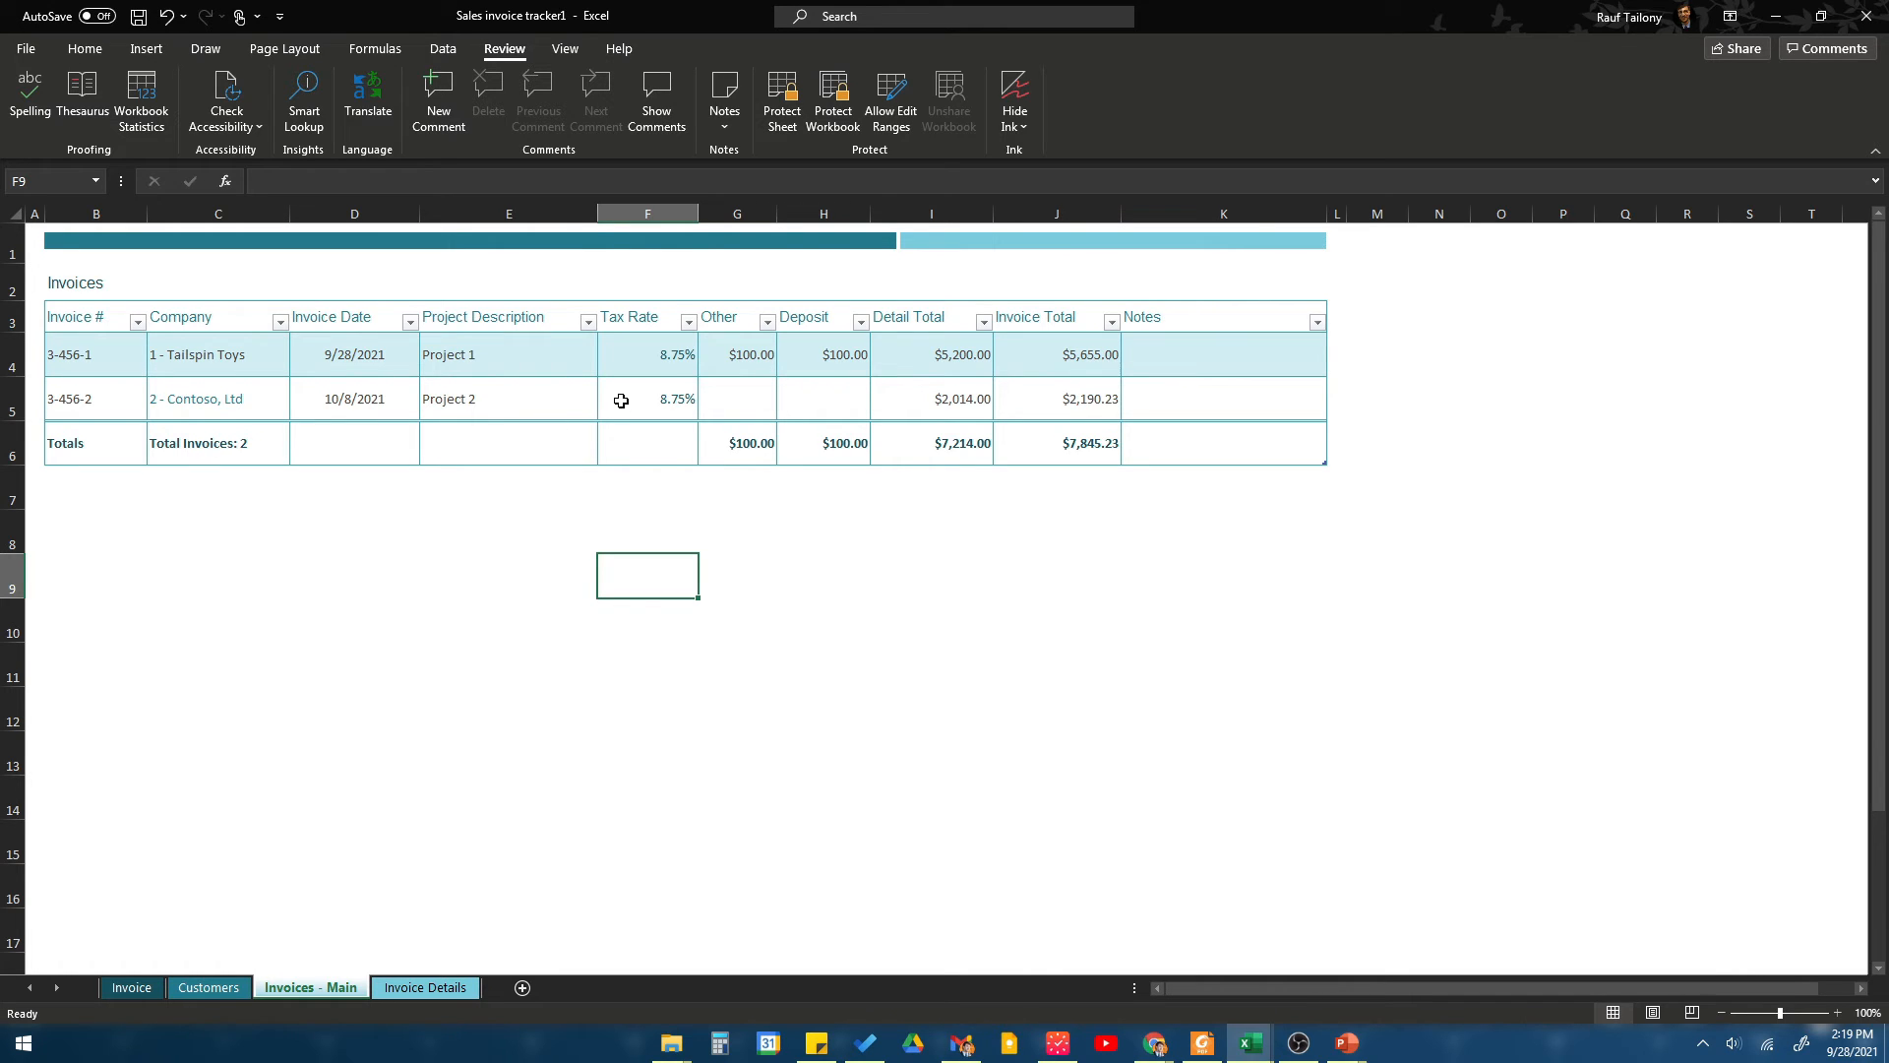
{"action": "mouse_move", "coordinate": [585, 422]}
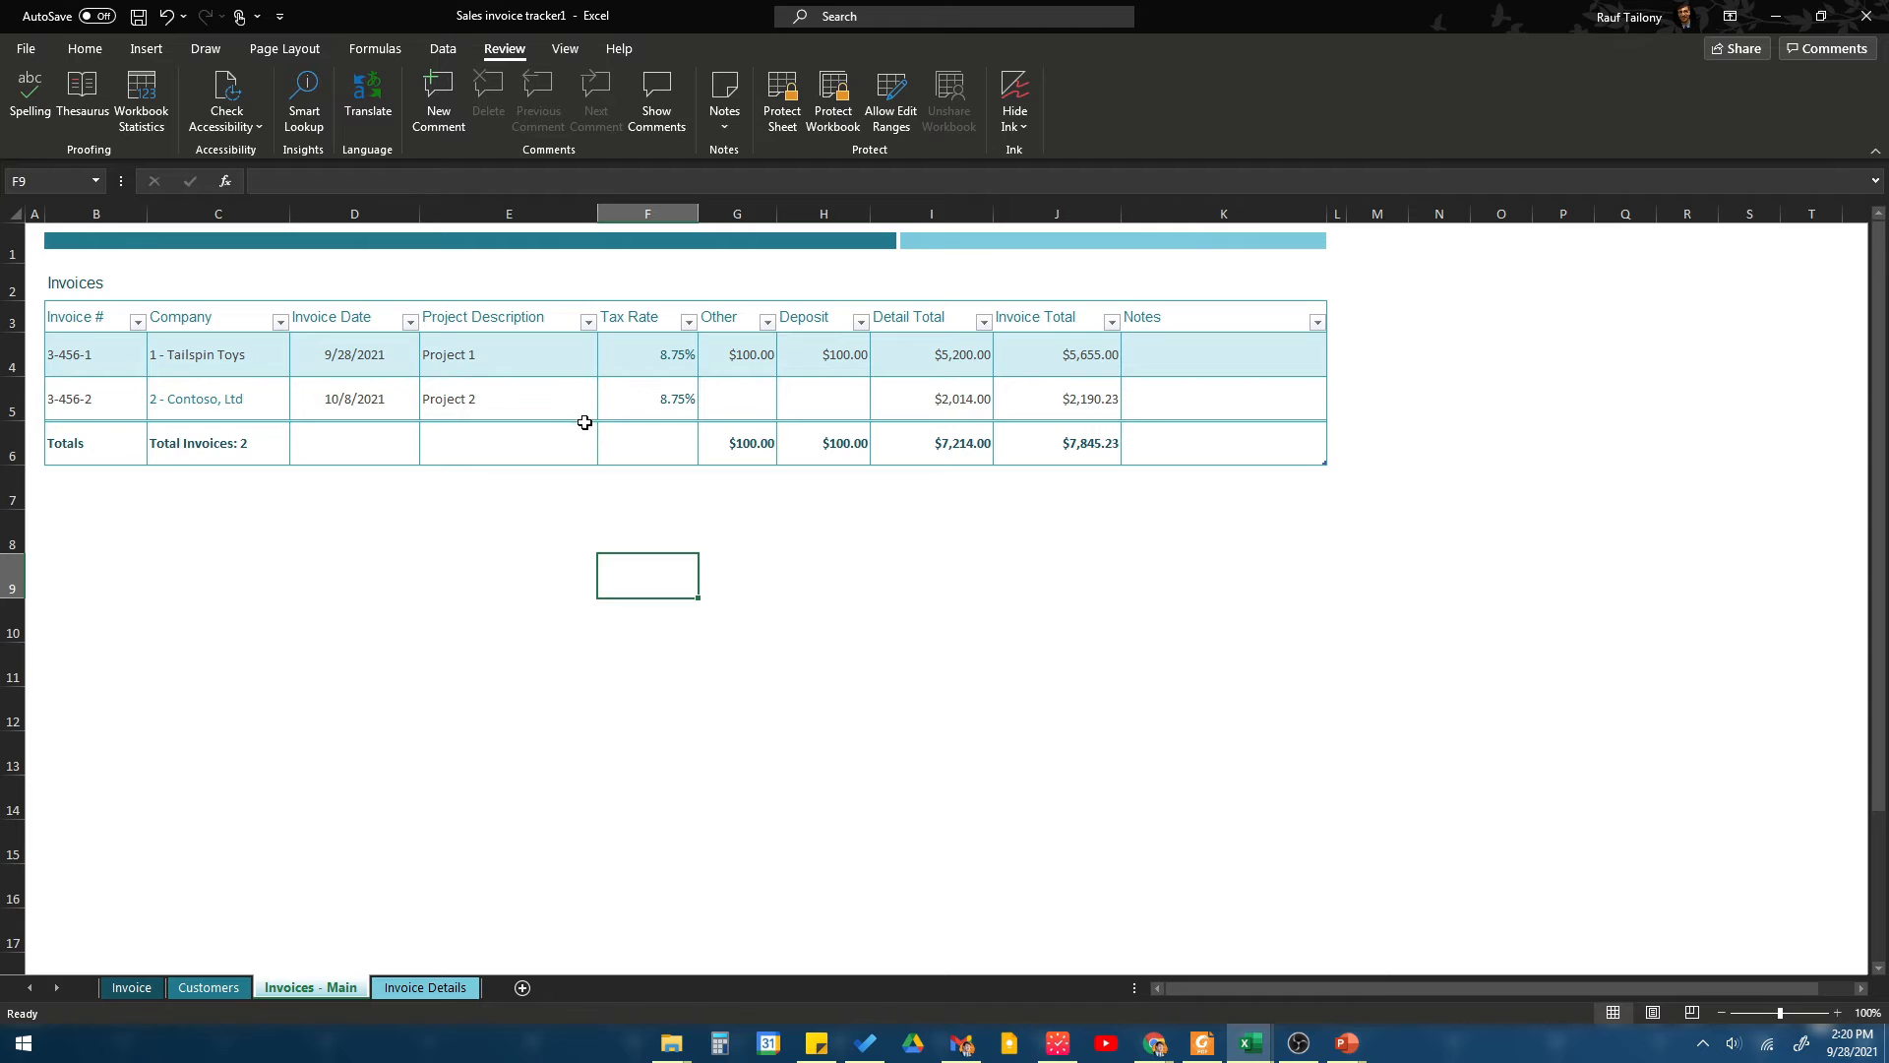
{"action": "mouse_move", "coordinate": [611, 399]}
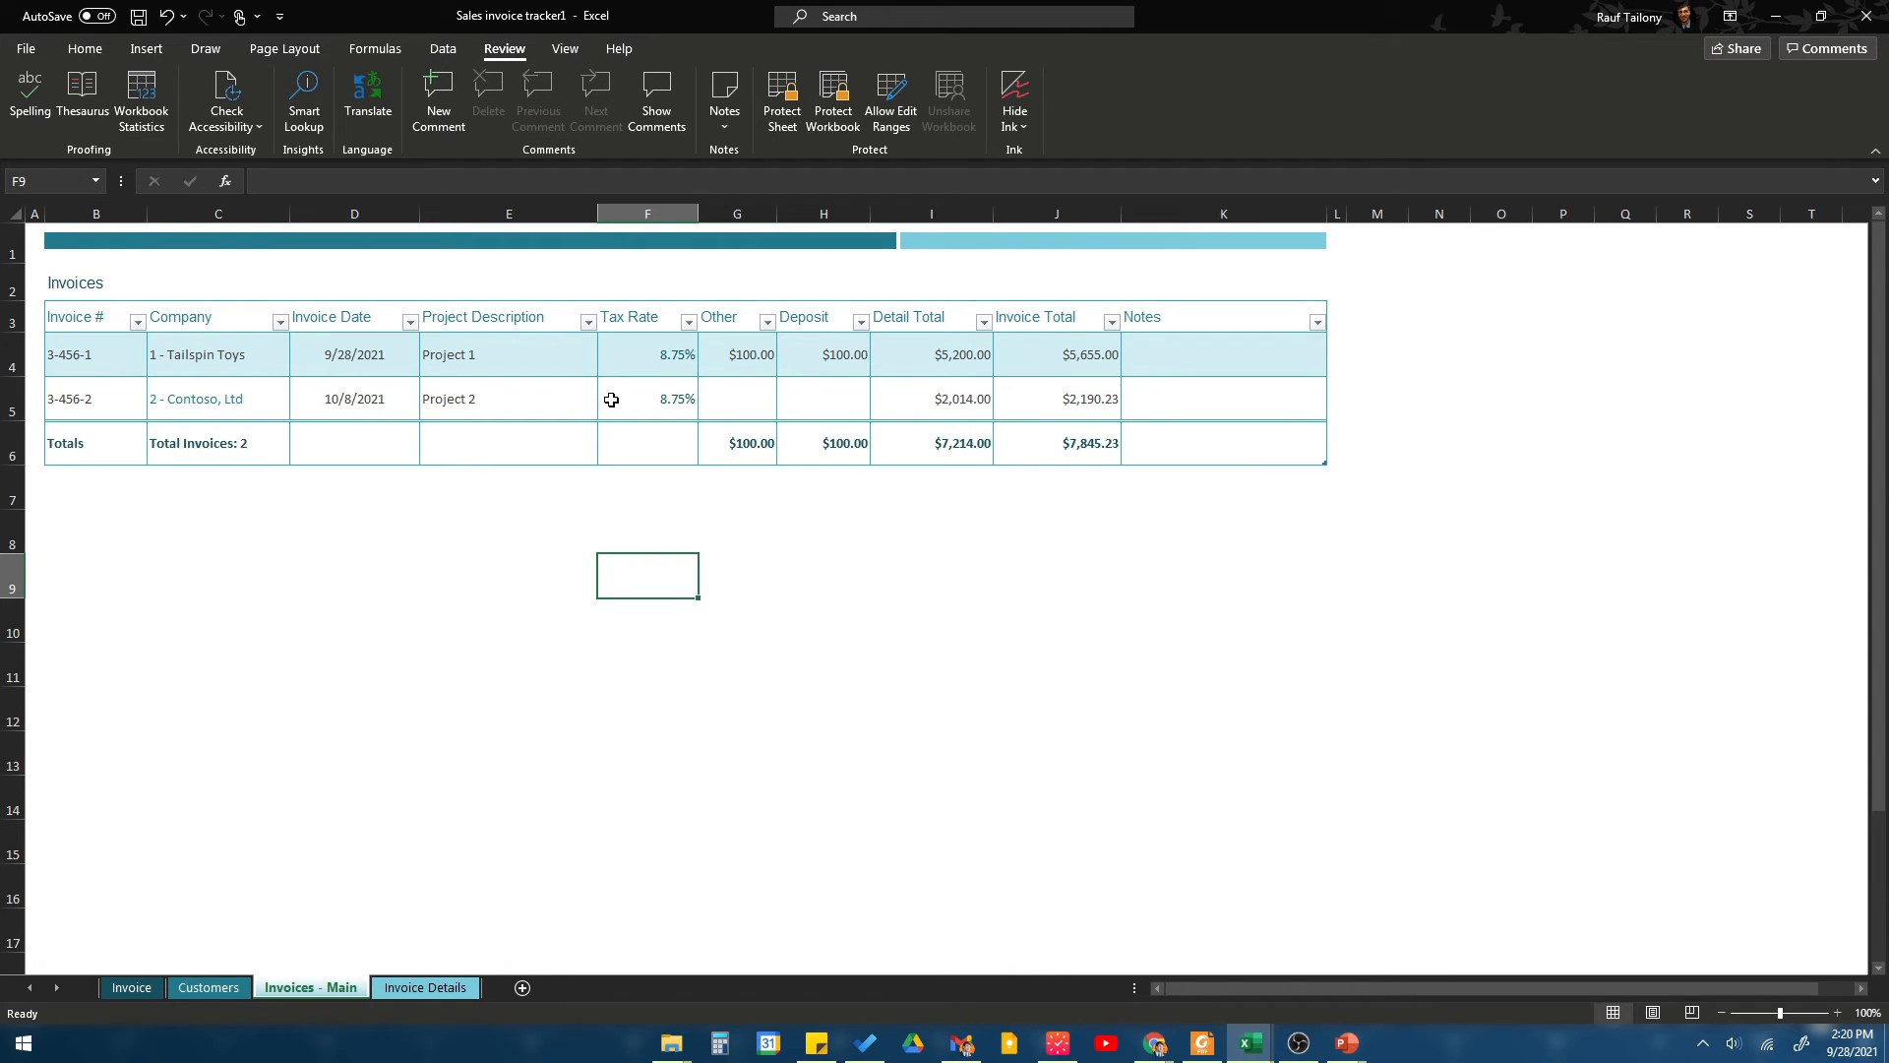
{"action": "mouse_move", "coordinate": [257, 417]}
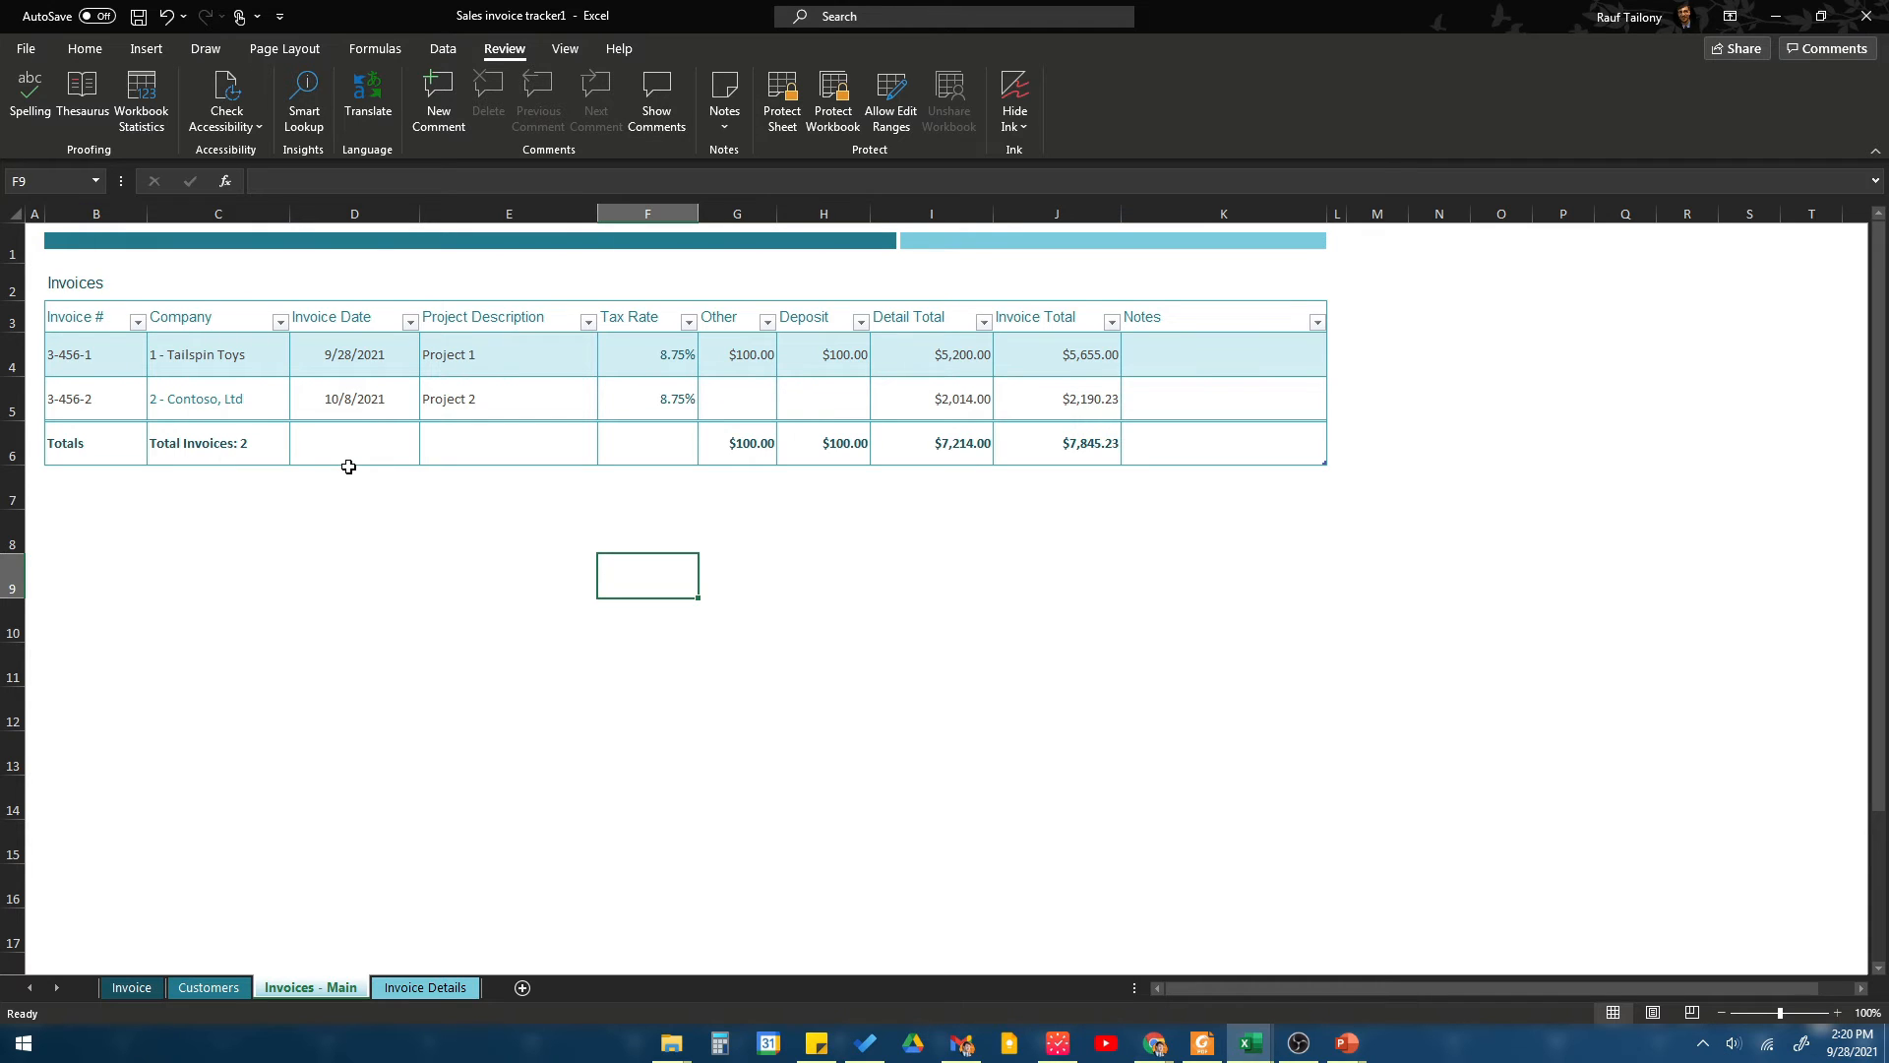
{"action": "mouse_move", "coordinate": [253, 409]}
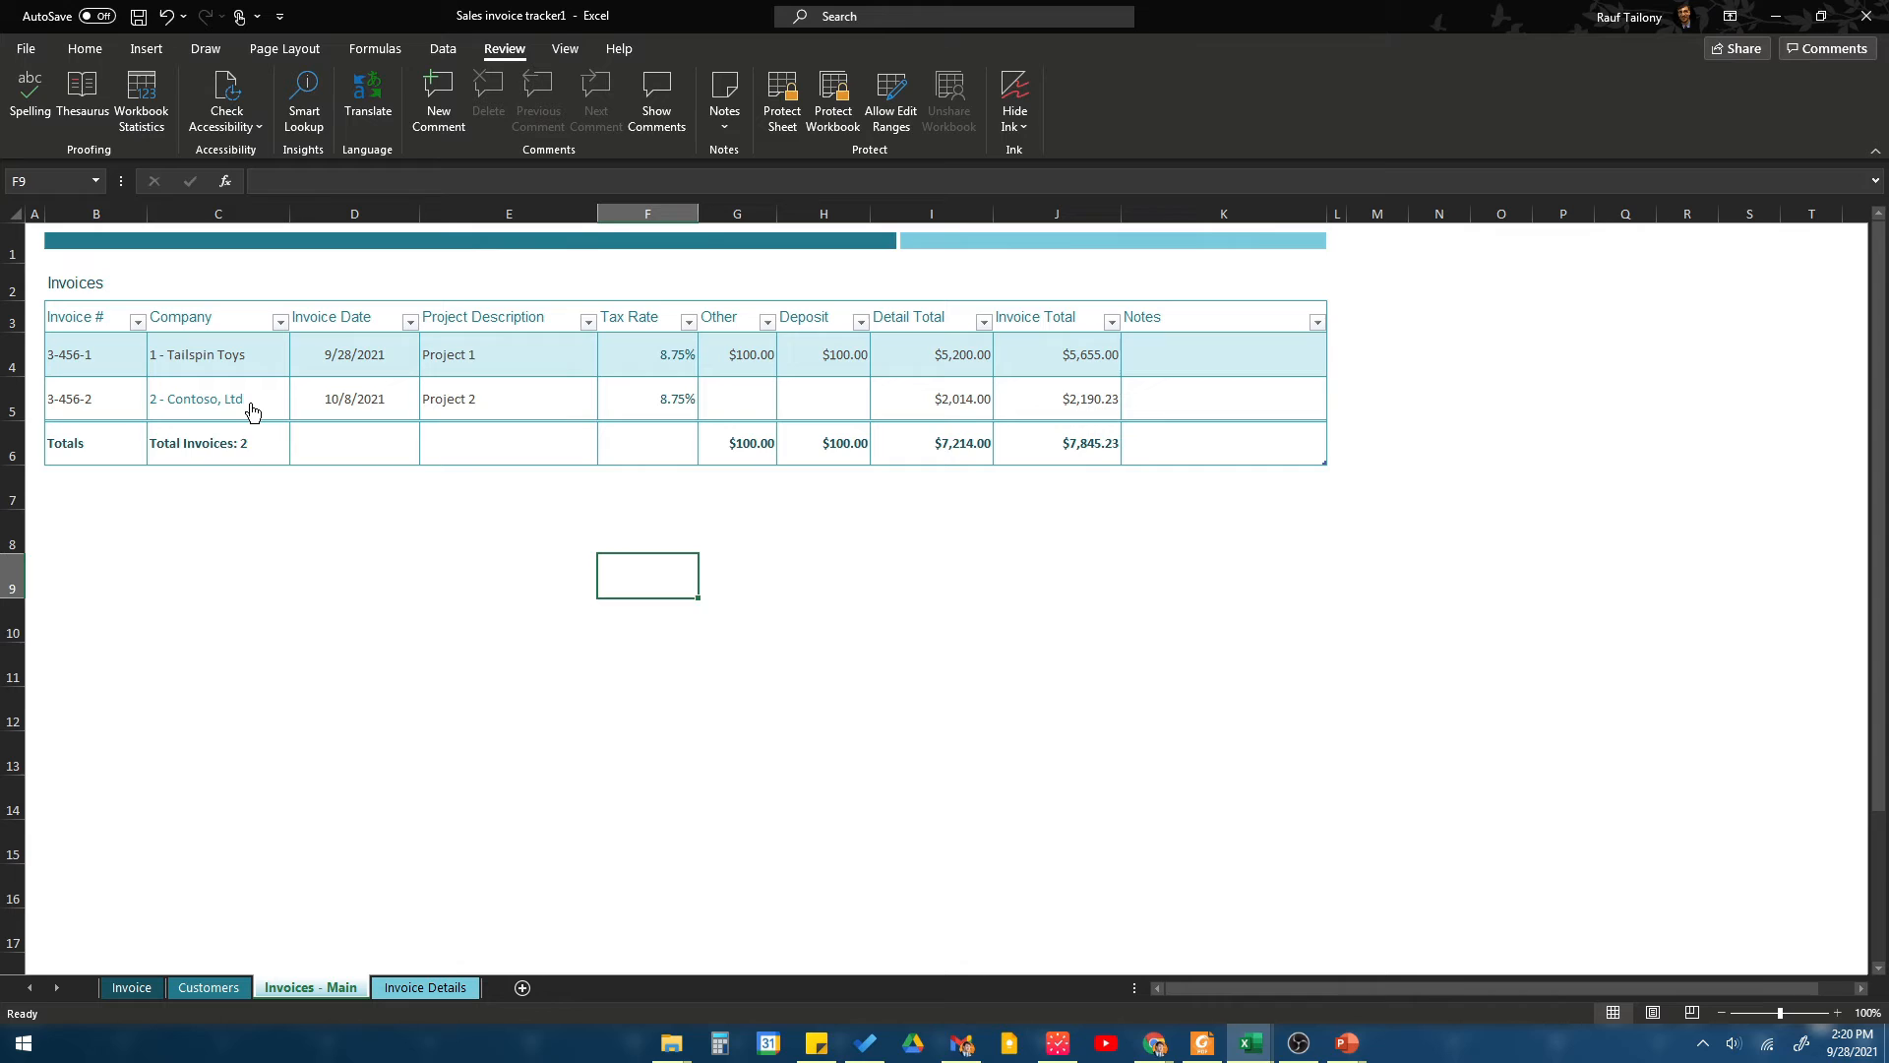
{"action": "mouse_move", "coordinate": [251, 407]}
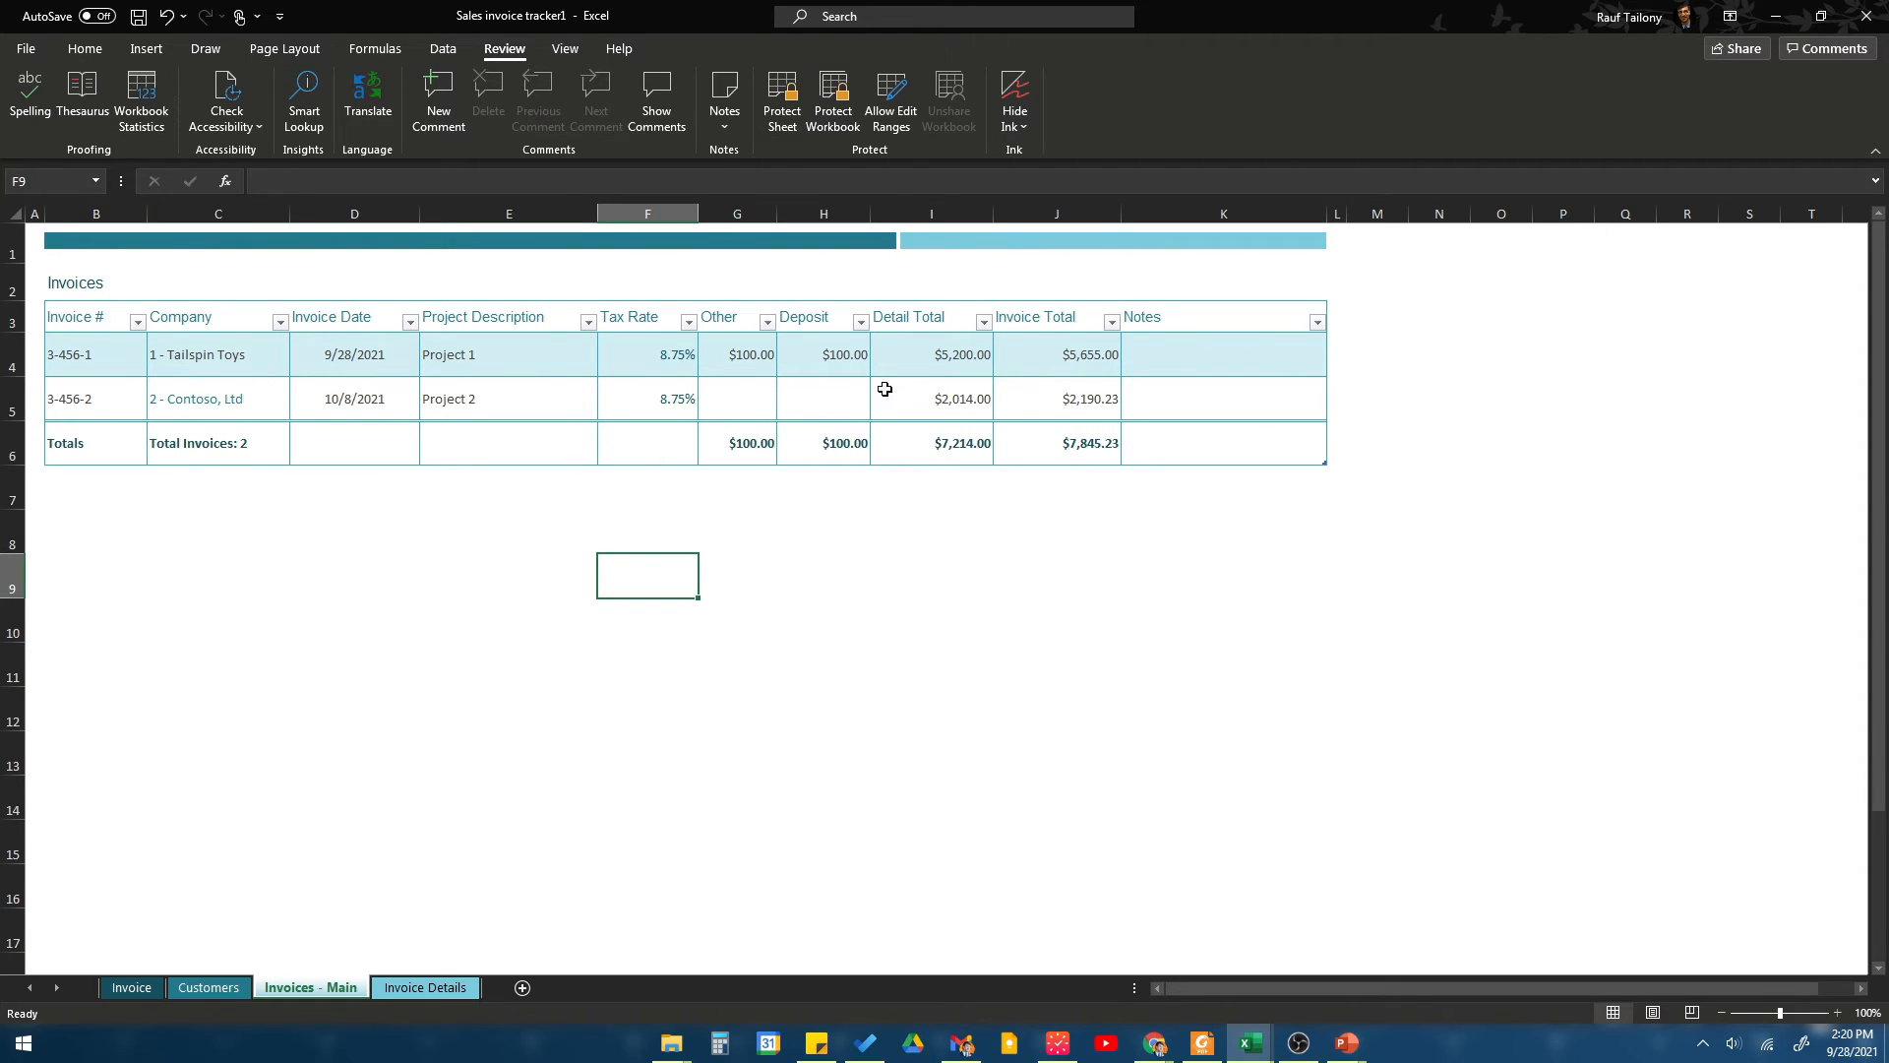
{"action": "mouse_move", "coordinate": [934, 395]}
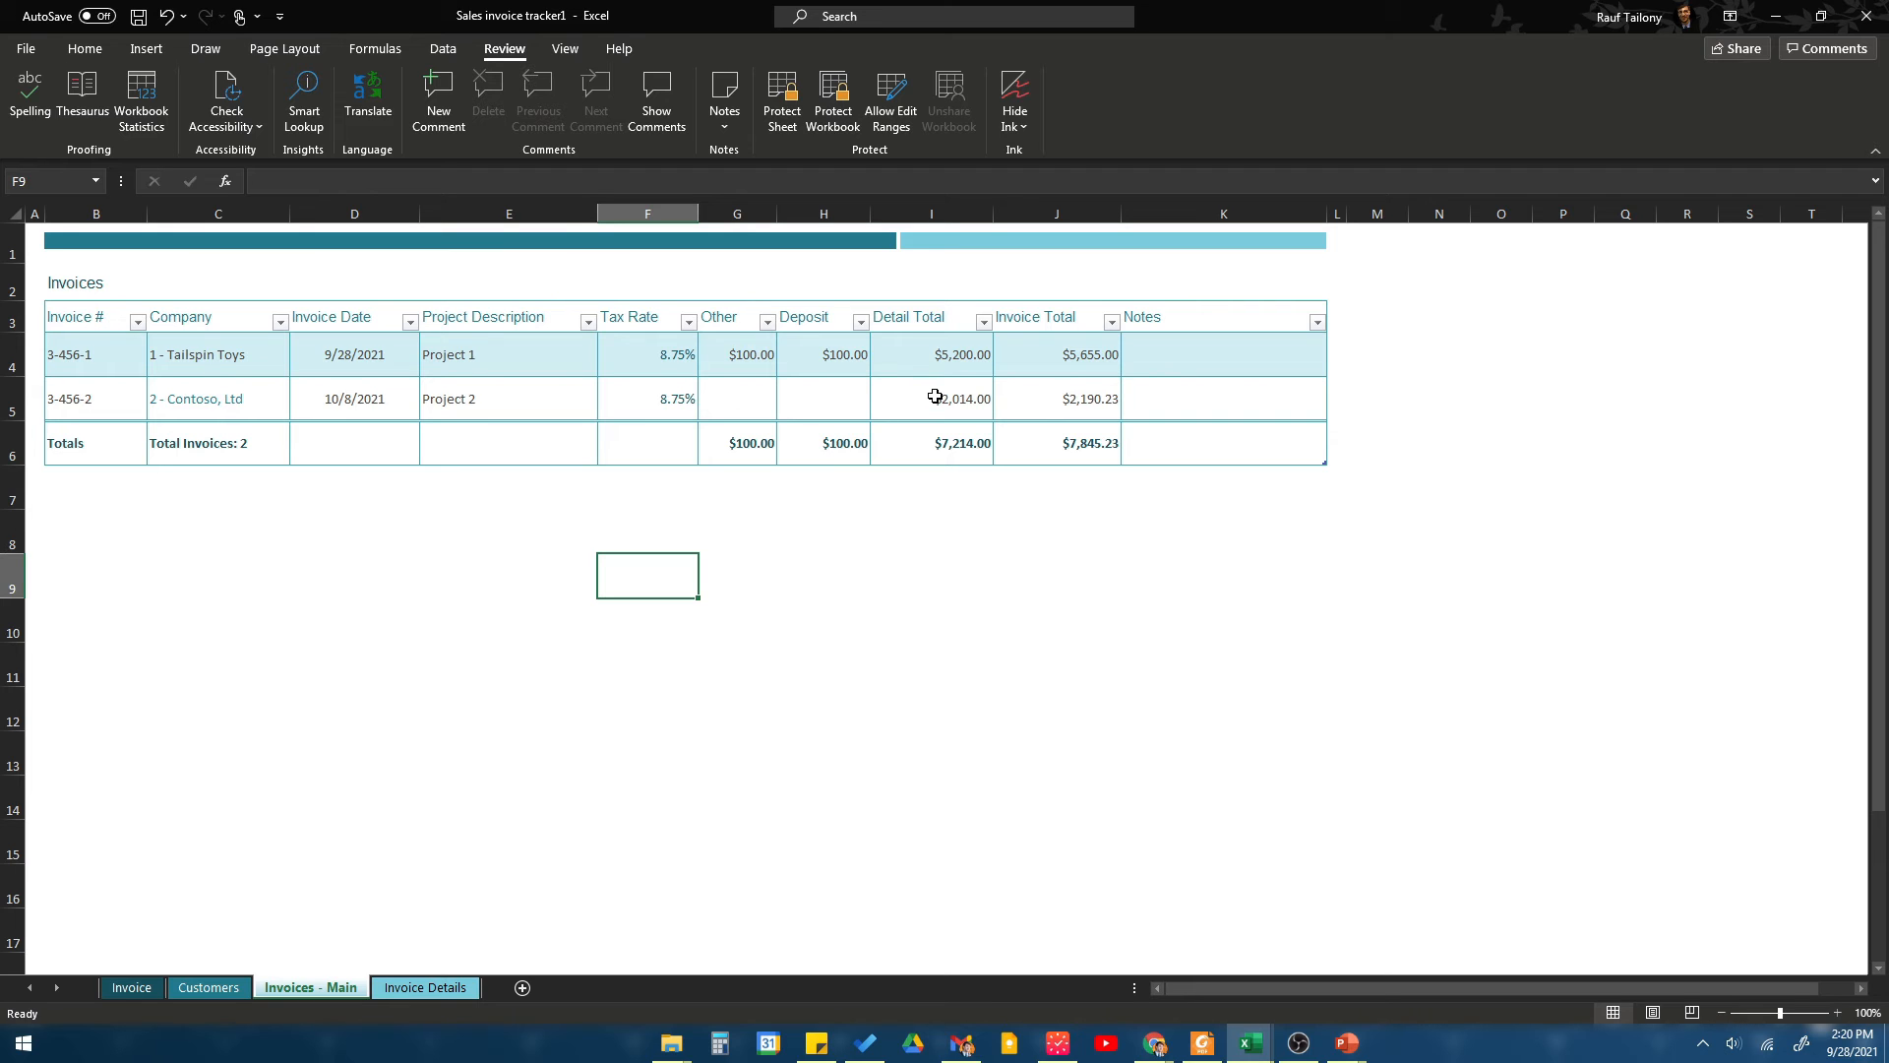
- Link the $2,014.00 Detail Total in I5 to the Customers sheet of this workbook
{"action": "right_click", "coordinate": [930, 398]}
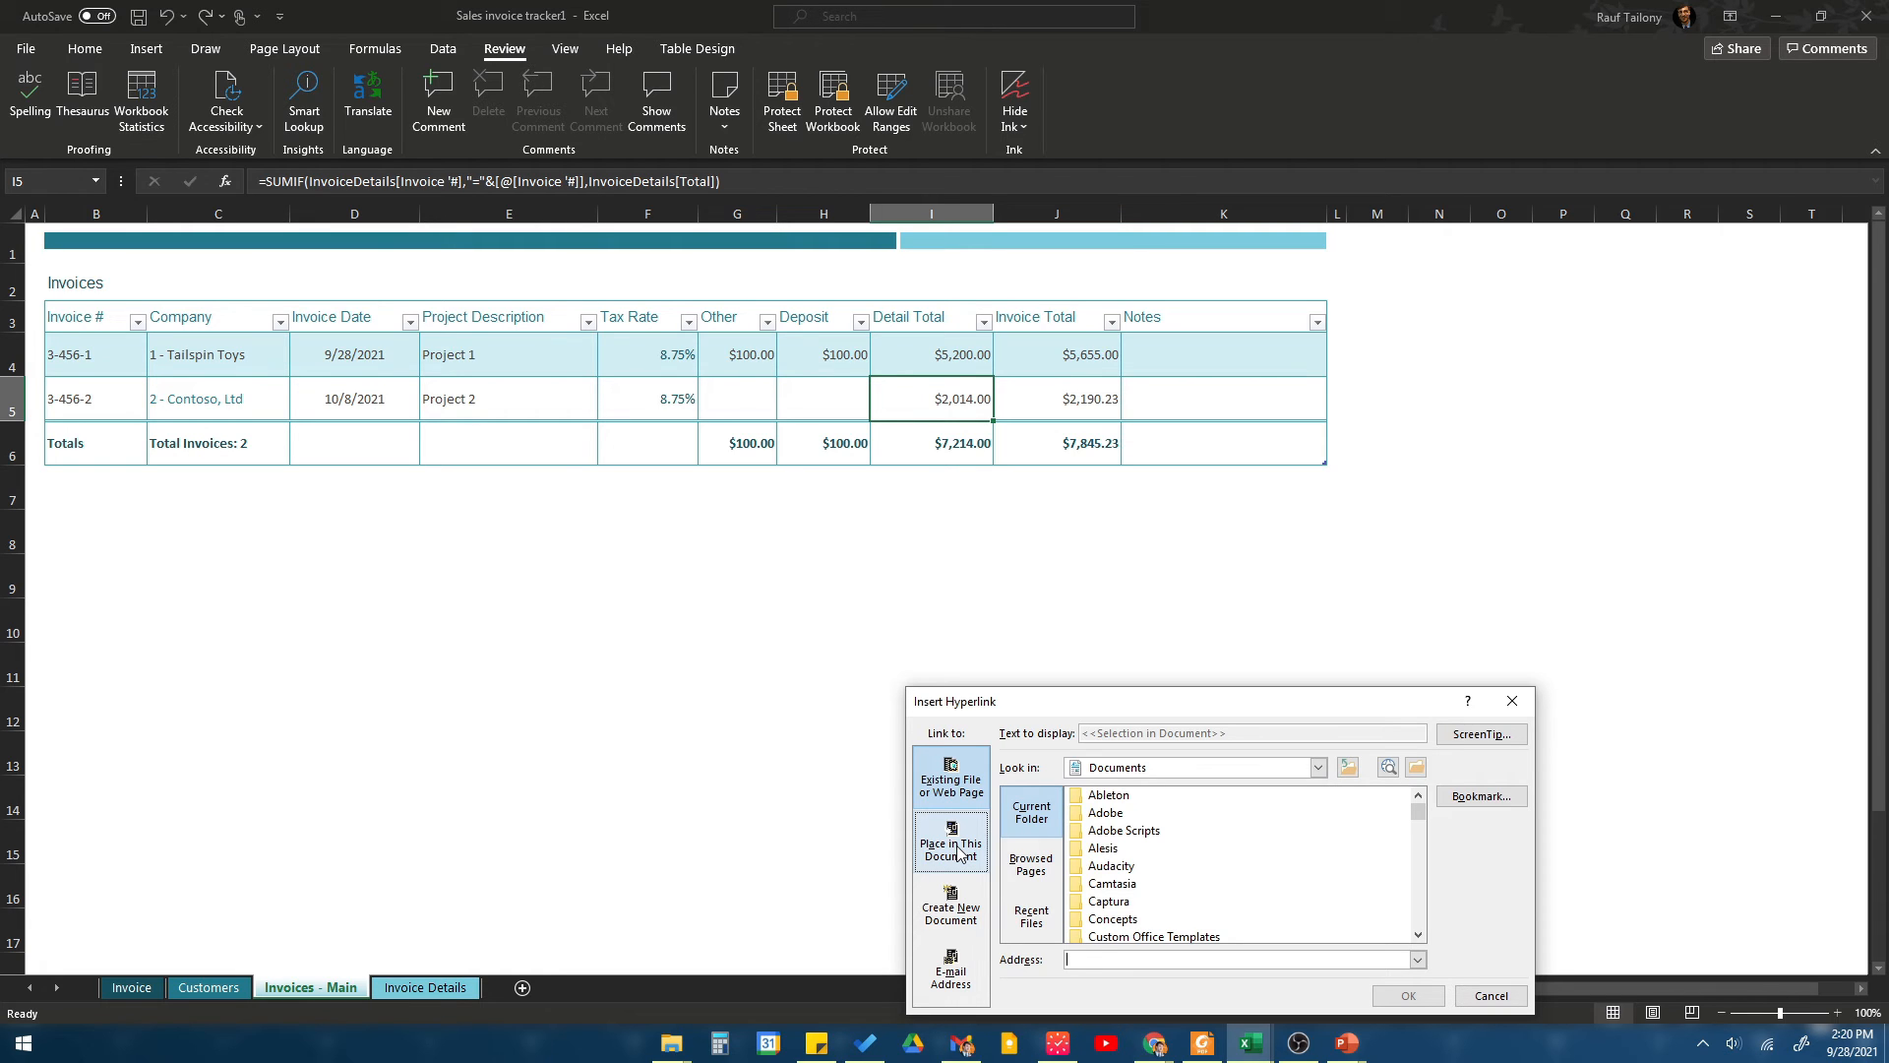
{"action": "left_click", "coordinate": [951, 841]}
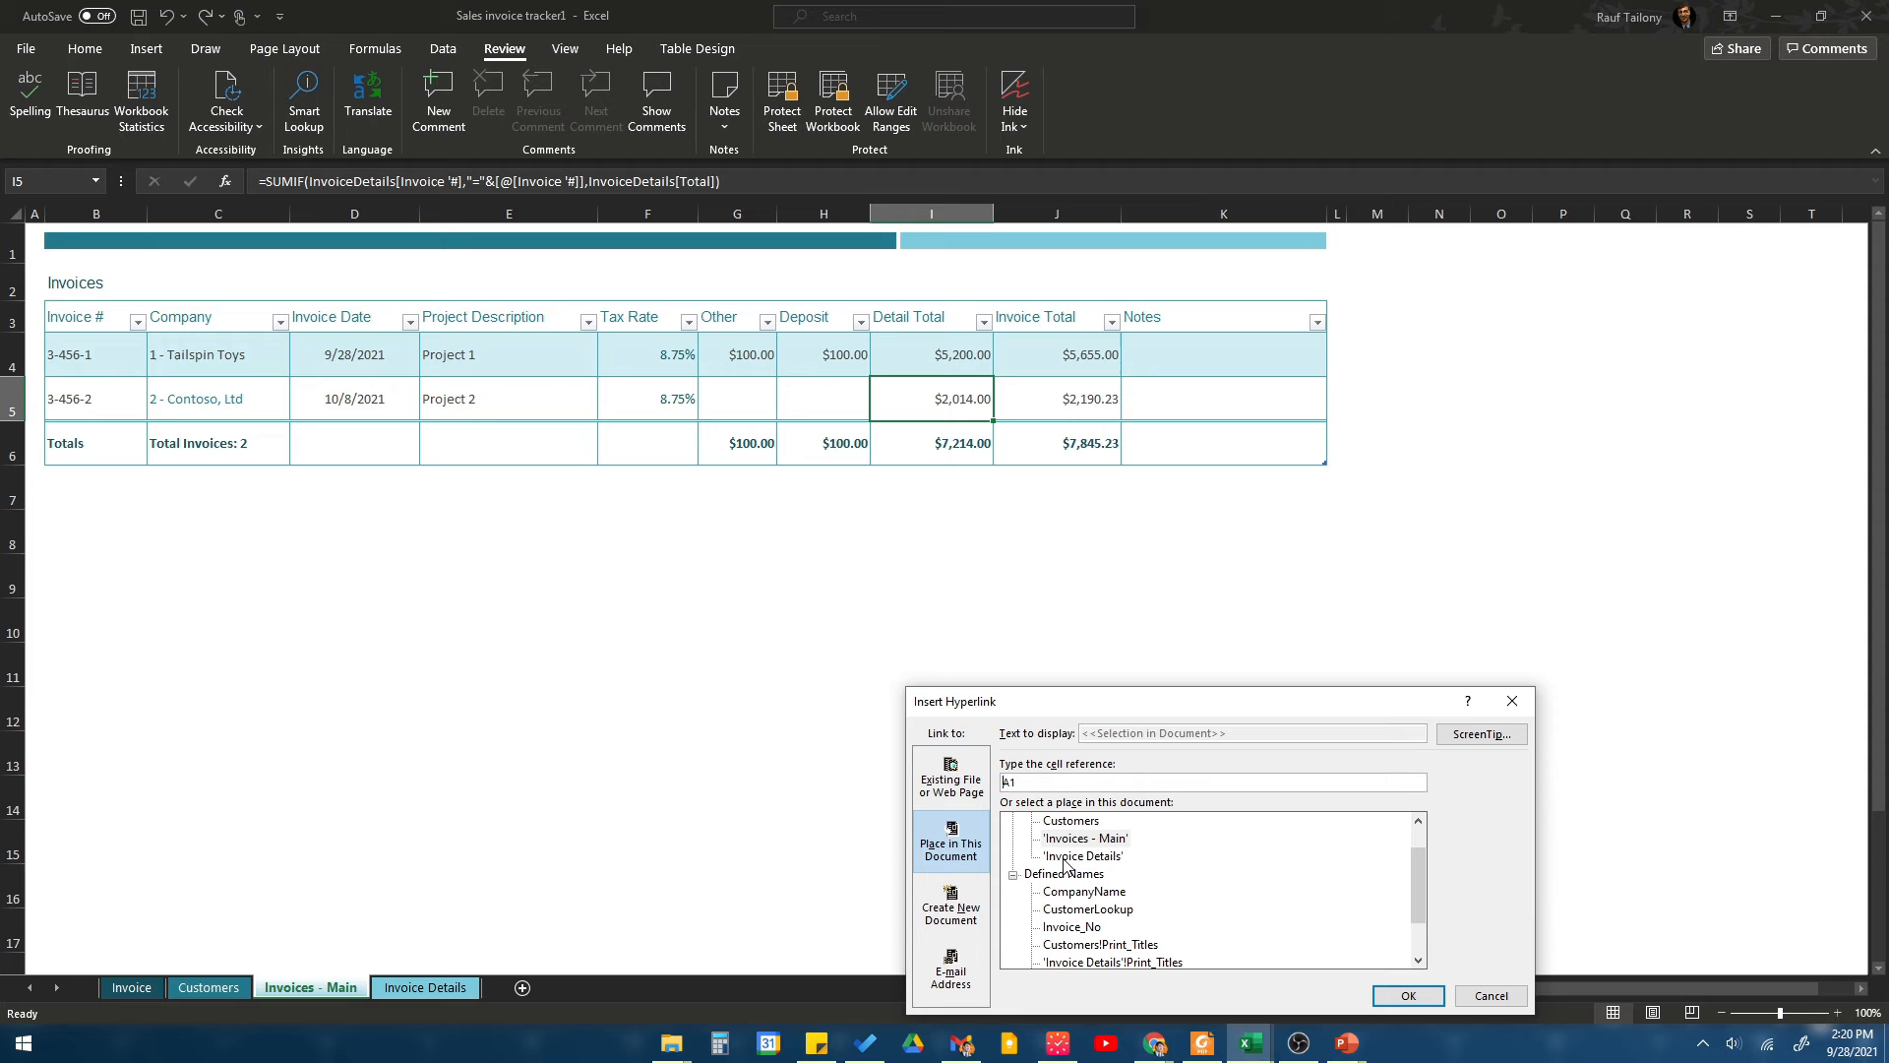
{"action": "mouse_move", "coordinate": [1078, 838]}
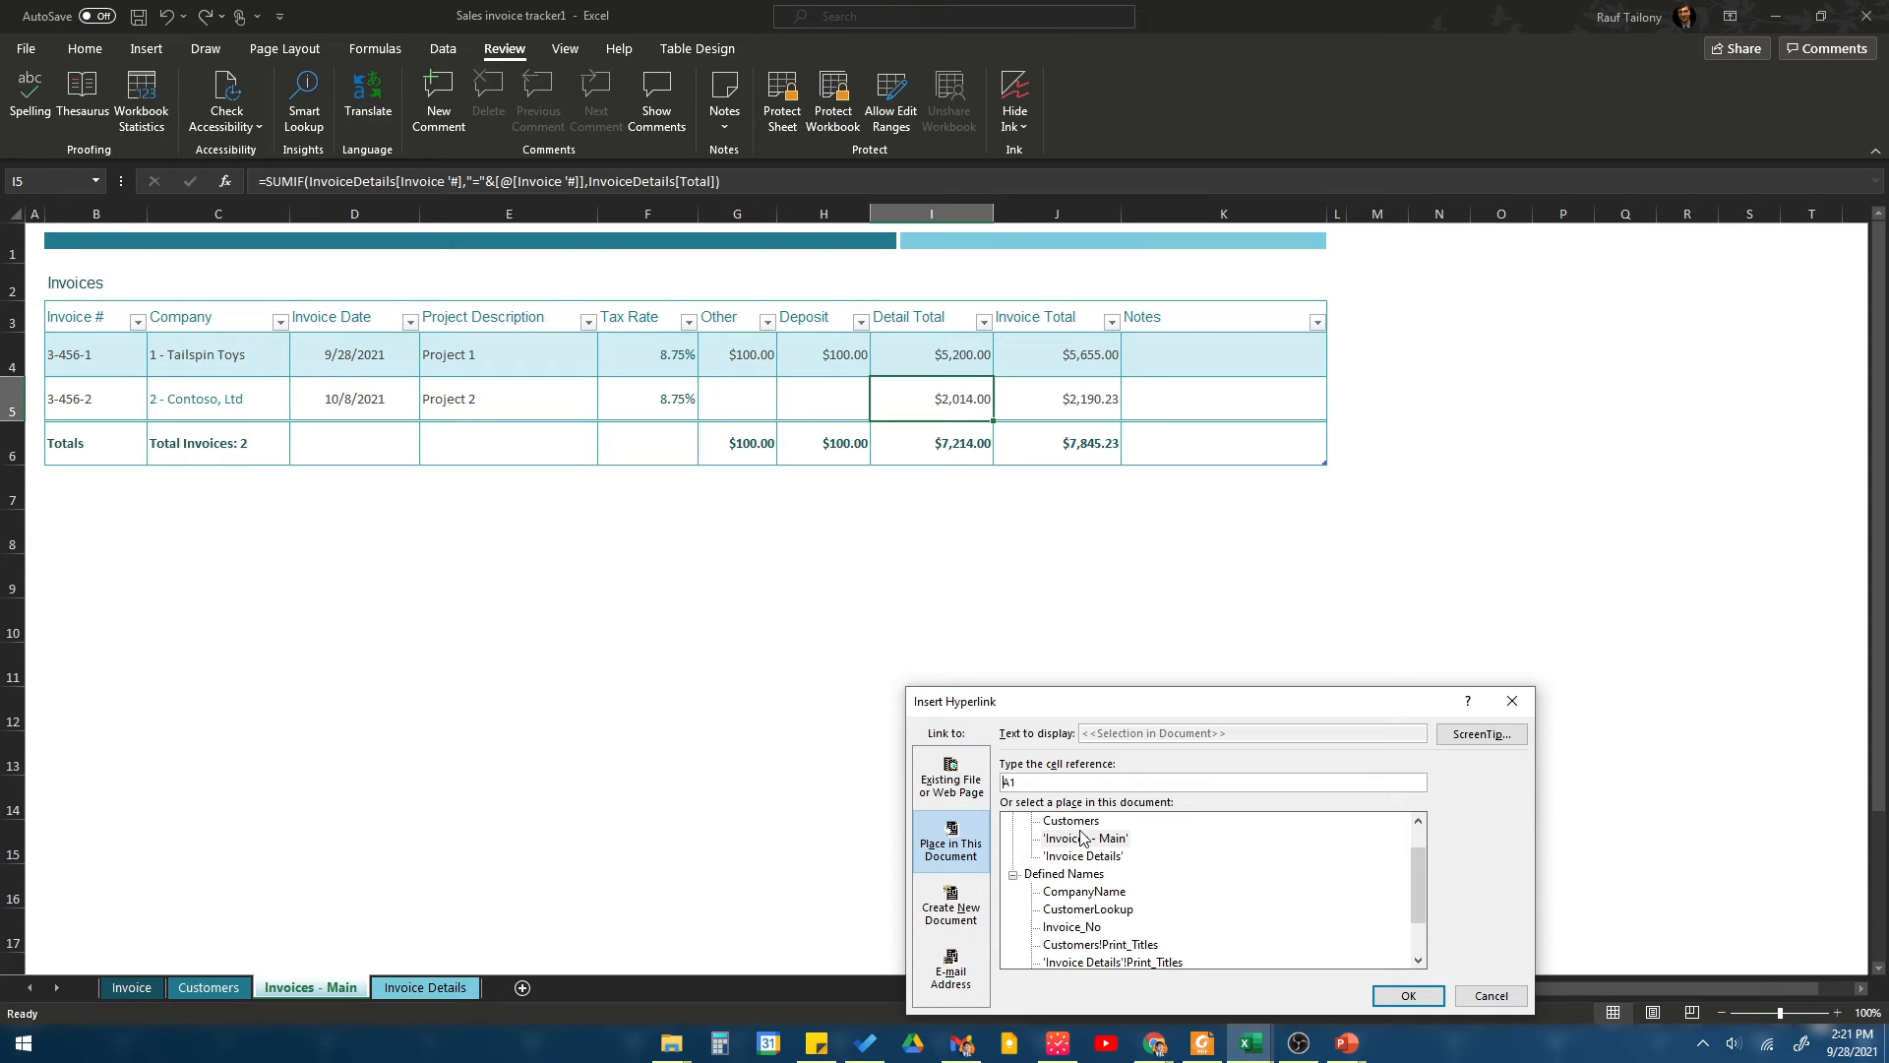
{"action": "left_click", "coordinate": [1070, 821]}
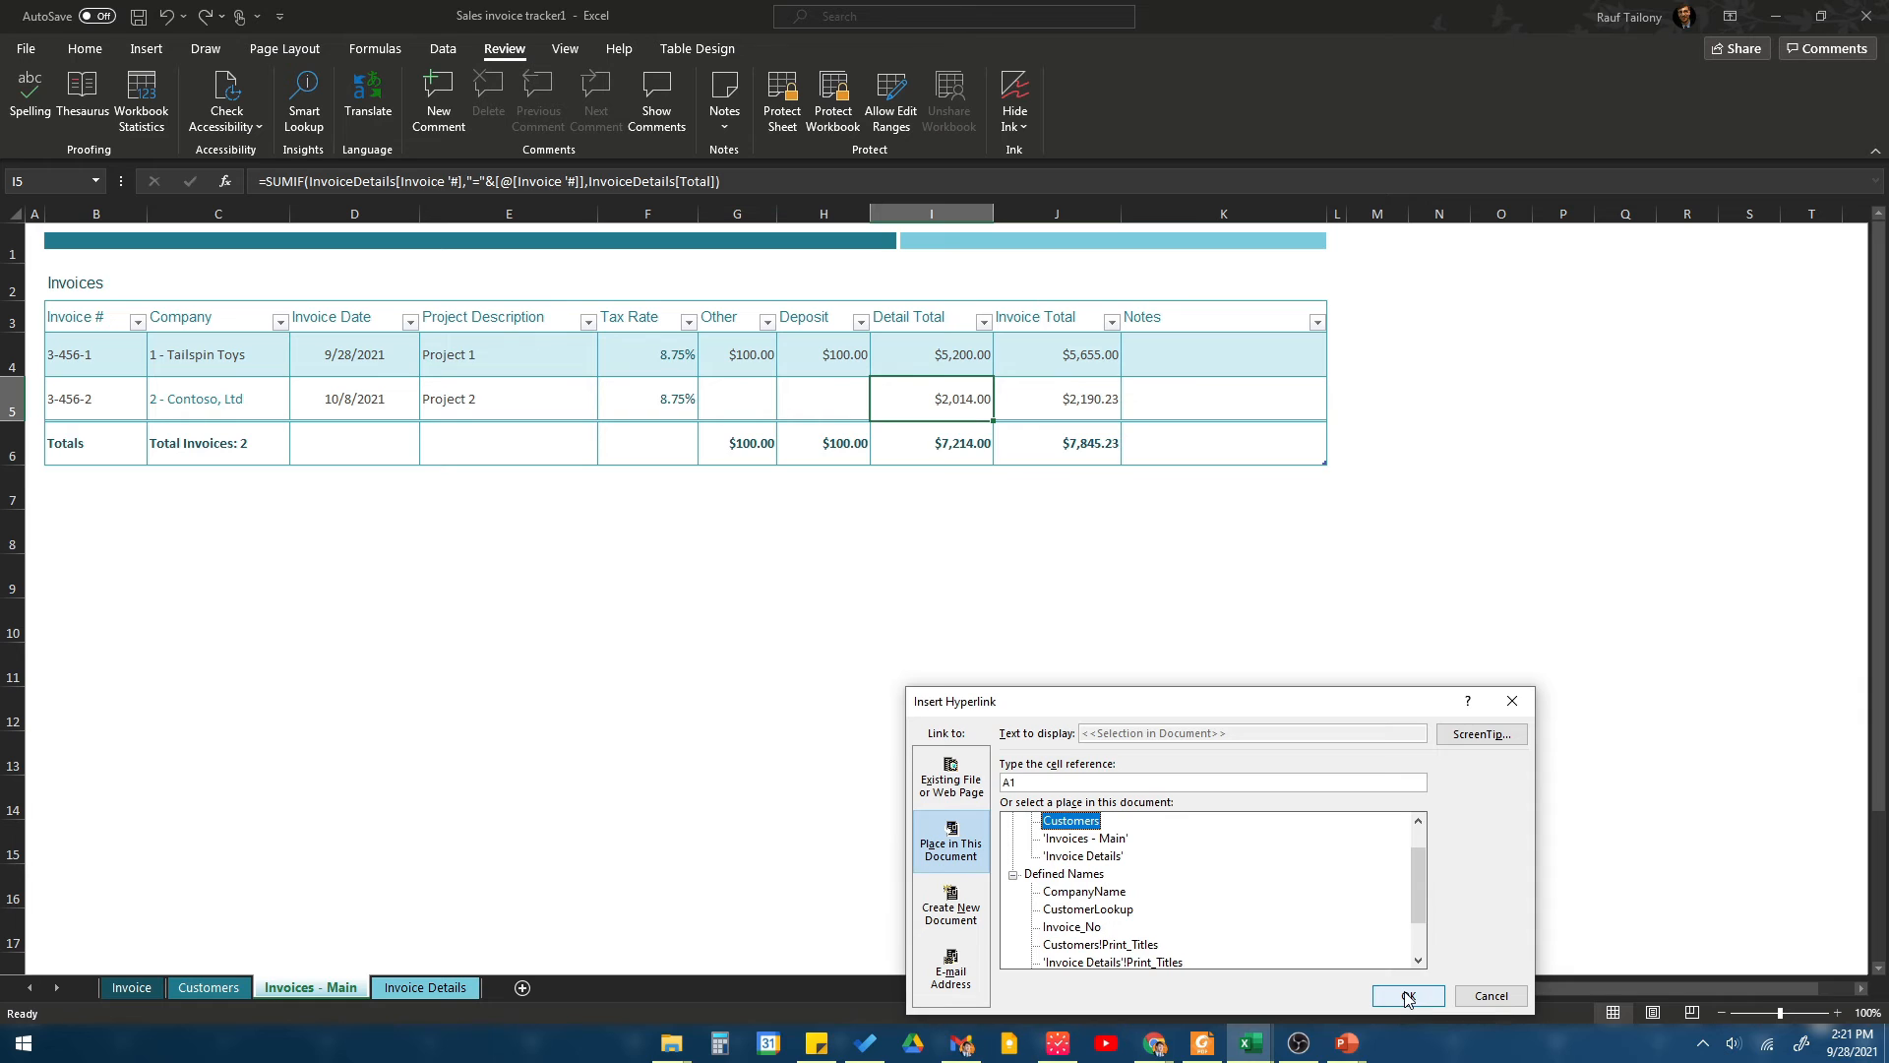
{"action": "left_click", "coordinate": [1407, 994]}
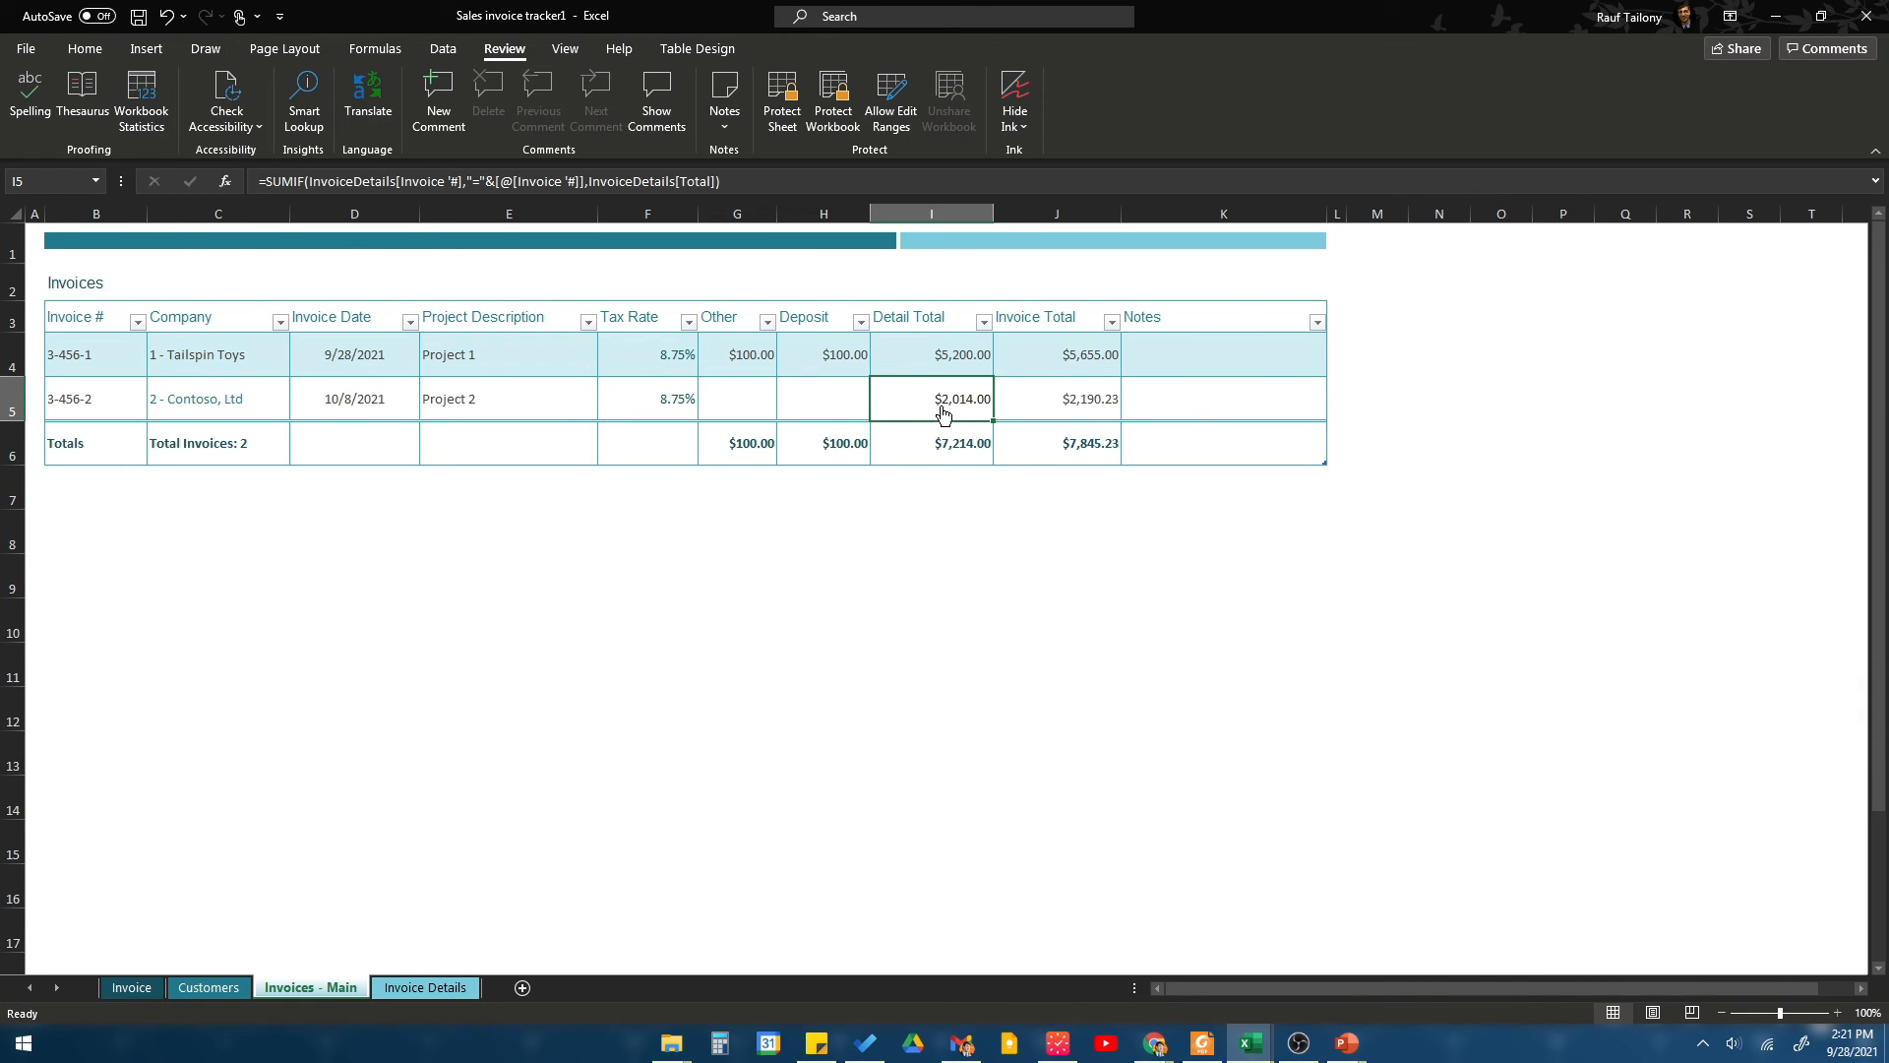
{"action": "left_click", "coordinate": [209, 987]}
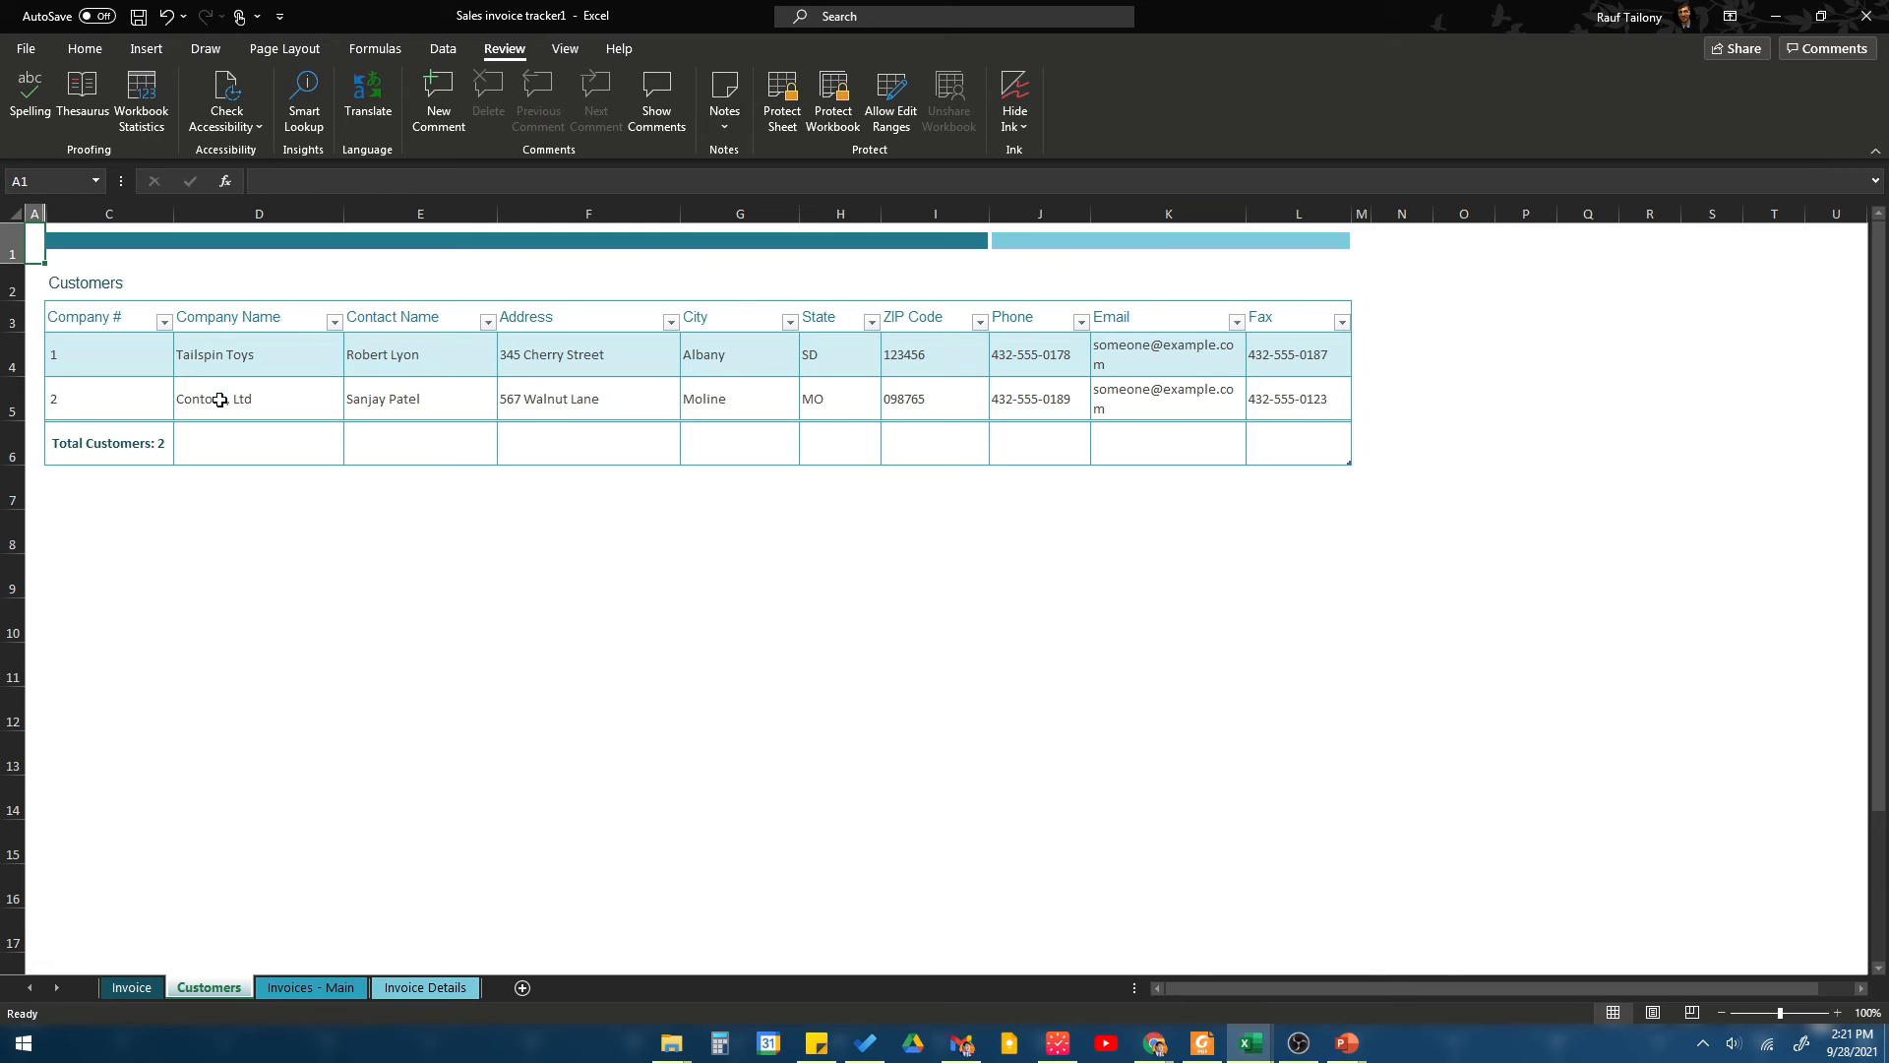
{"action": "left_click", "coordinate": [310, 987]}
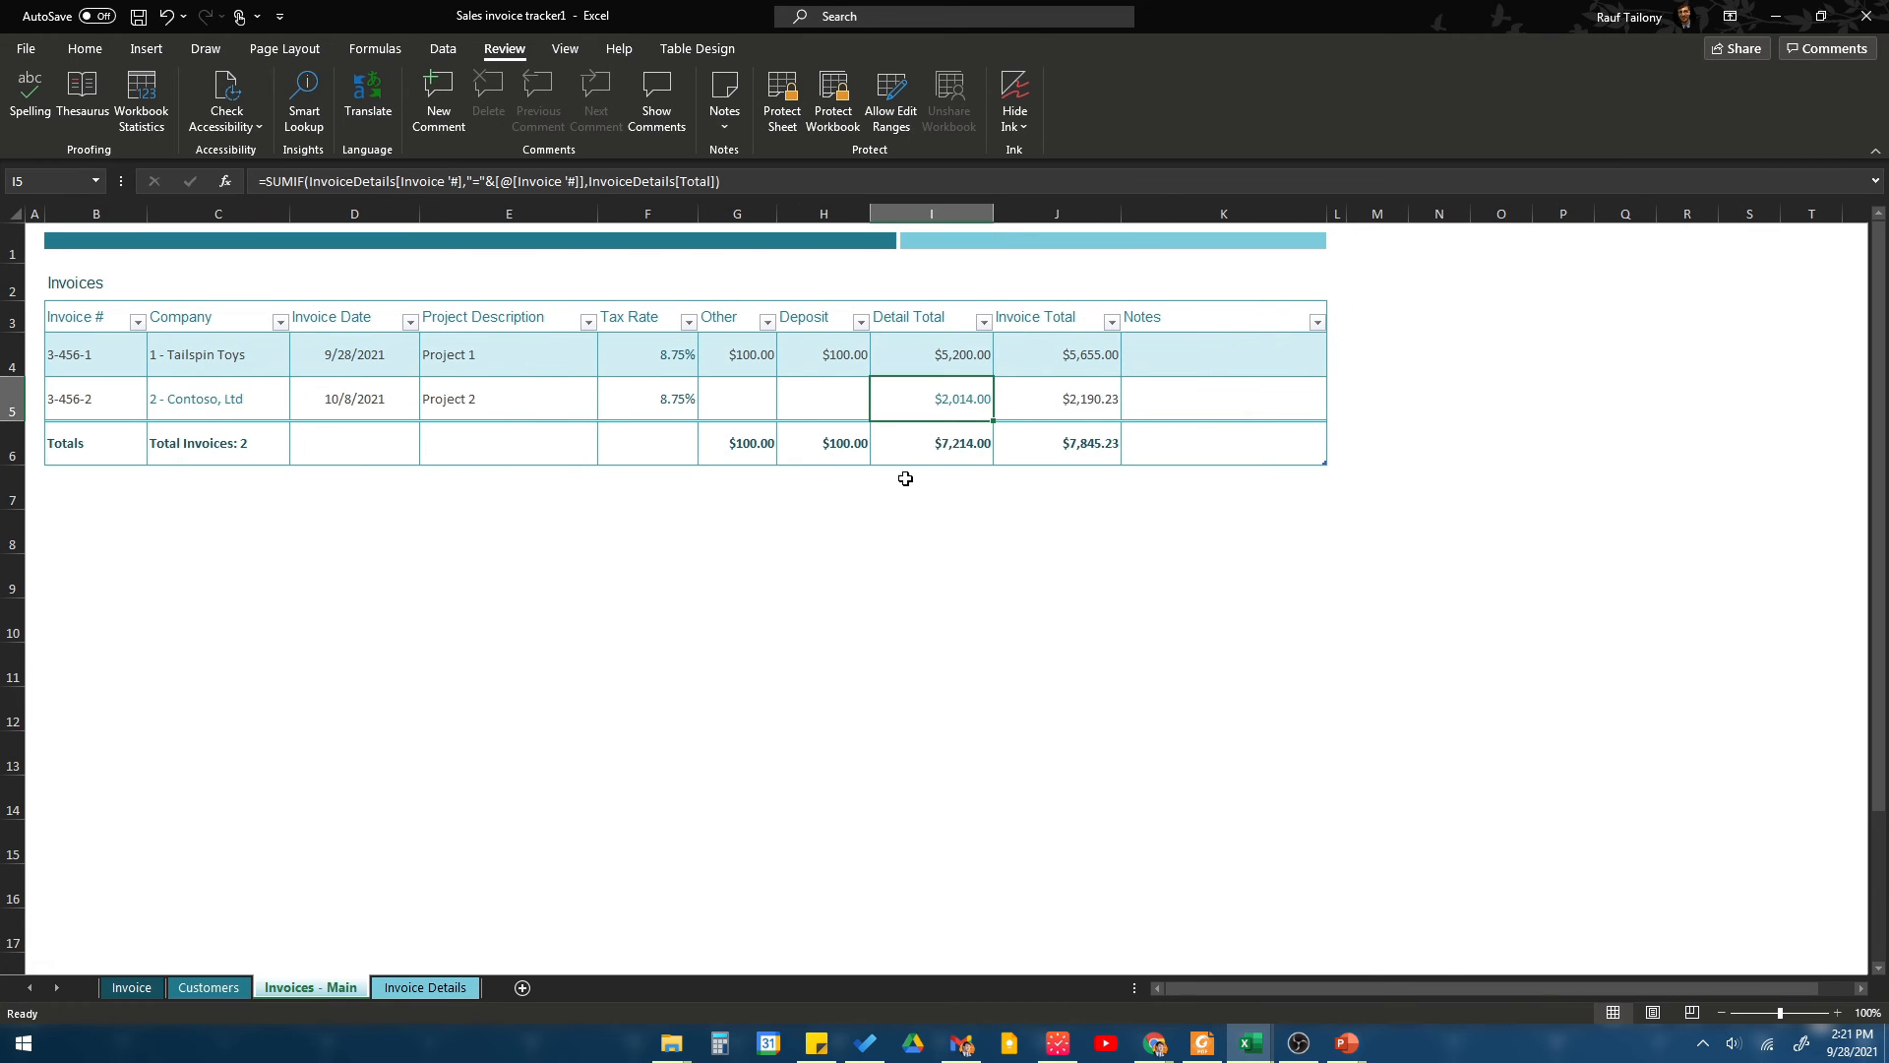
{"action": "left_click", "coordinate": [208, 987]}
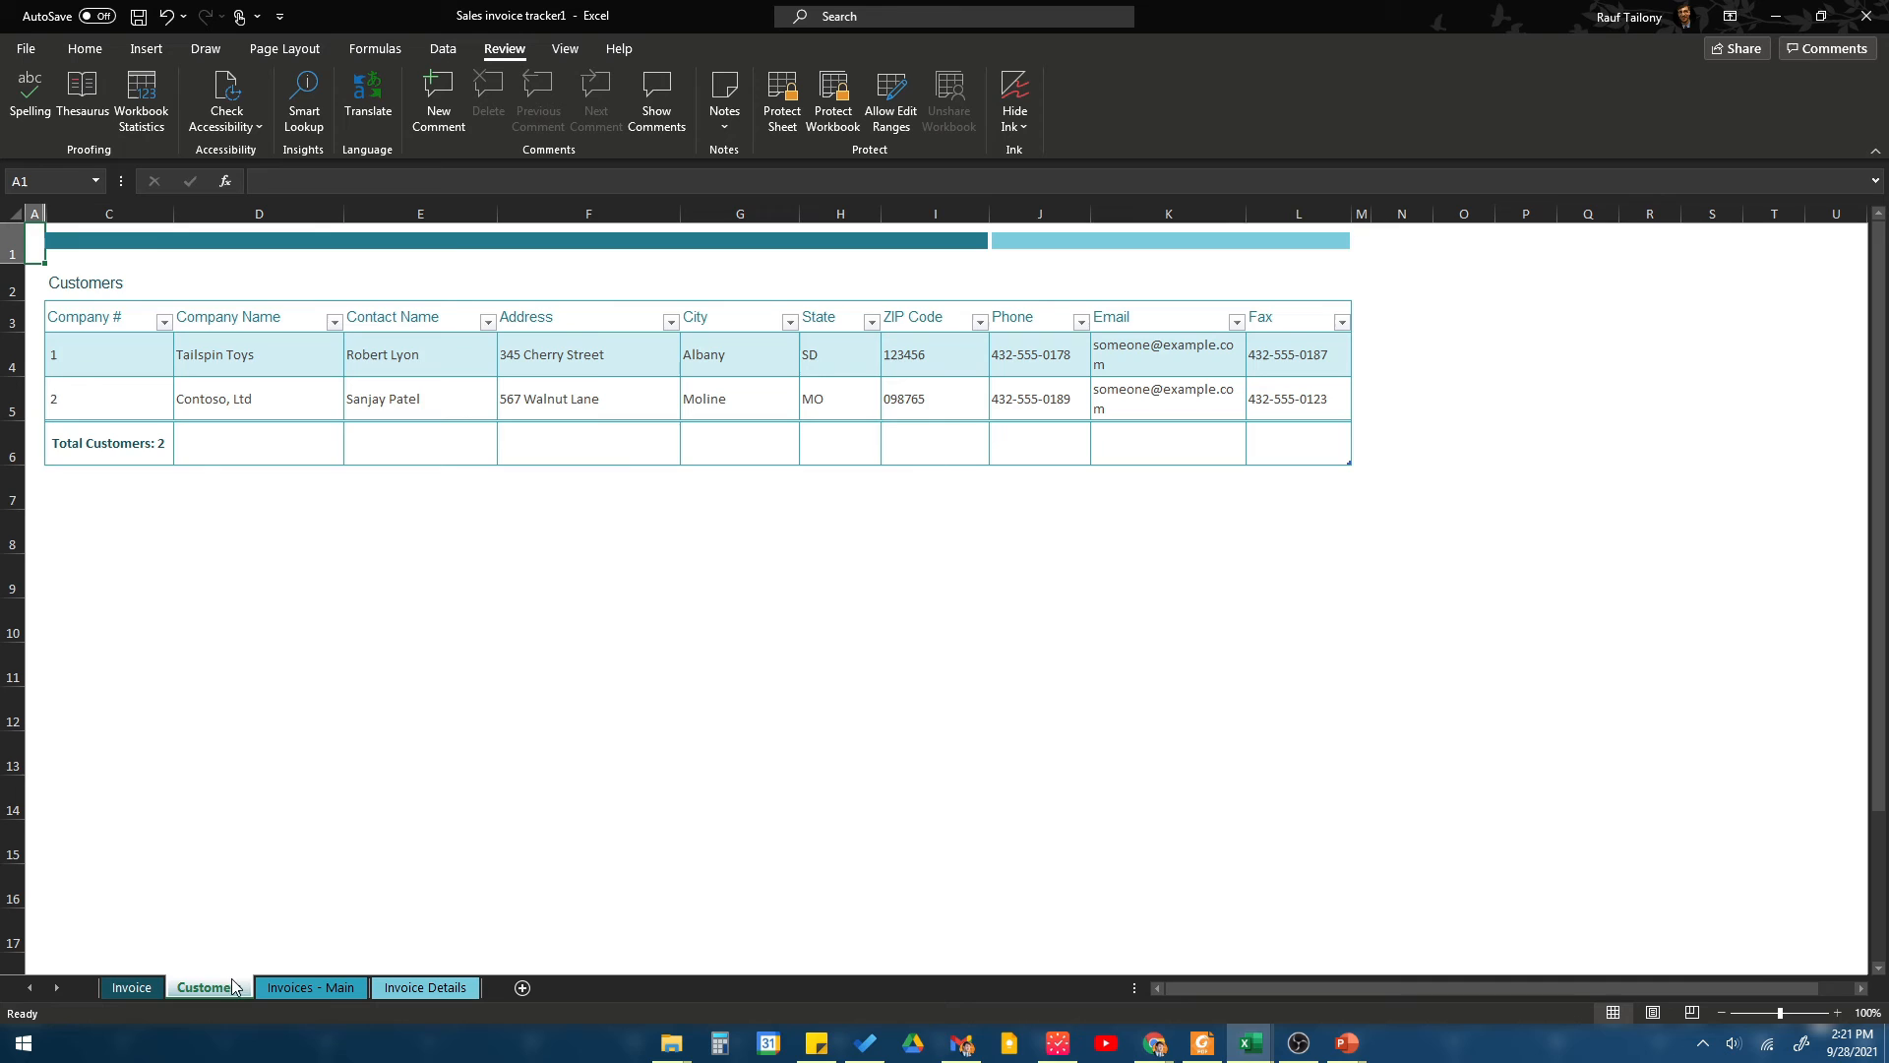
{"action": "left_click", "coordinate": [310, 987]}
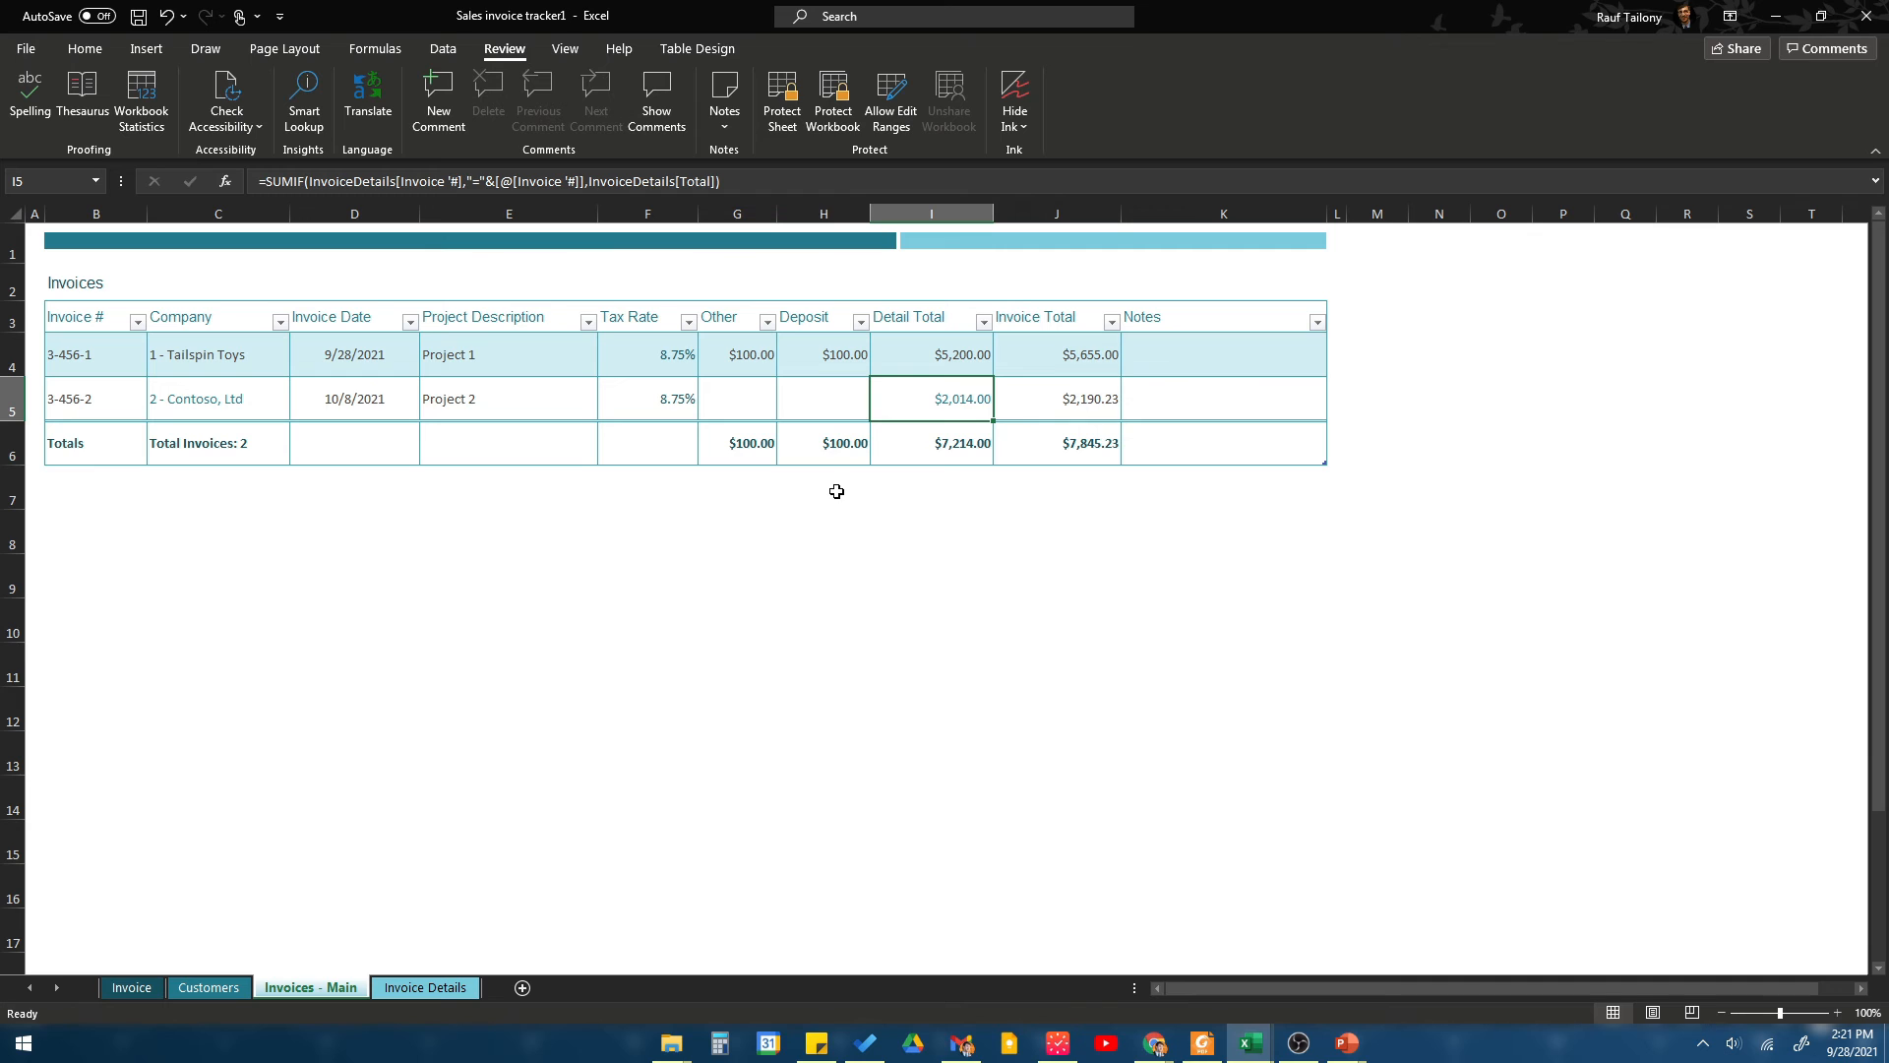
{"action": "right_click", "coordinate": [932, 442]}
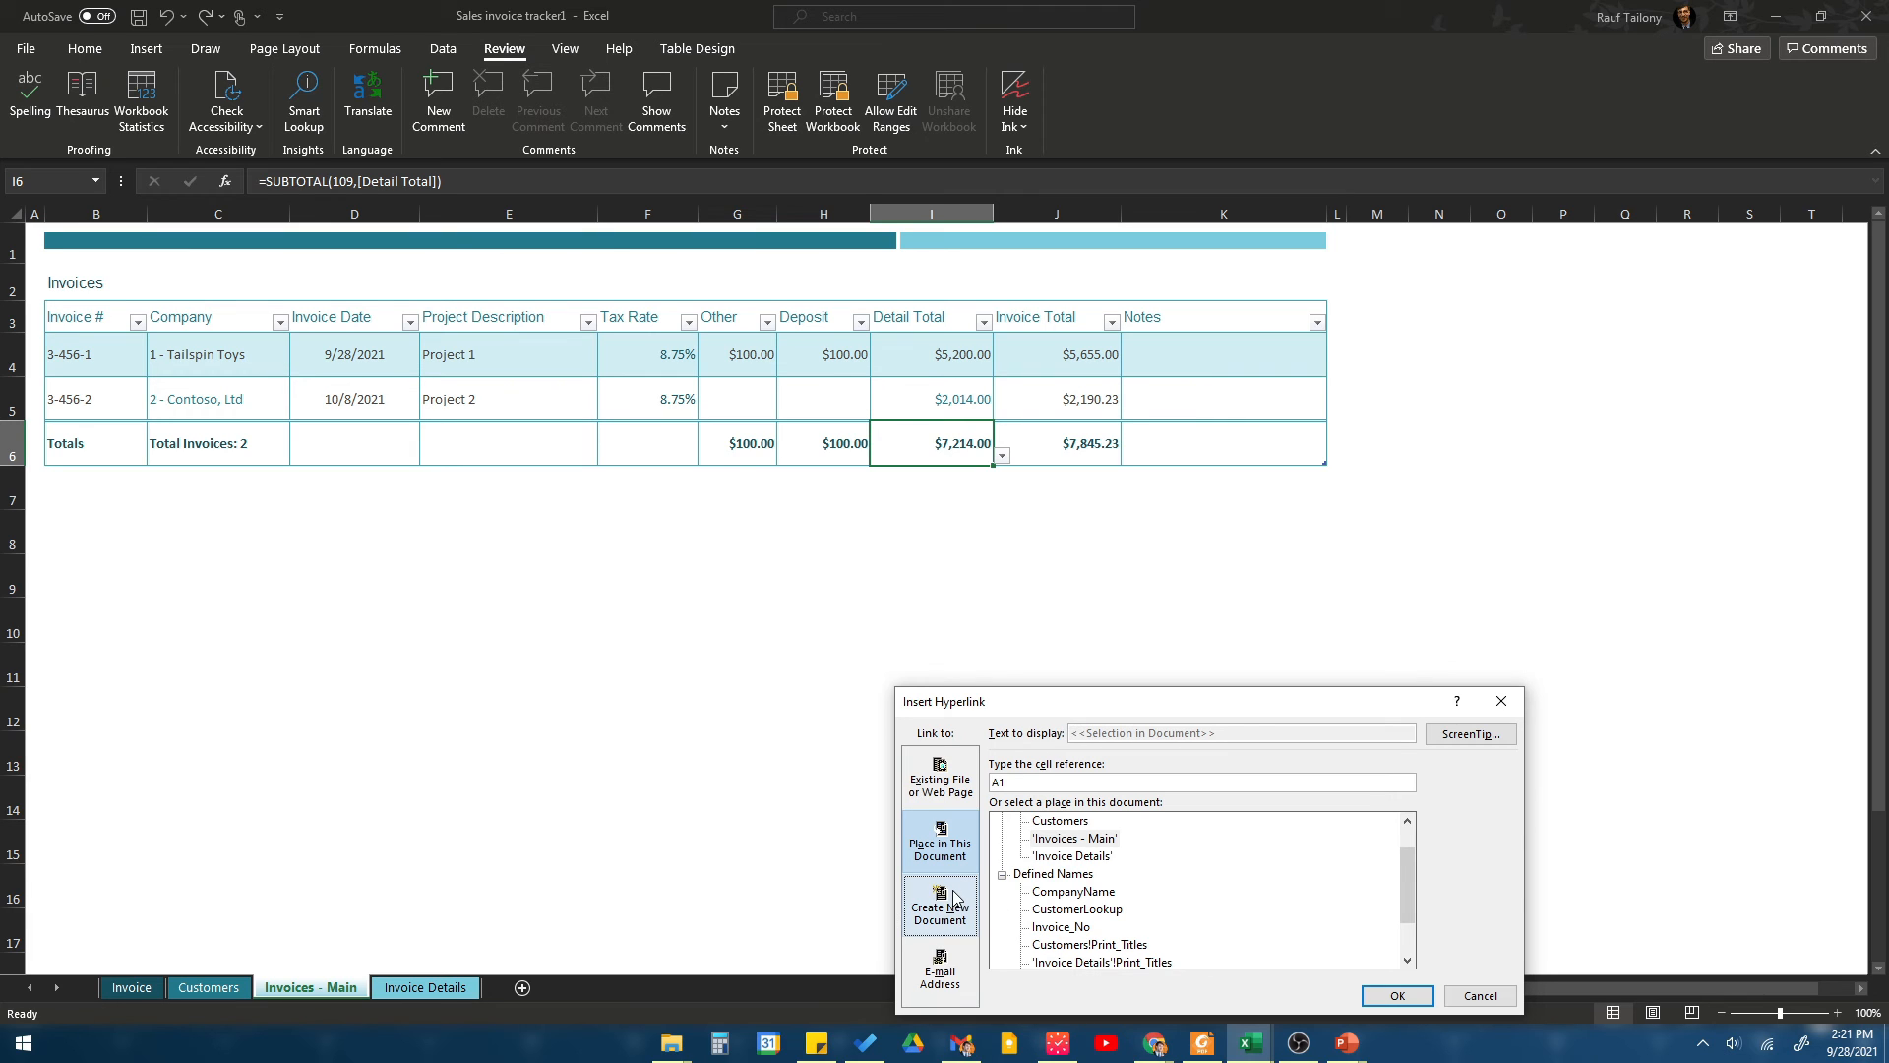
{"action": "mouse_move", "coordinate": [951, 905]}
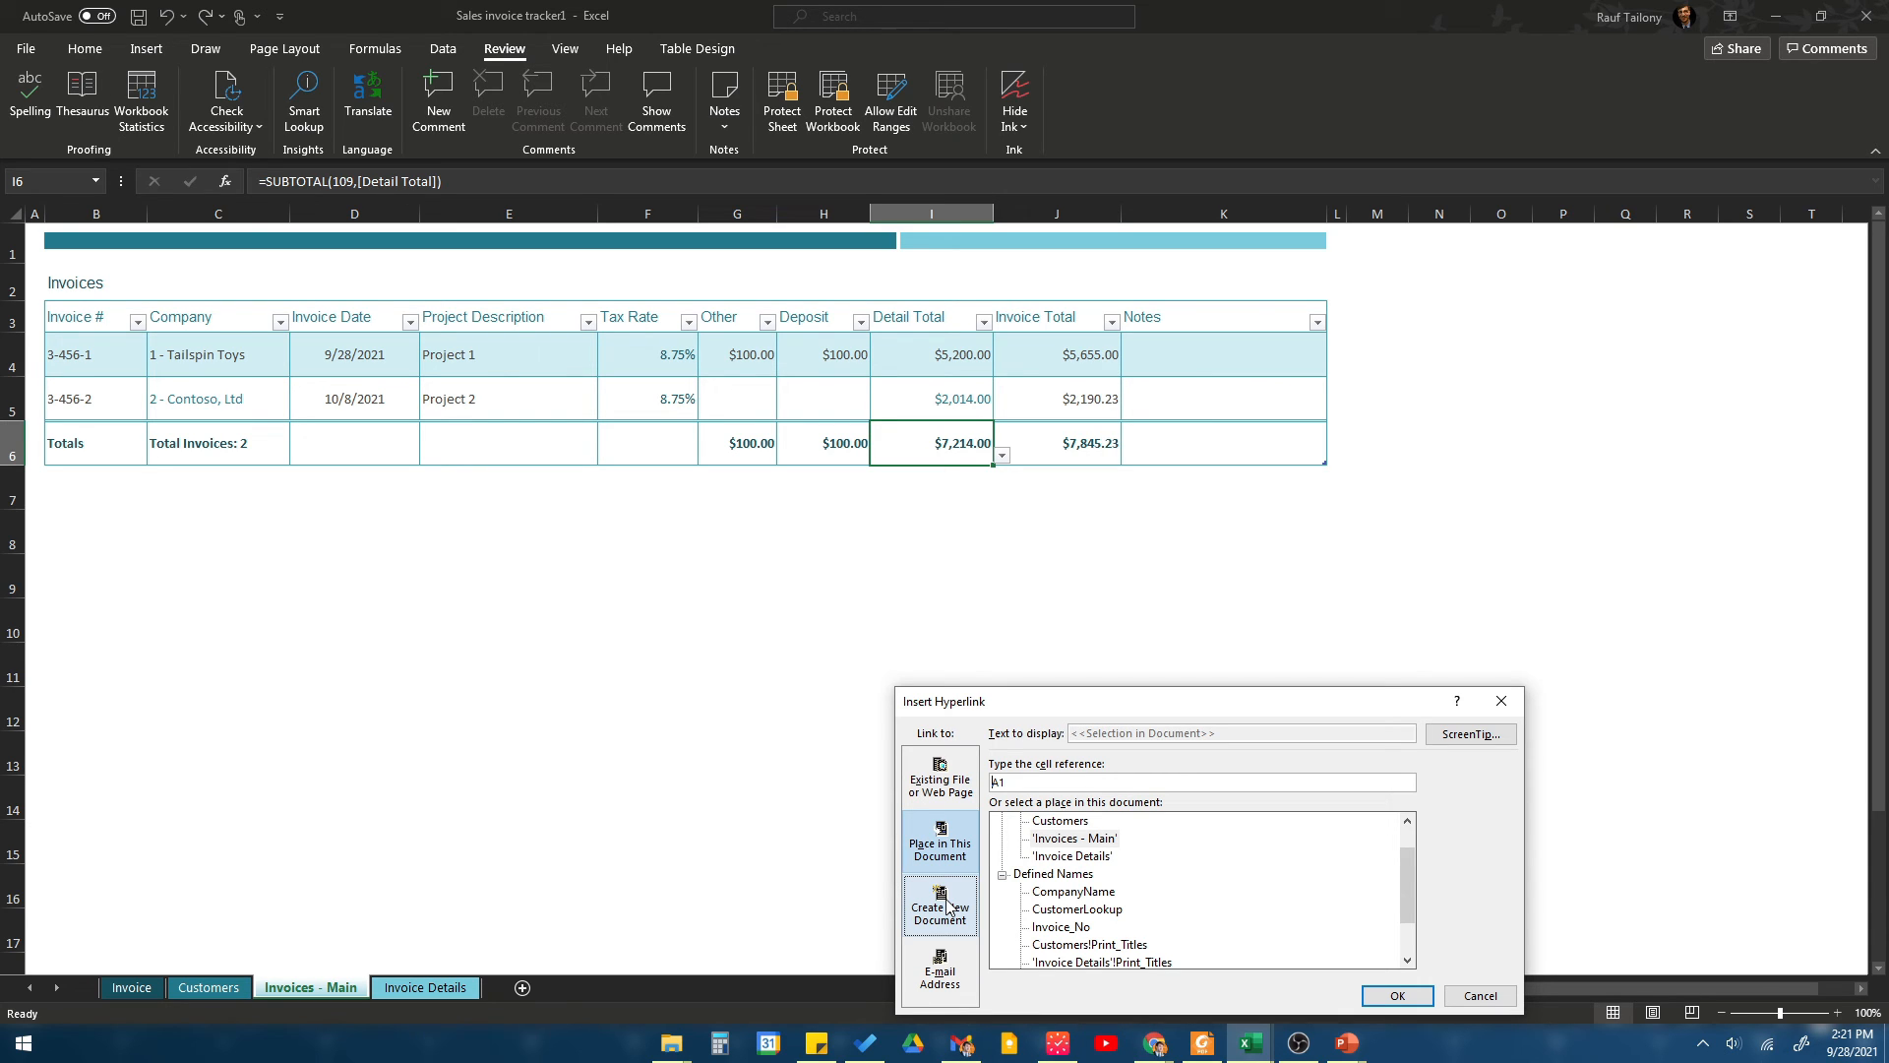
{"action": "left_click", "coordinate": [939, 971]}
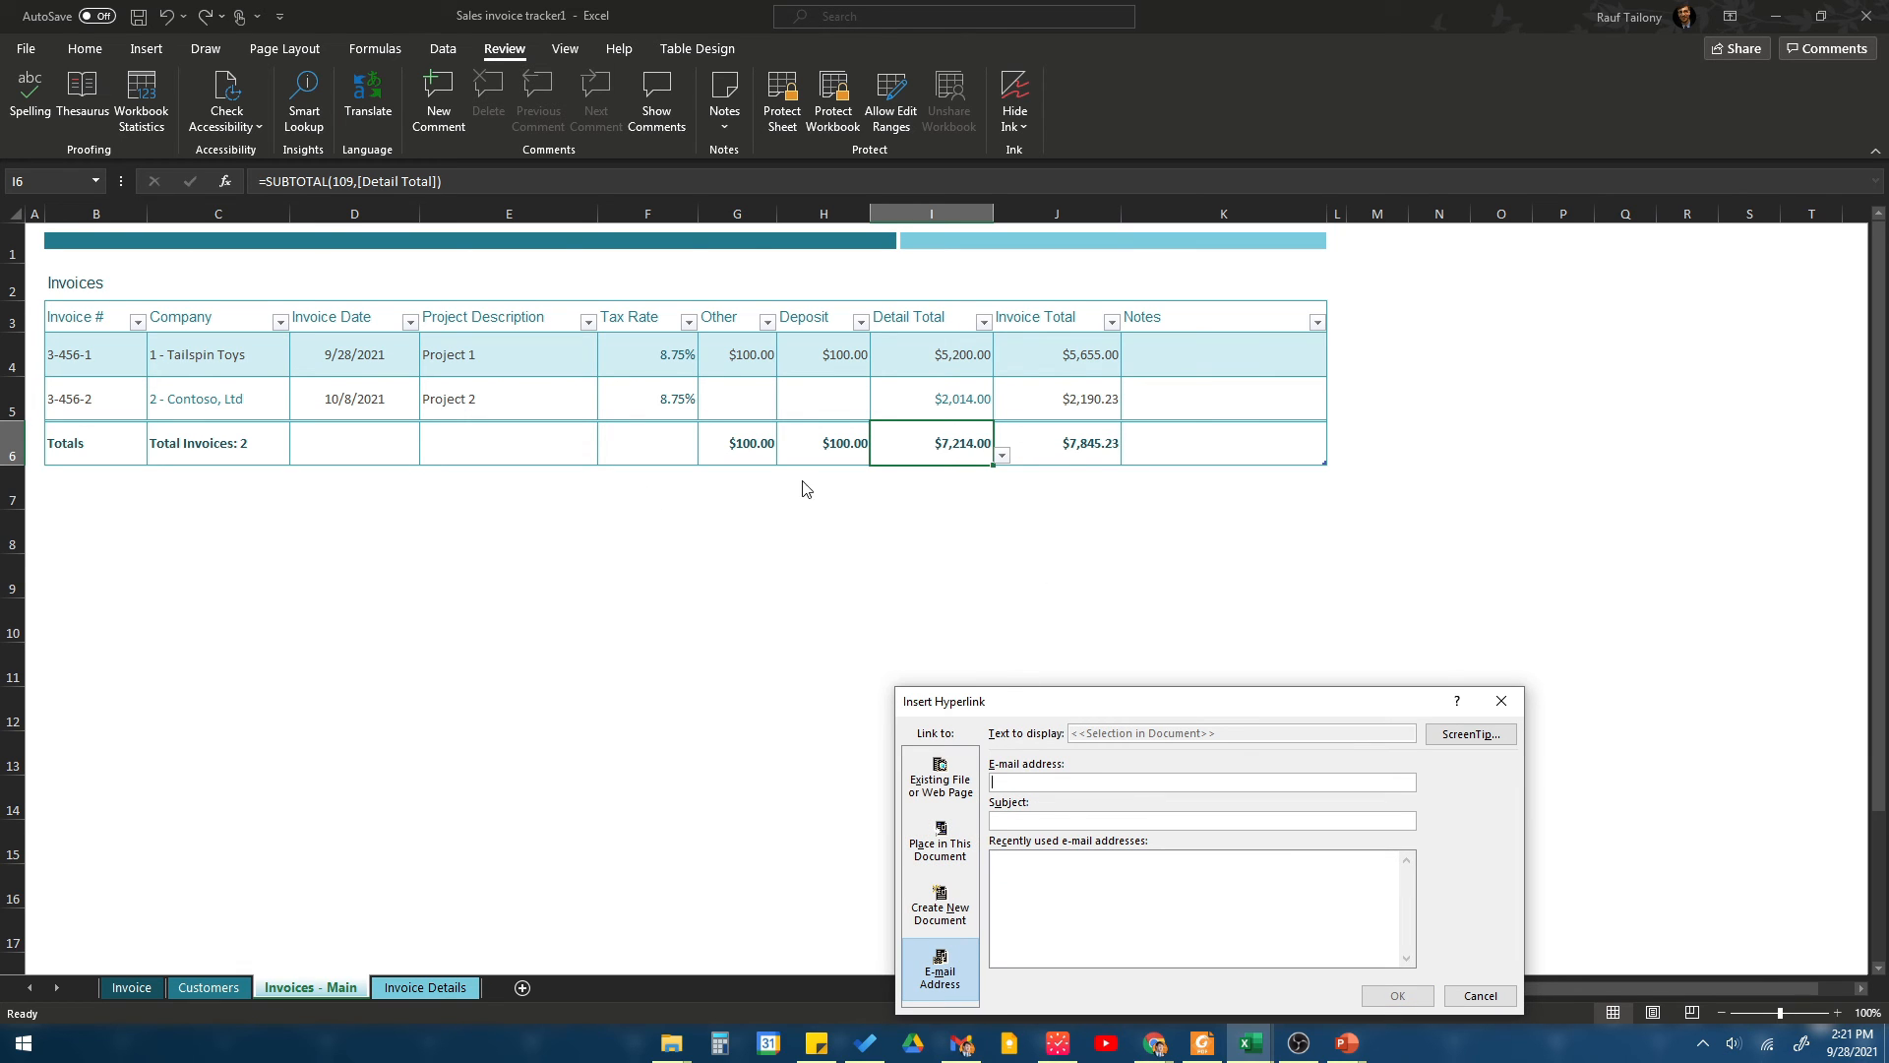
{"action": "mouse_move", "coordinate": [188, 414]}
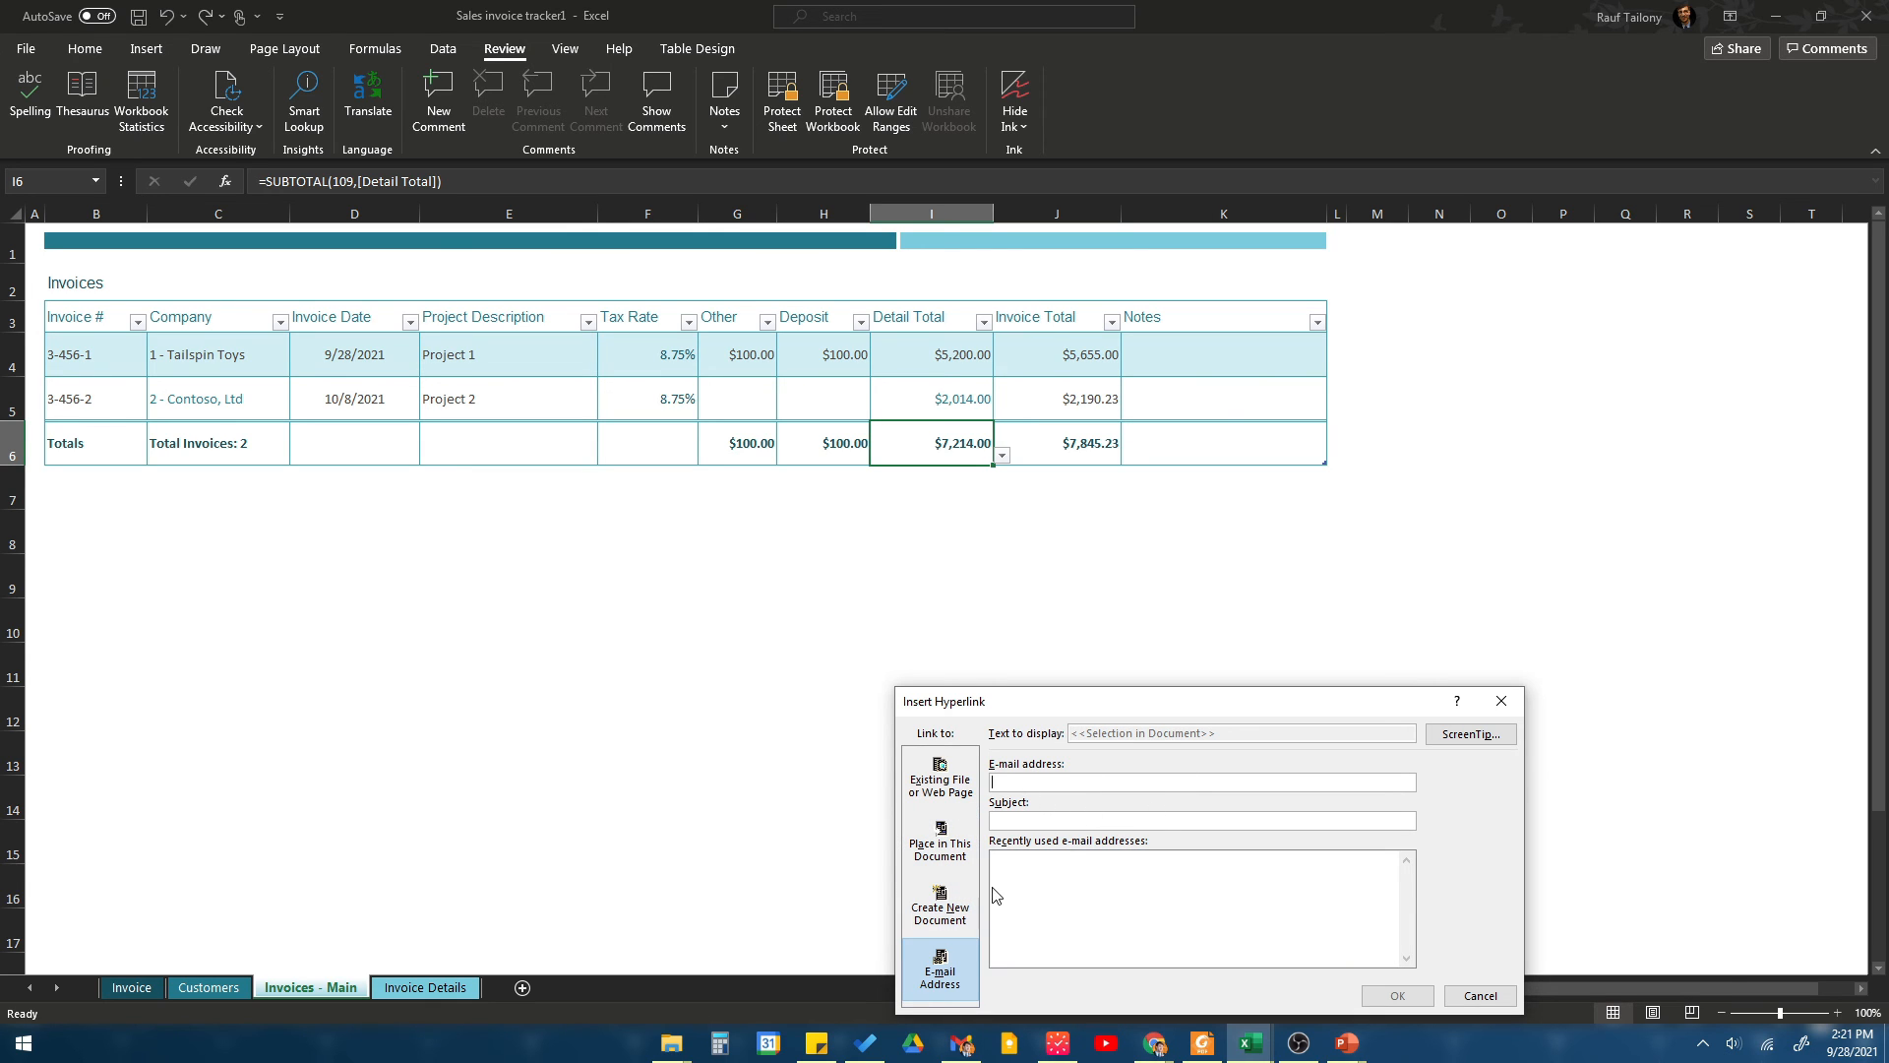
{"action": "mouse_move", "coordinate": [1194, 897]}
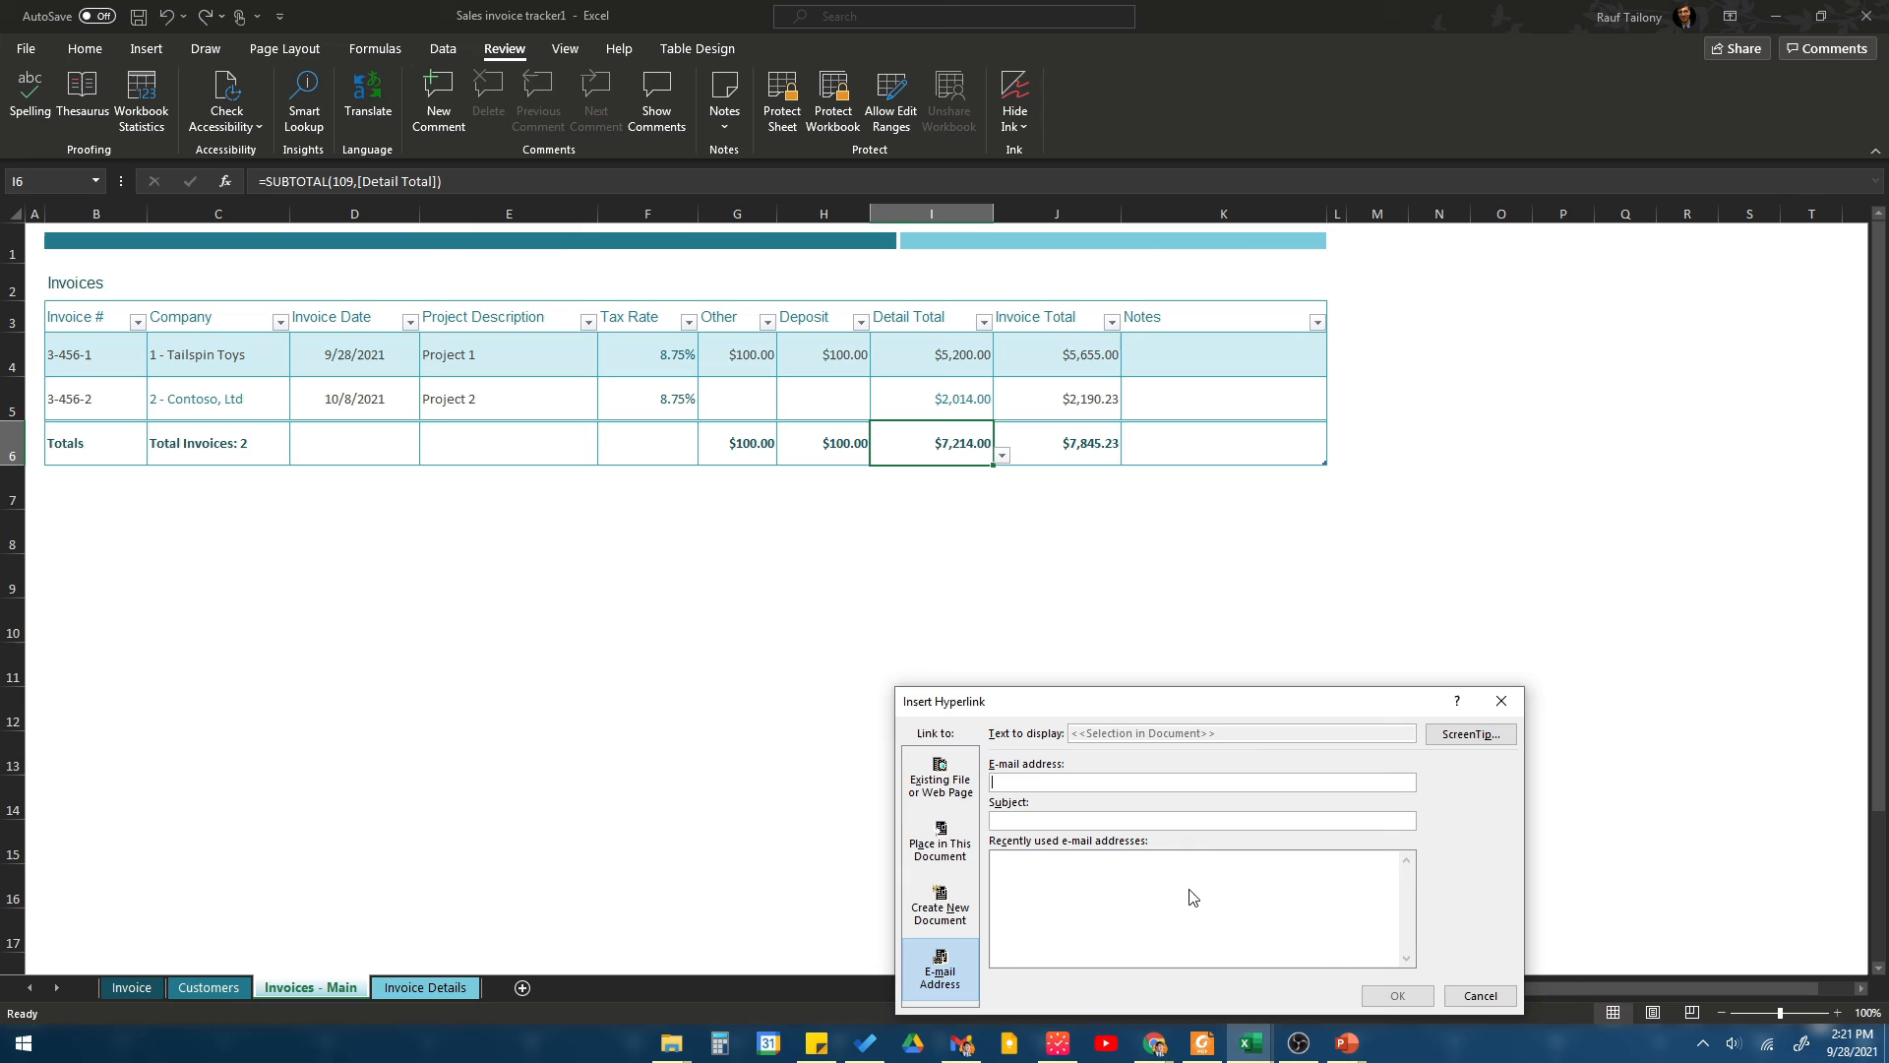
{"action": "mouse_move", "coordinate": [1273, 581]}
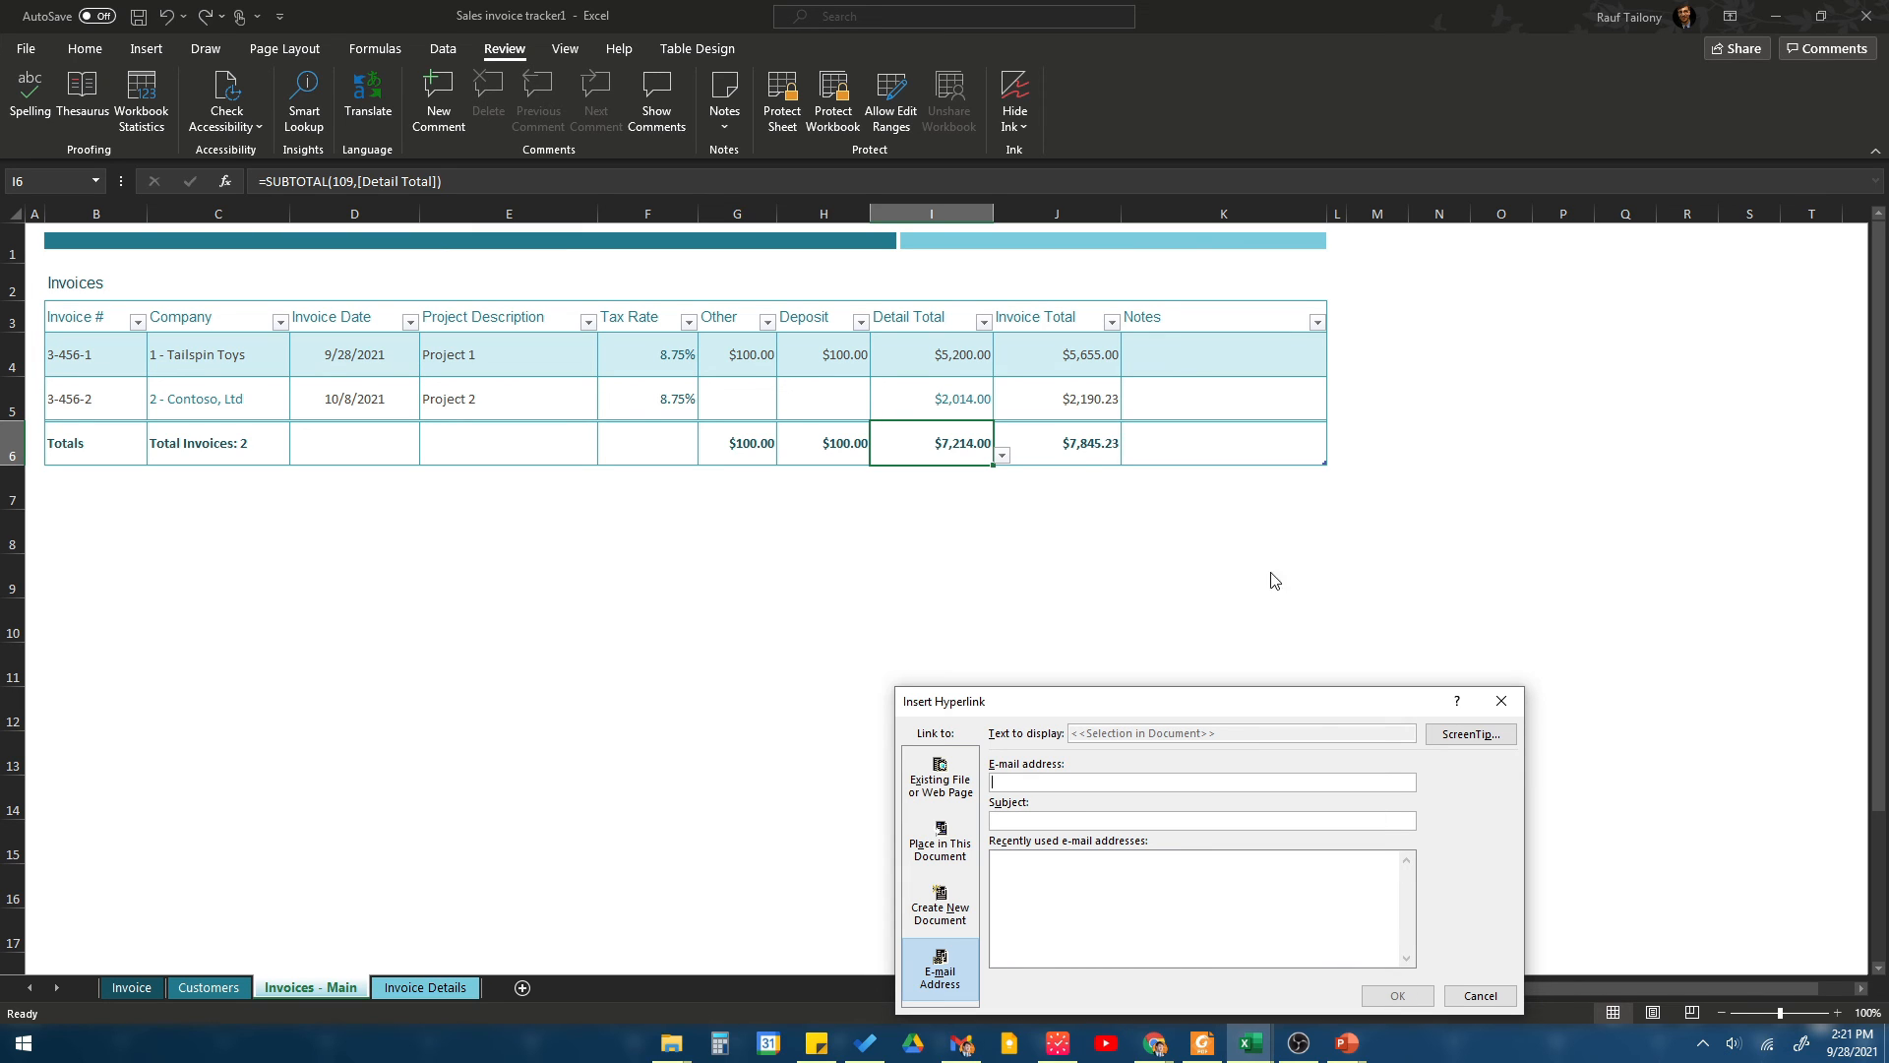
{"action": "mouse_move", "coordinate": [1022, 437]}
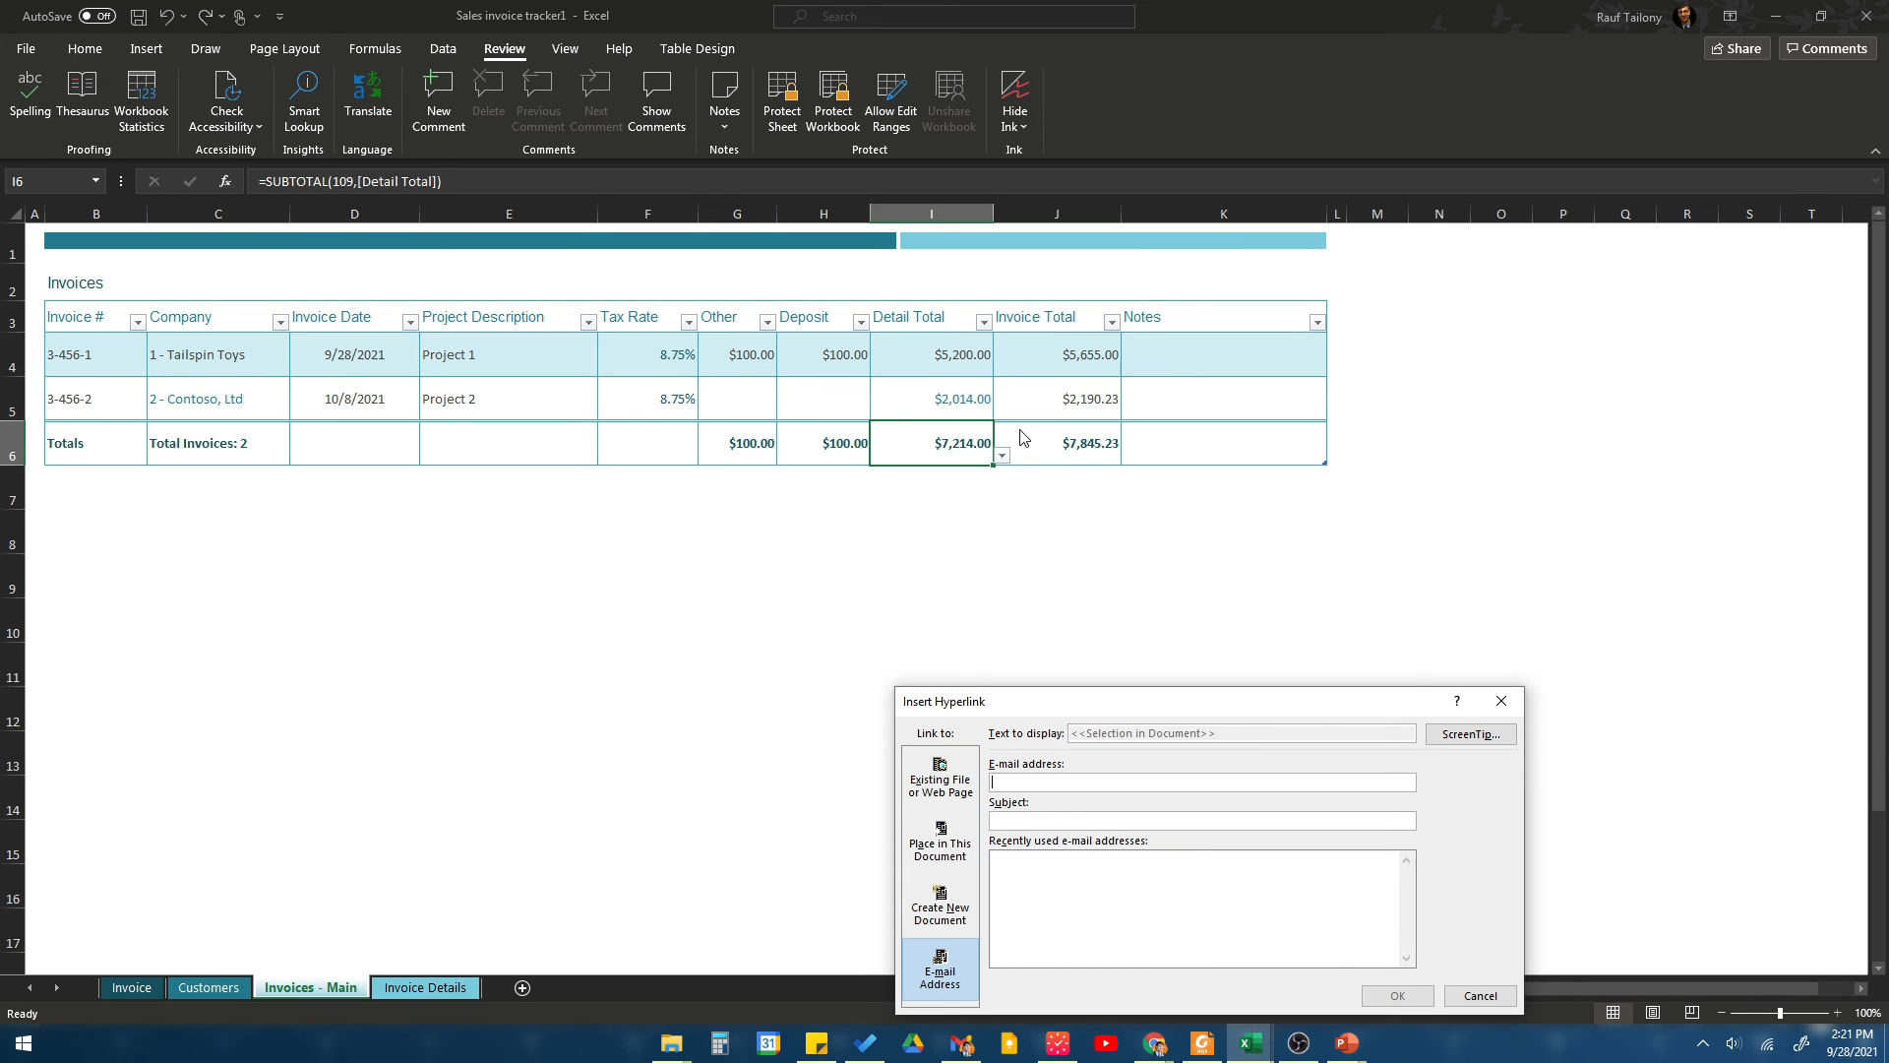
{"action": "left_click", "coordinate": [1477, 995]}
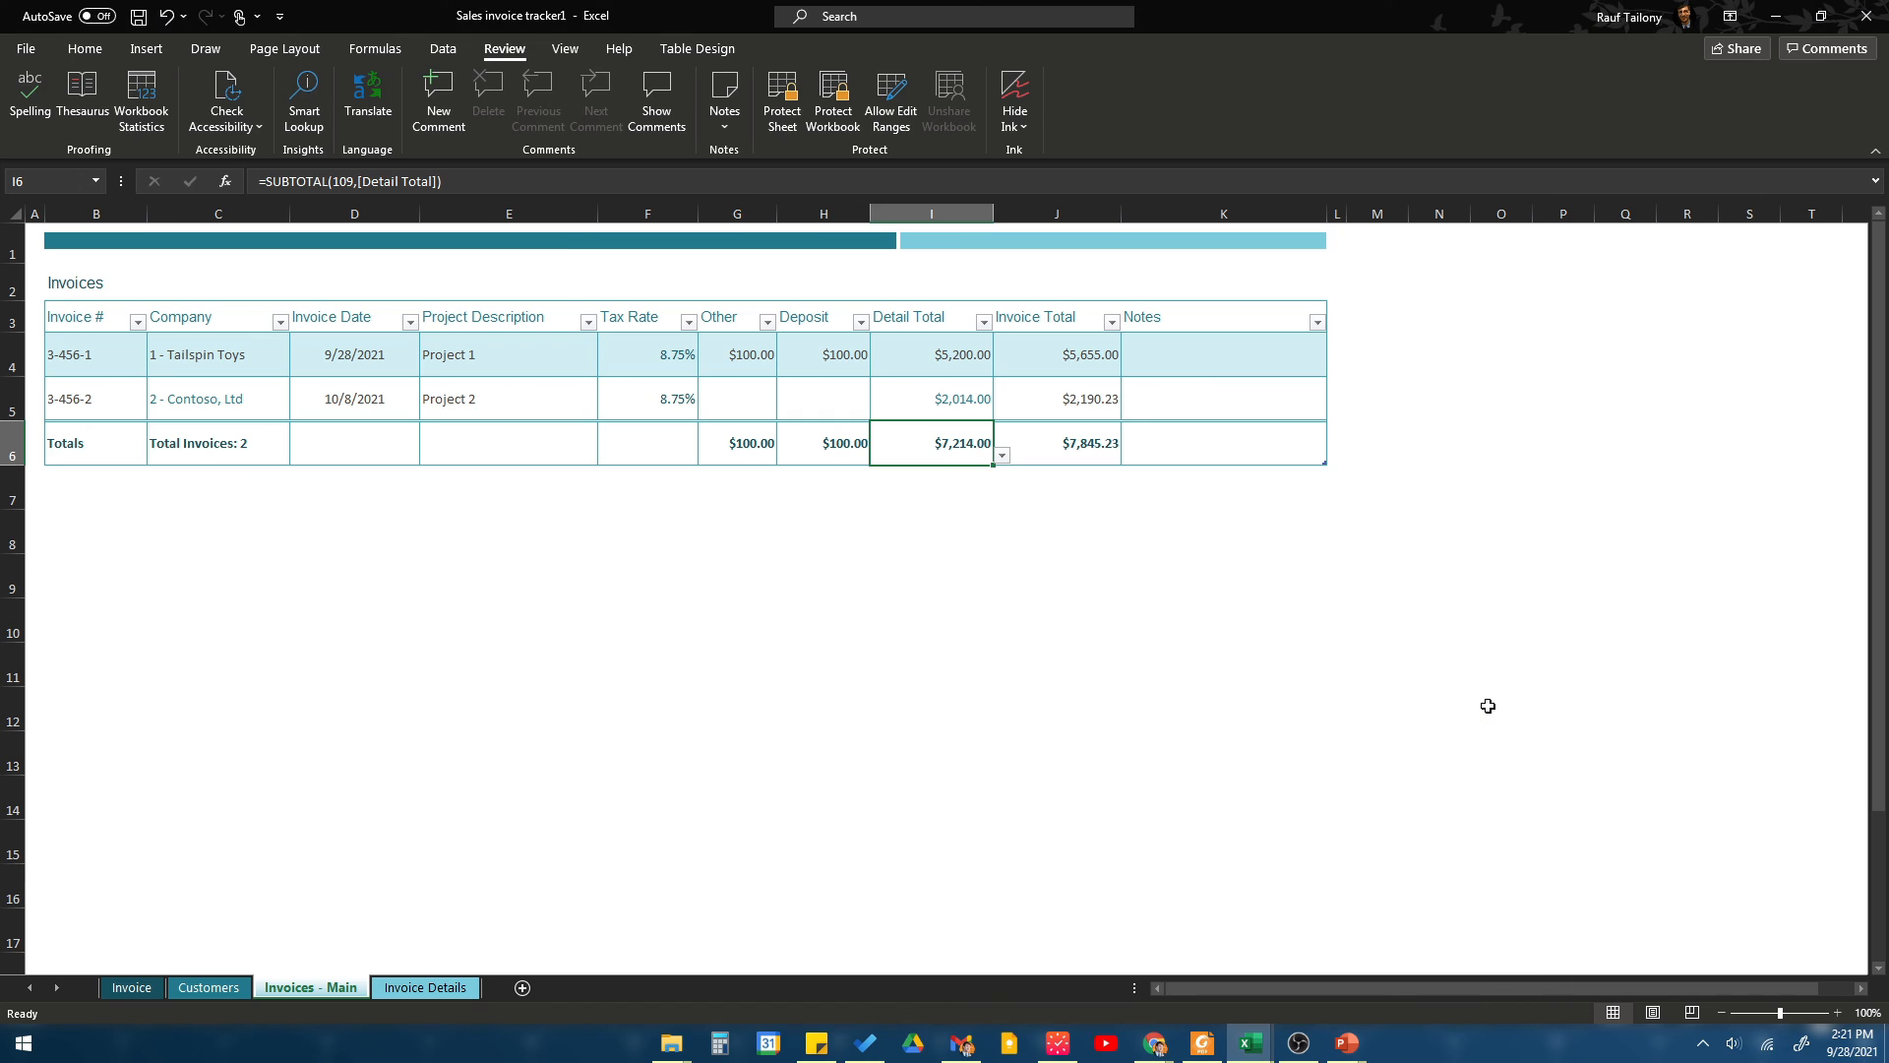